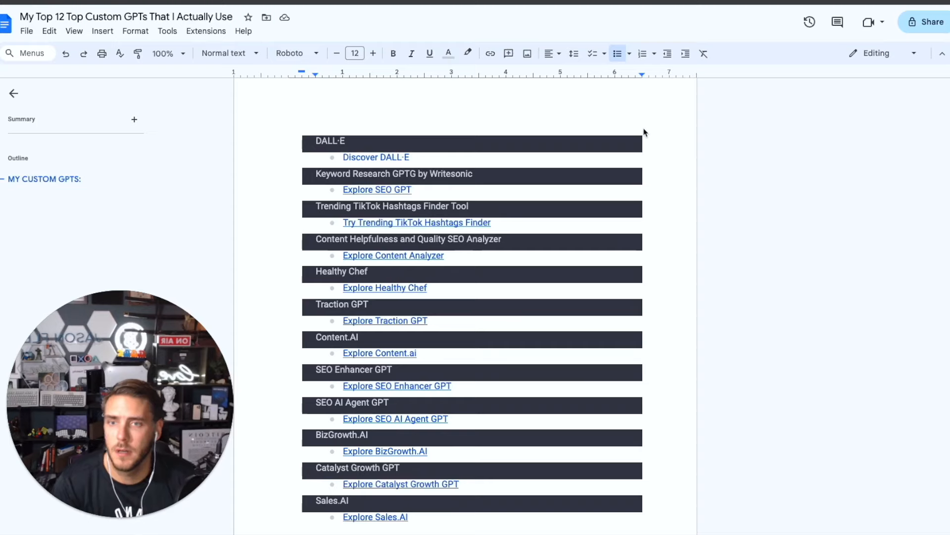
mouse_move(518, 120)
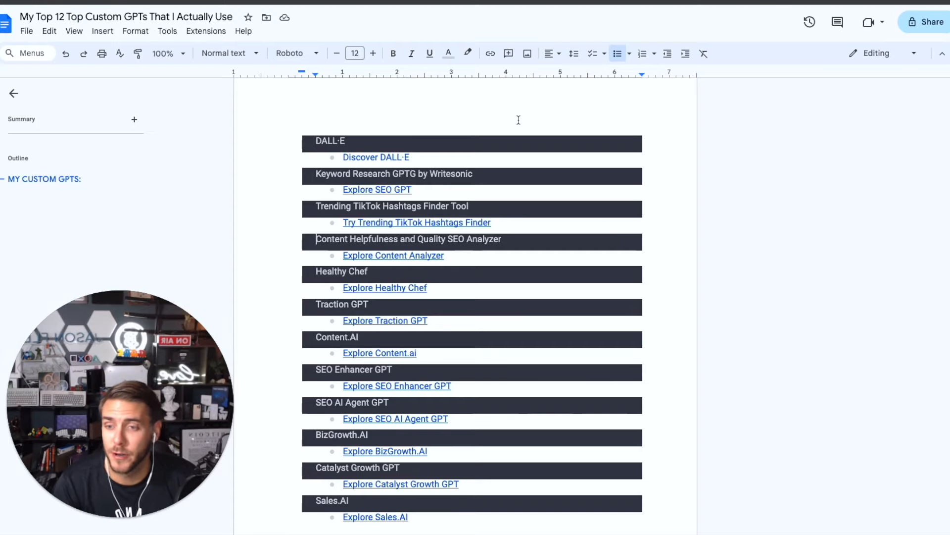
- Scroll the Google Docs custom GPT list and follow the Discover DALL·E link
scroll(up, 3)
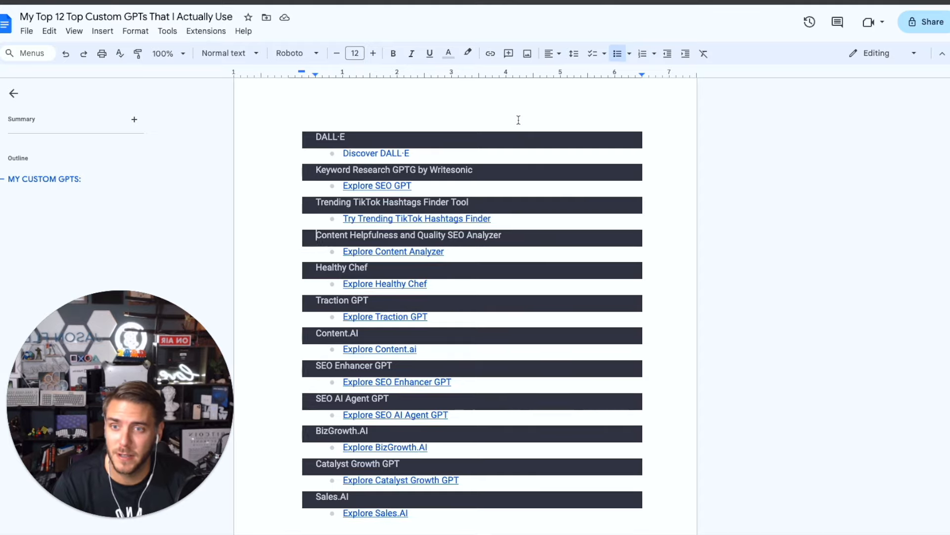
scroll(down, 3)
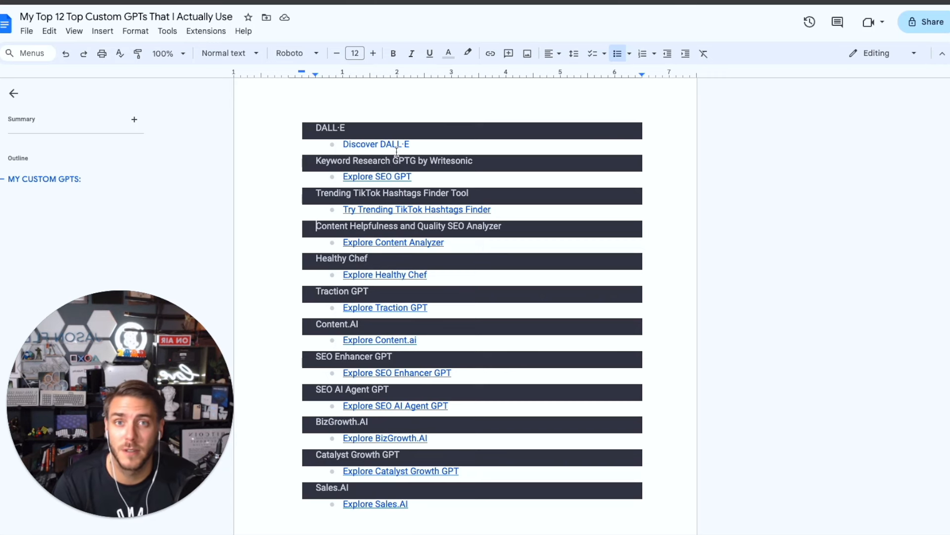
mouse_move(438, 135)
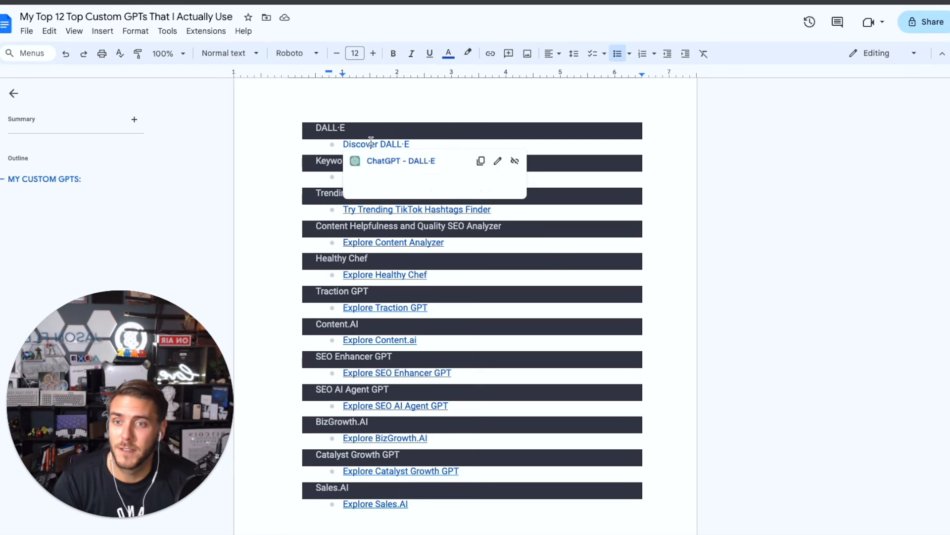
click(376, 143)
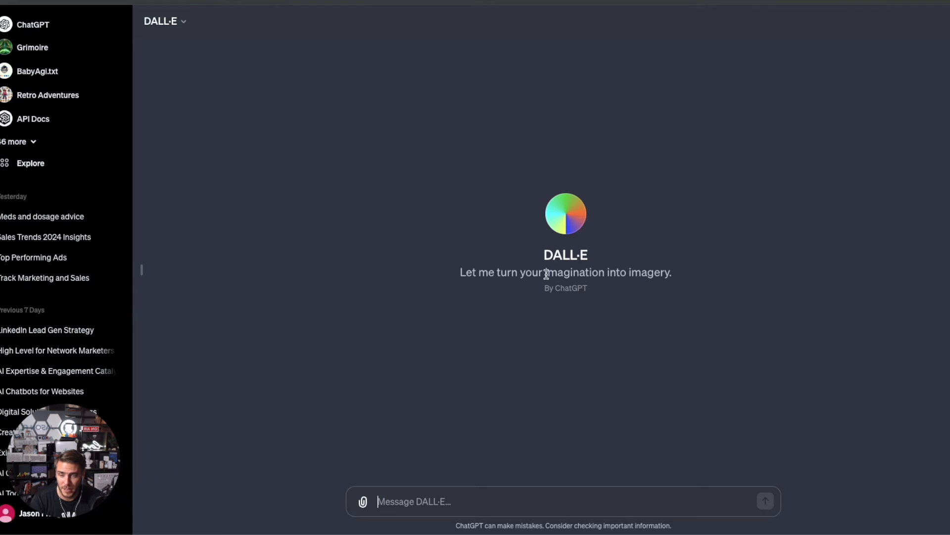
mouse_move(370, 519)
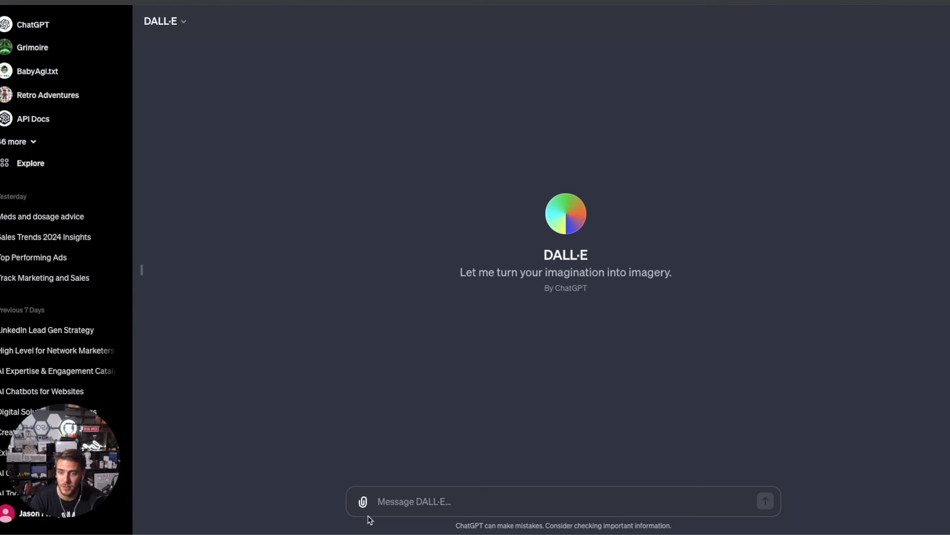
- Draft 'make me an image for social media marketing' in the DALL·E message box
text(ma)
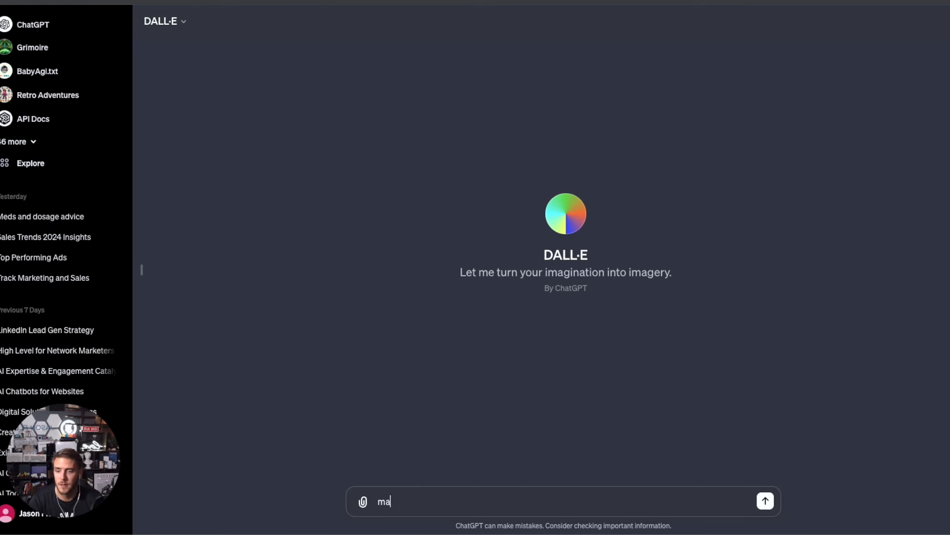
text(ke me an image for)
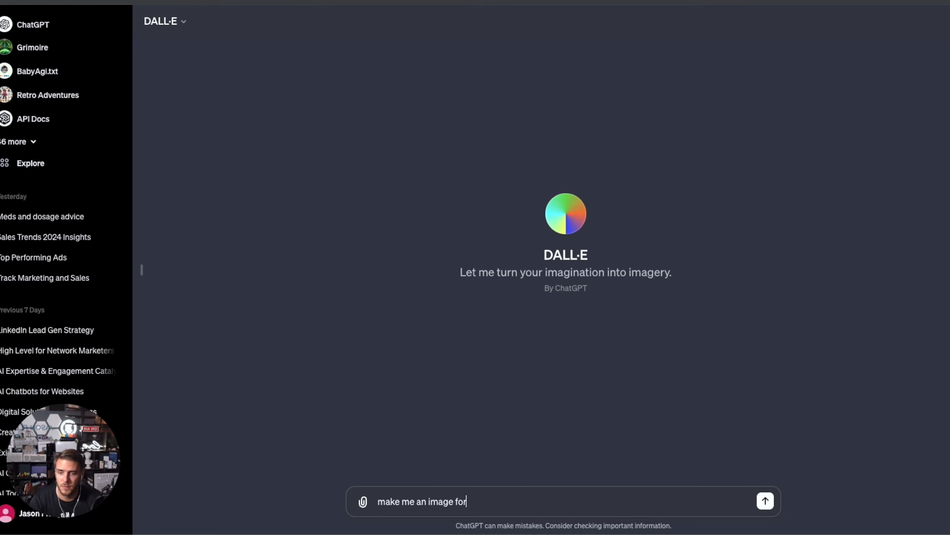
text(social)
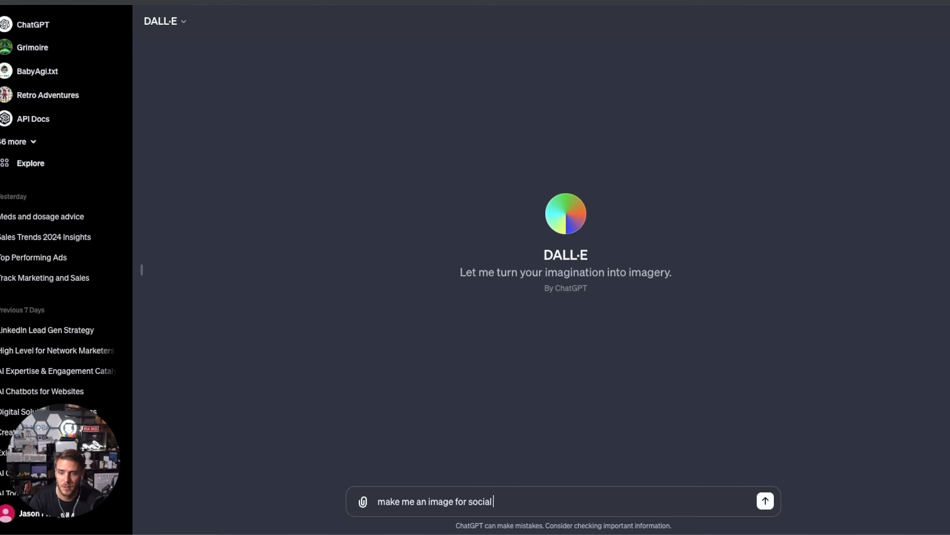
text(media marketing)
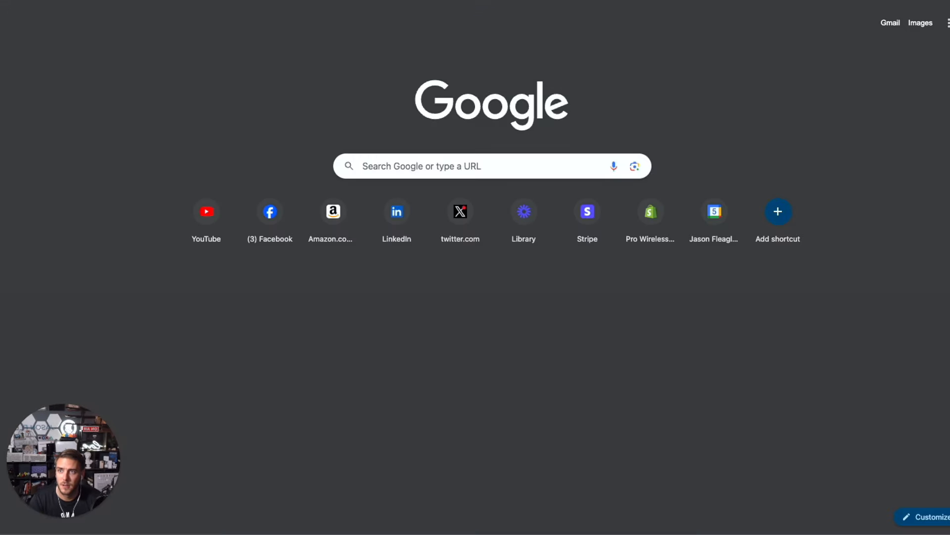
mouse_move(848, 414)
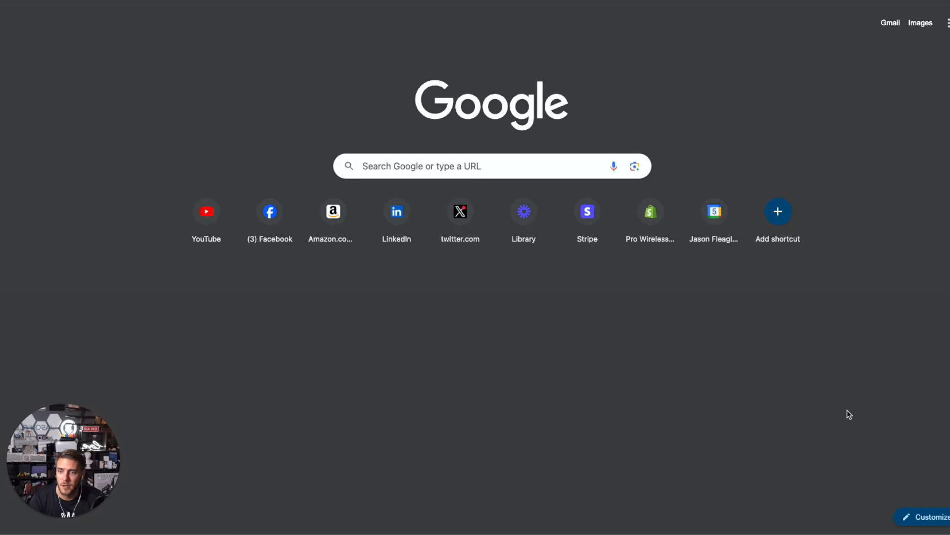
mouse_move(677, 278)
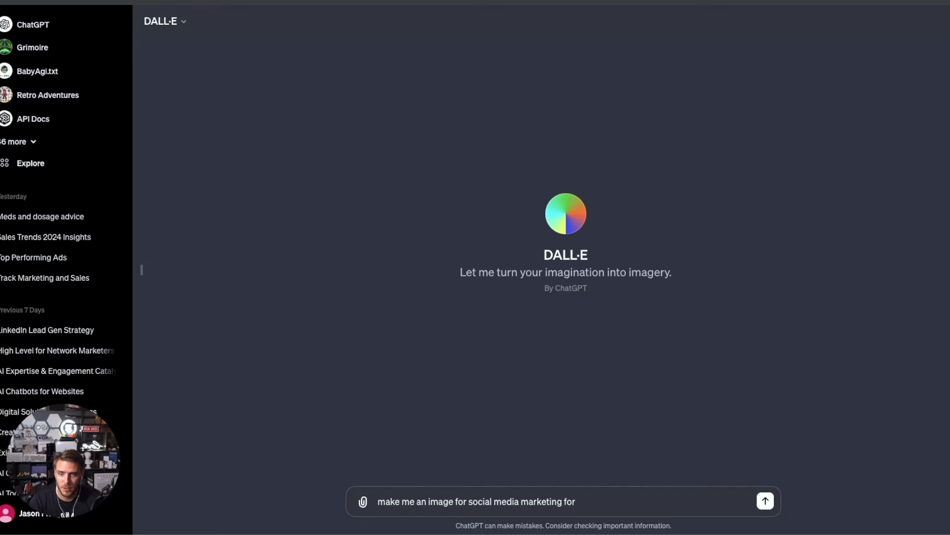
click(764, 501)
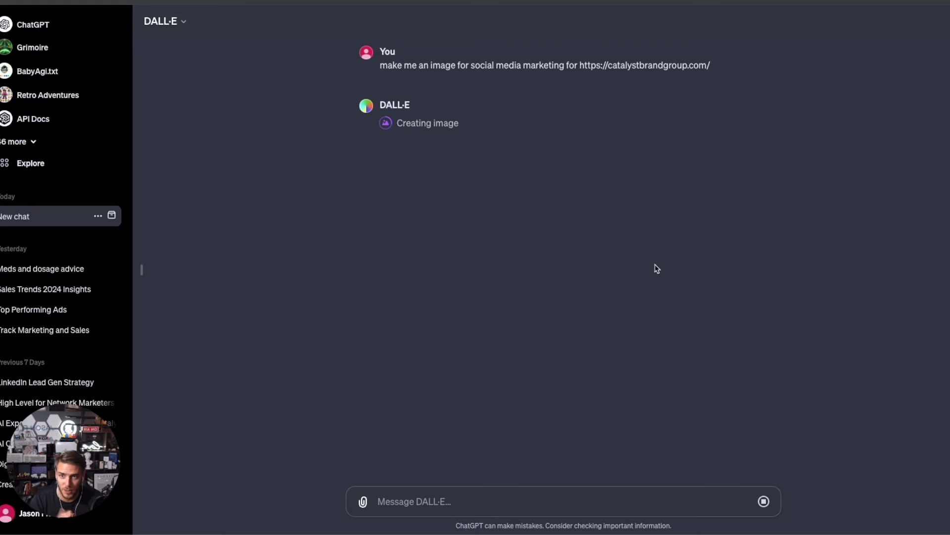
mouse_move(398, 125)
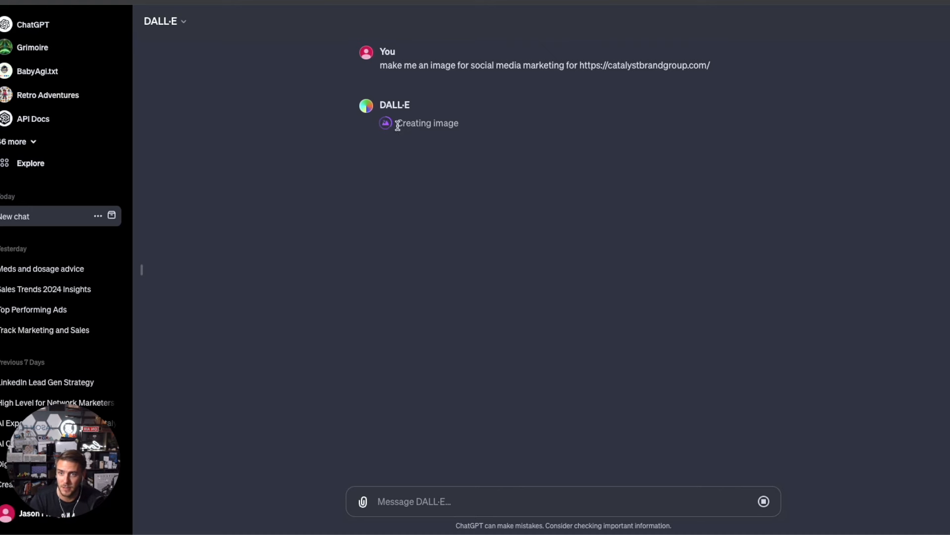
mouse_move(385, 129)
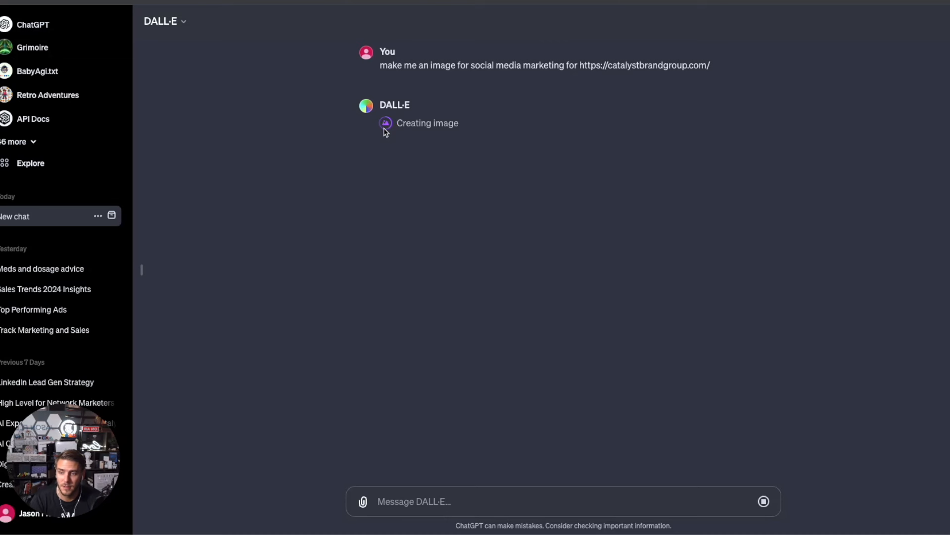
mouse_move(381, 129)
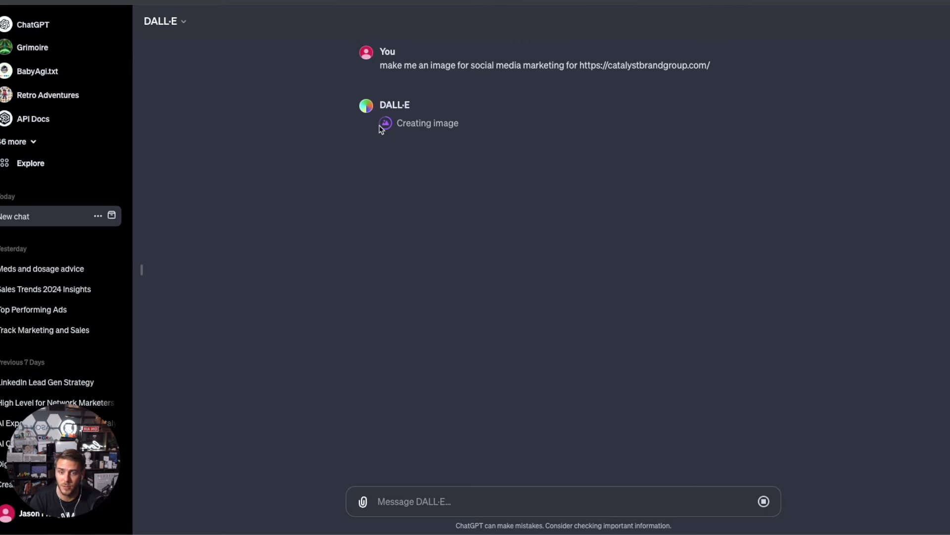
mouse_move(353, 126)
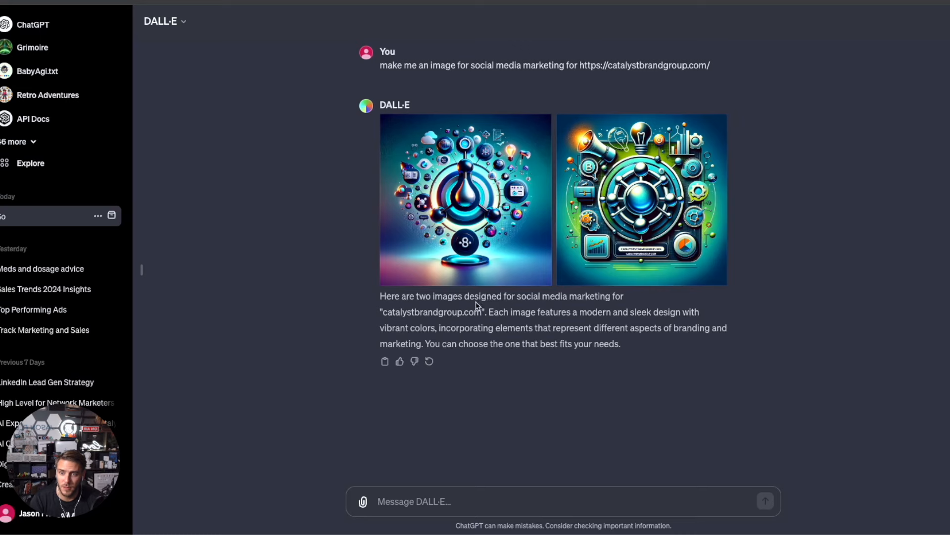
mouse_move(424, 198)
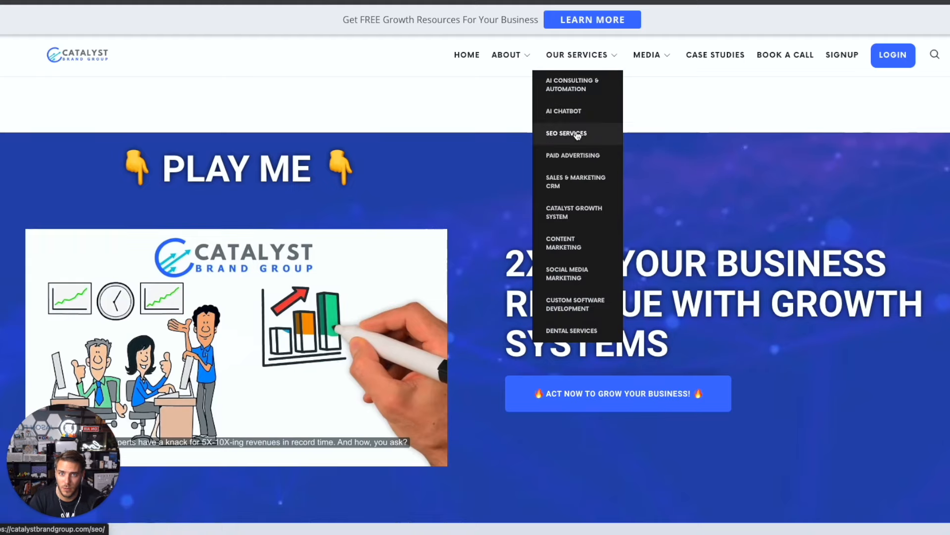
- Go to the website's SEO Services page and scroll through its text
click(566, 133)
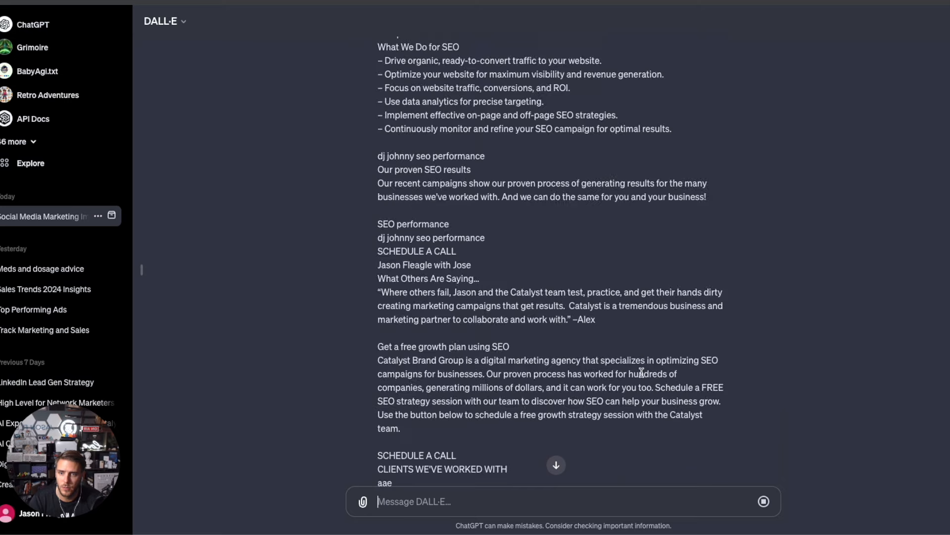
scroll(up, 3)
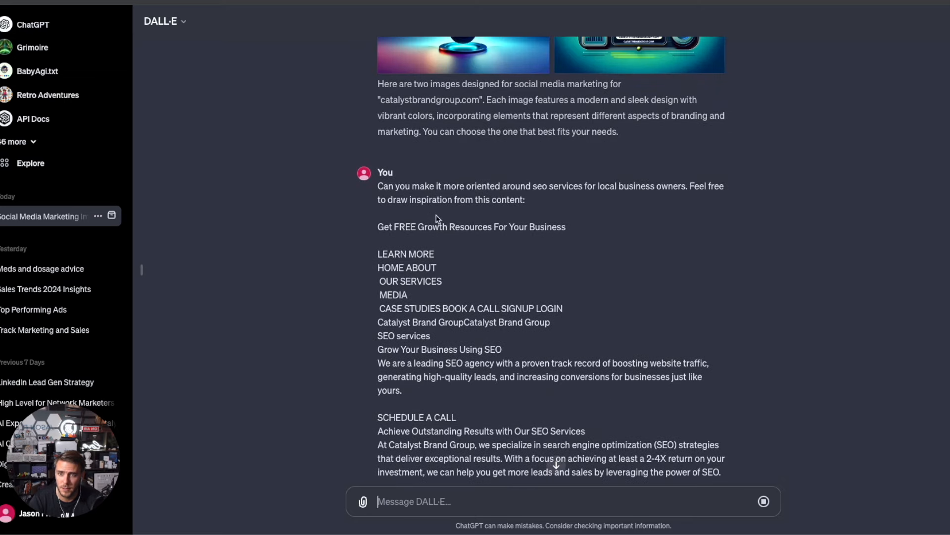
mouse_move(569, 197)
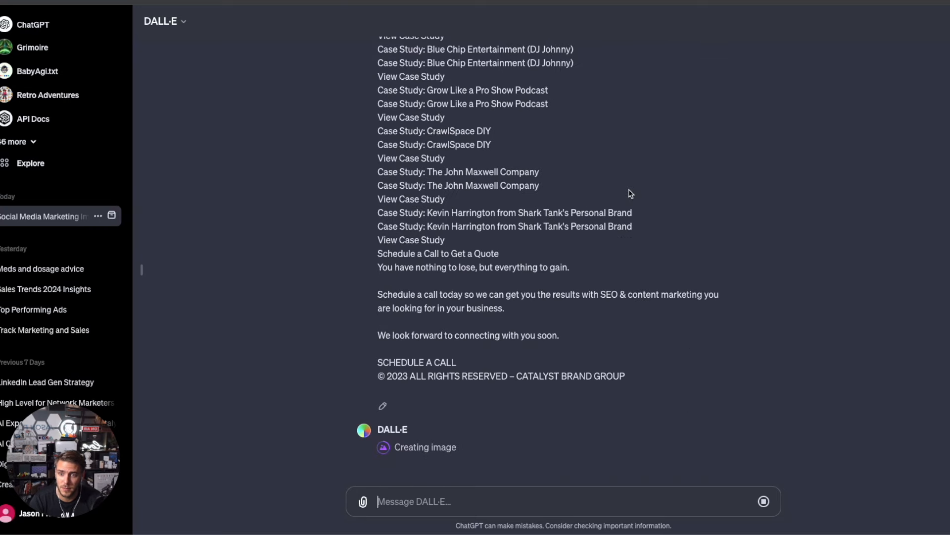
mouse_move(766, 362)
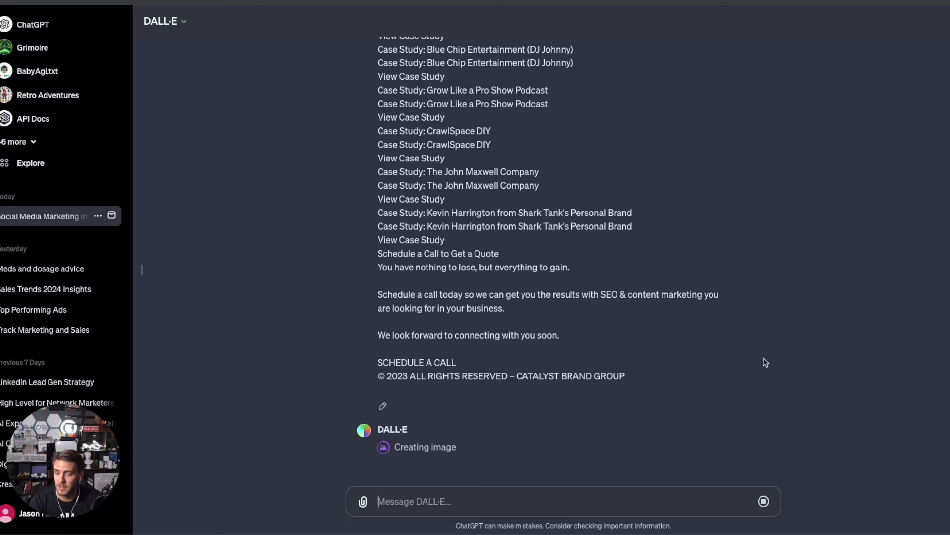
mouse_move(489, 420)
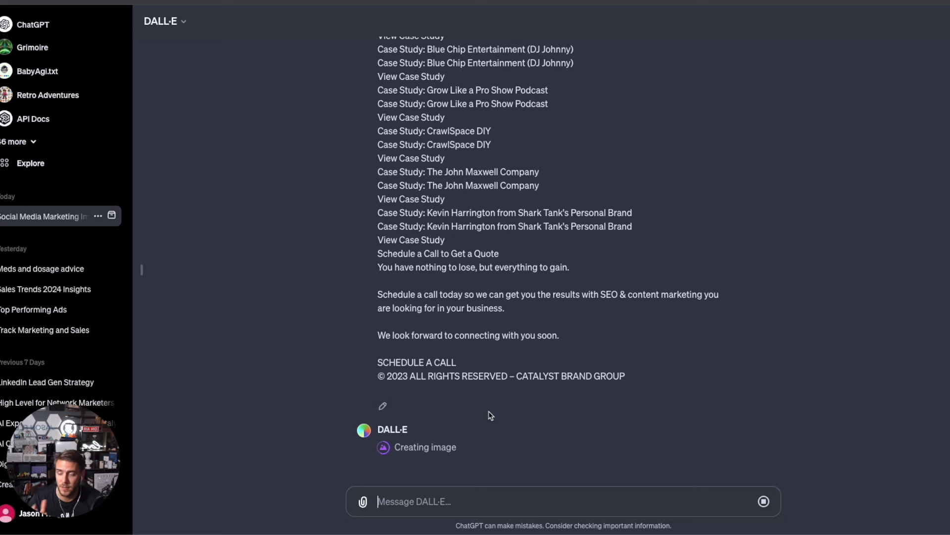
mouse_move(348, 206)
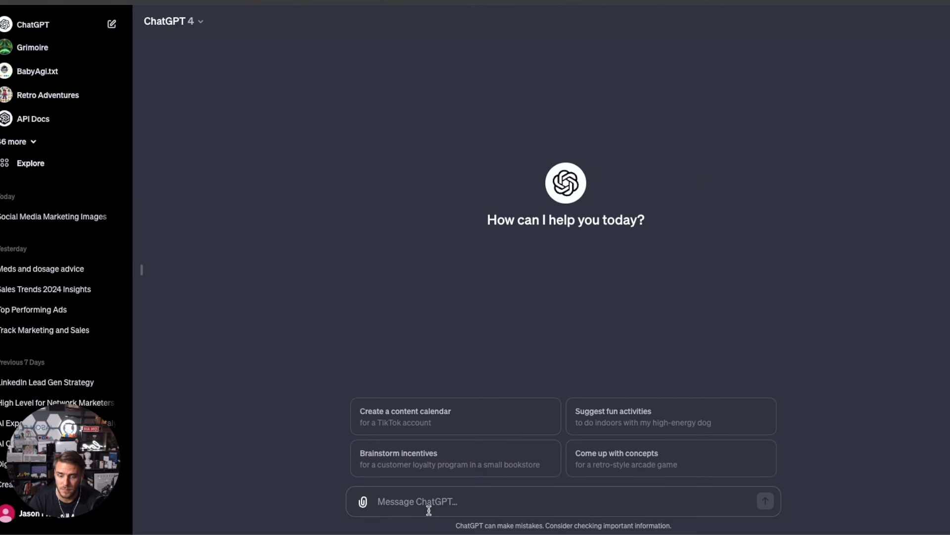
- Ask ChatGPT for a DALL·E image prompt on SEO marketing services using the site information
text(give me a prompt)
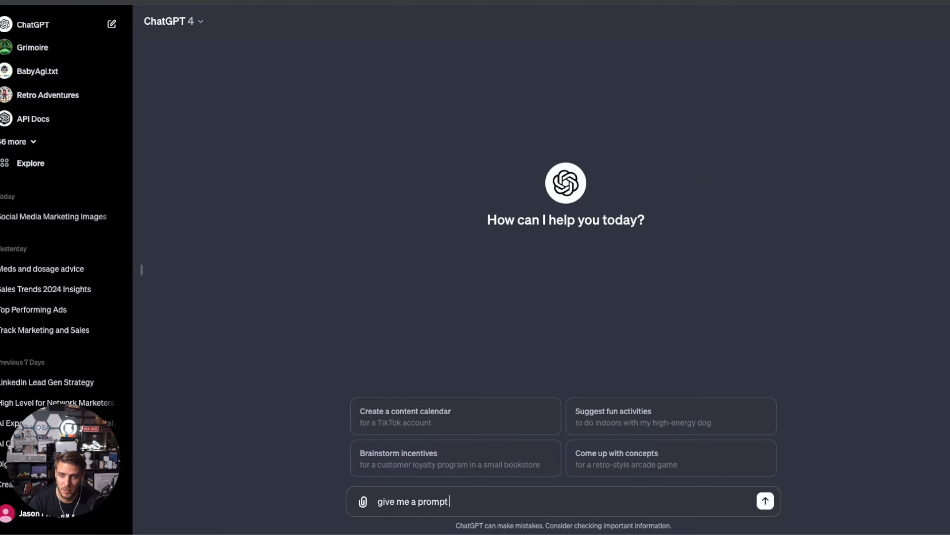
text(for seo s)
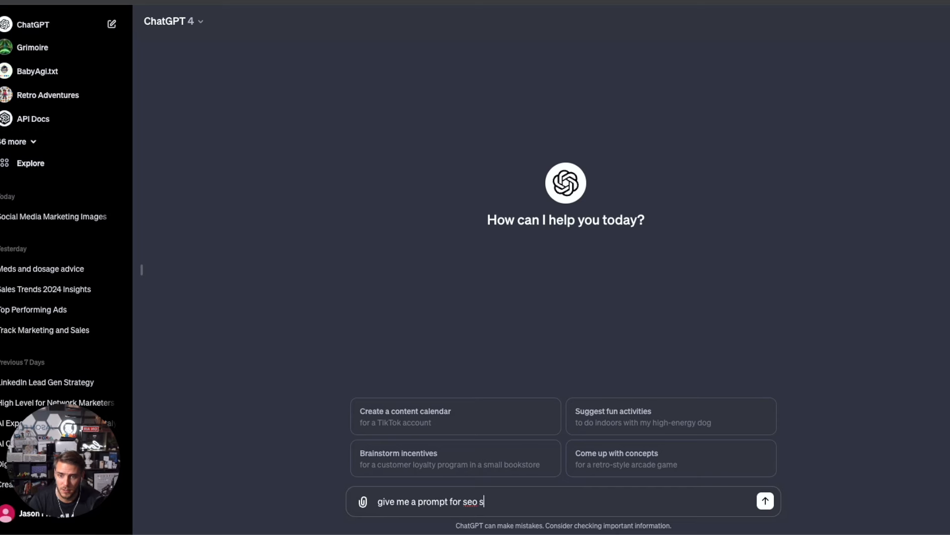
text(marketing ser)
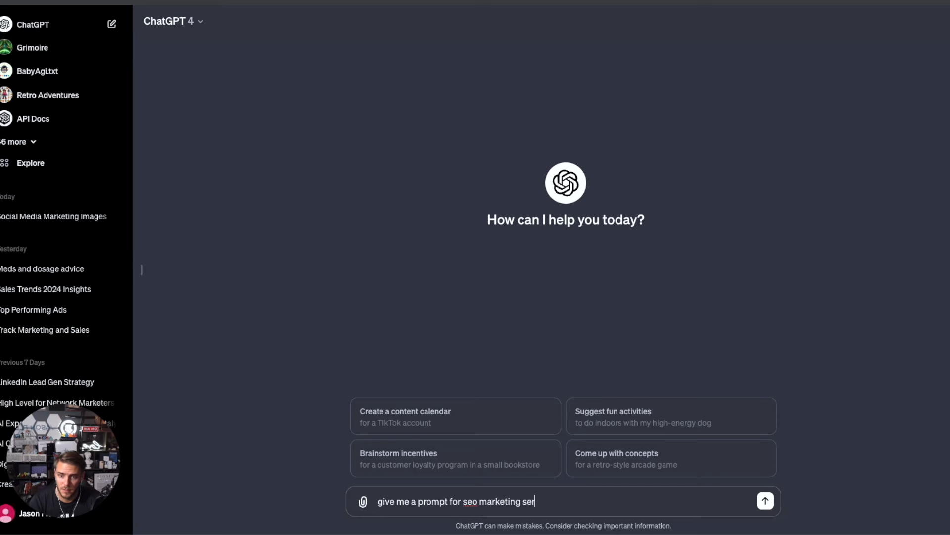
text(vices that I can us)
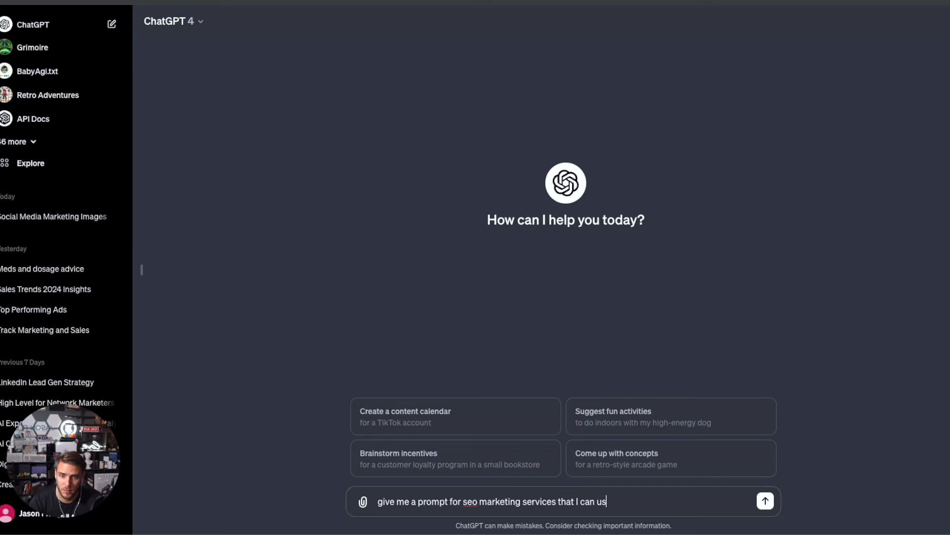
text(e for creating a)
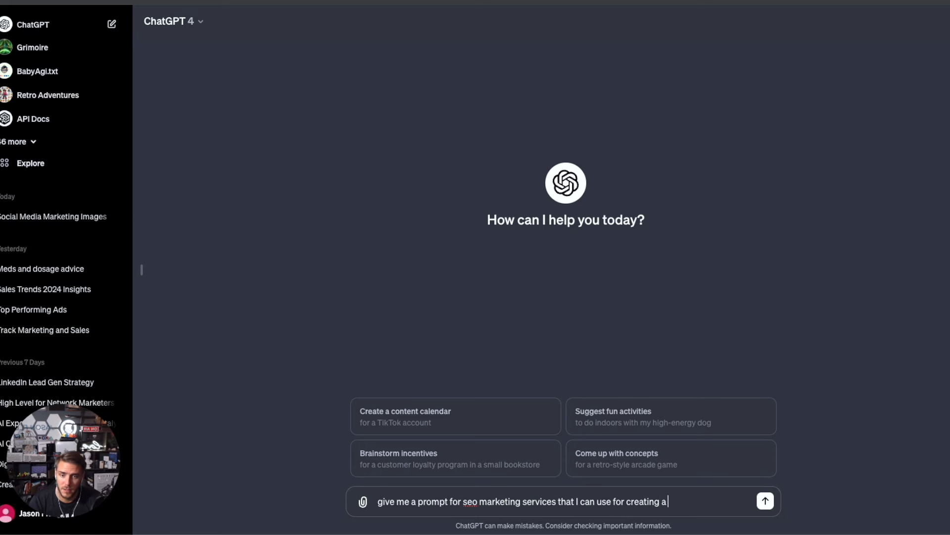
text(dall e image. And use this)
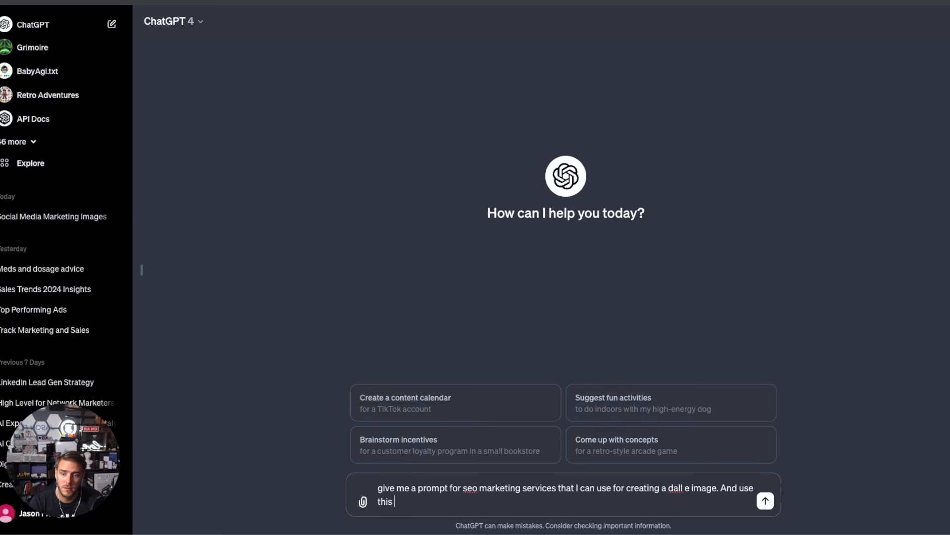
text(information to creat eh)
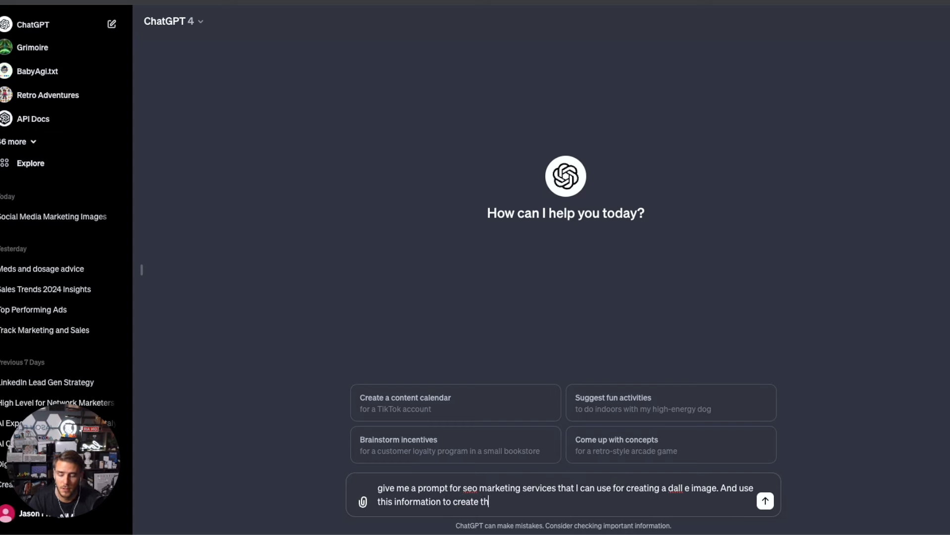
click(765, 500)
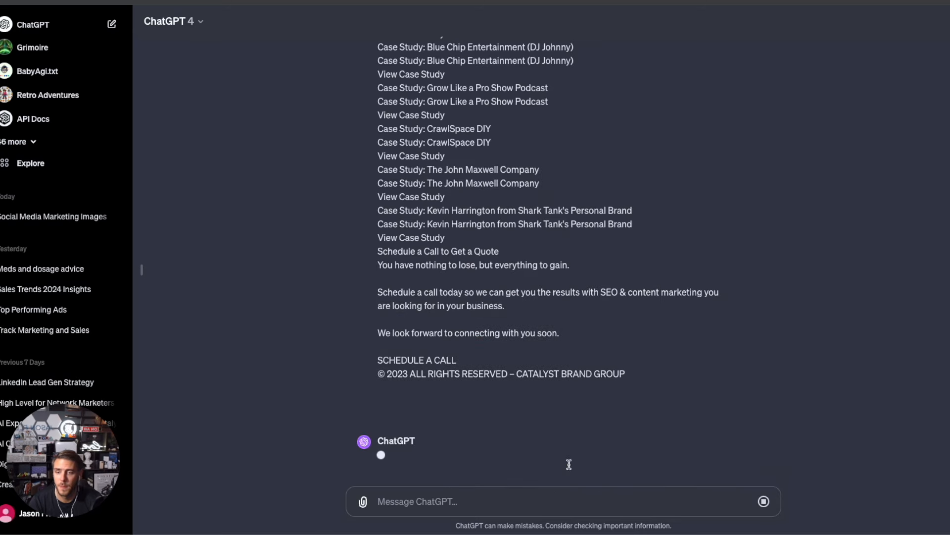
- Review the Catalyst Brand Group SEO image prompt and return to the DALL·E image chat
scroll(up, 3)
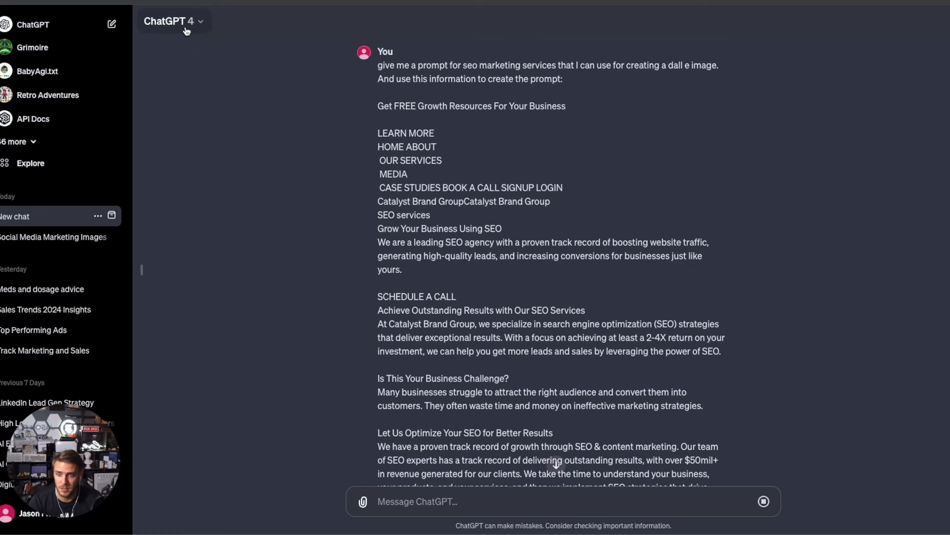
scroll(down, 3)
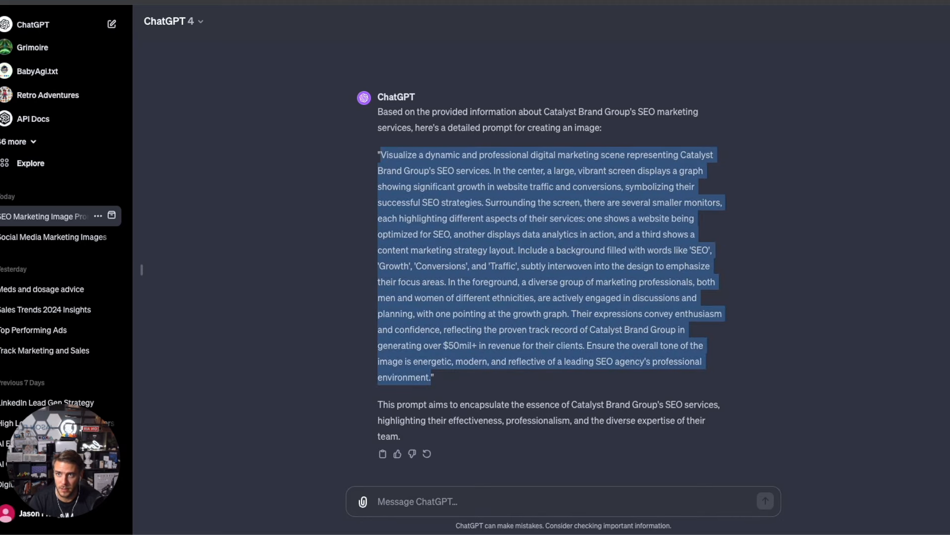
click(49, 237)
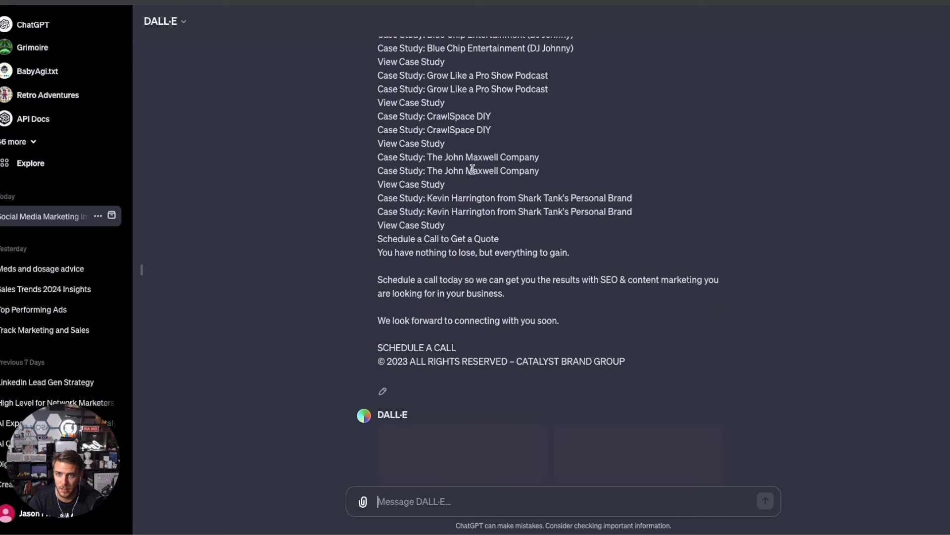
- Scroll down to the two DALL·E images of professionals around an SEO growth graph
scroll(down, 3)
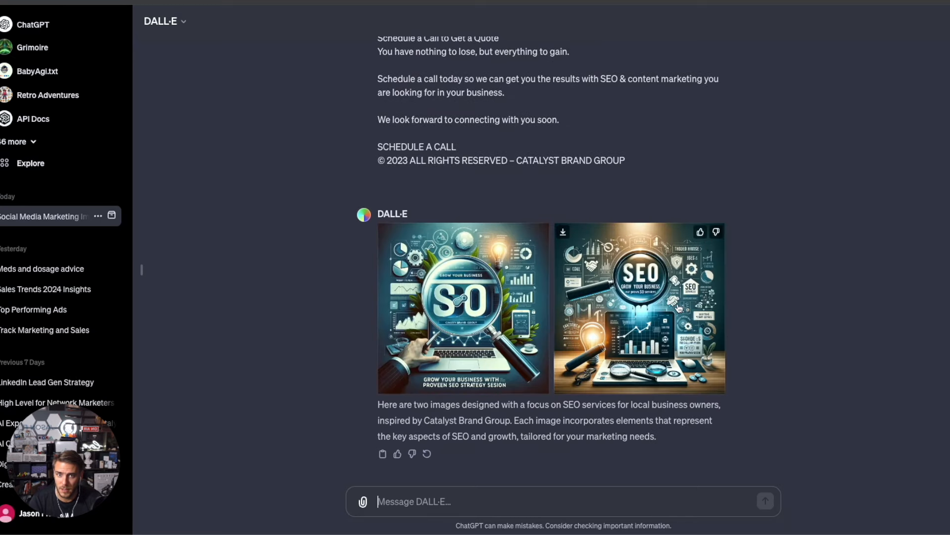
mouse_move(648, 284)
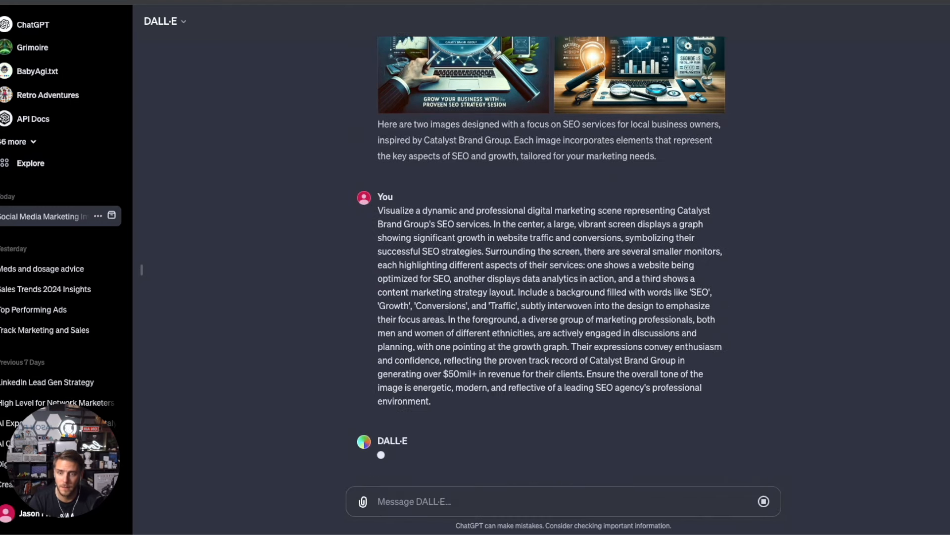
mouse_move(254, 285)
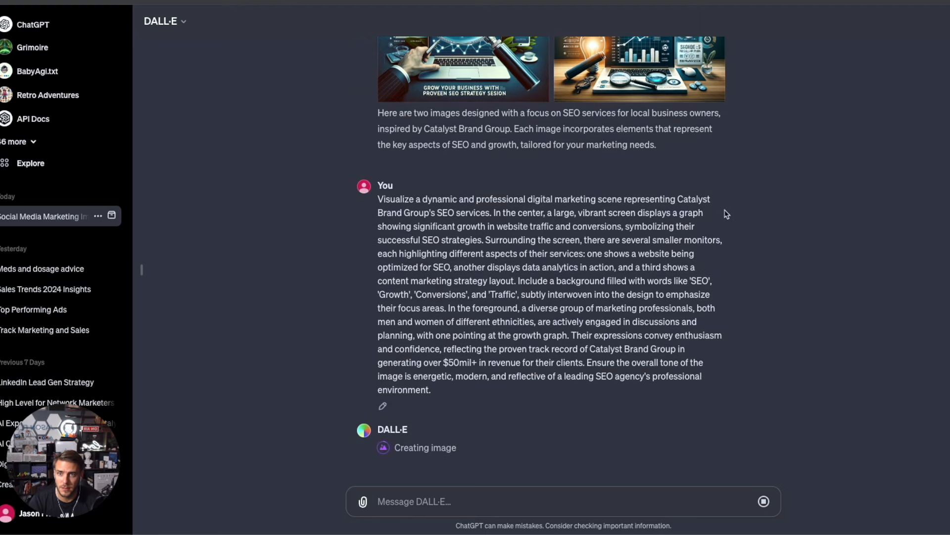
mouse_move(561, 215)
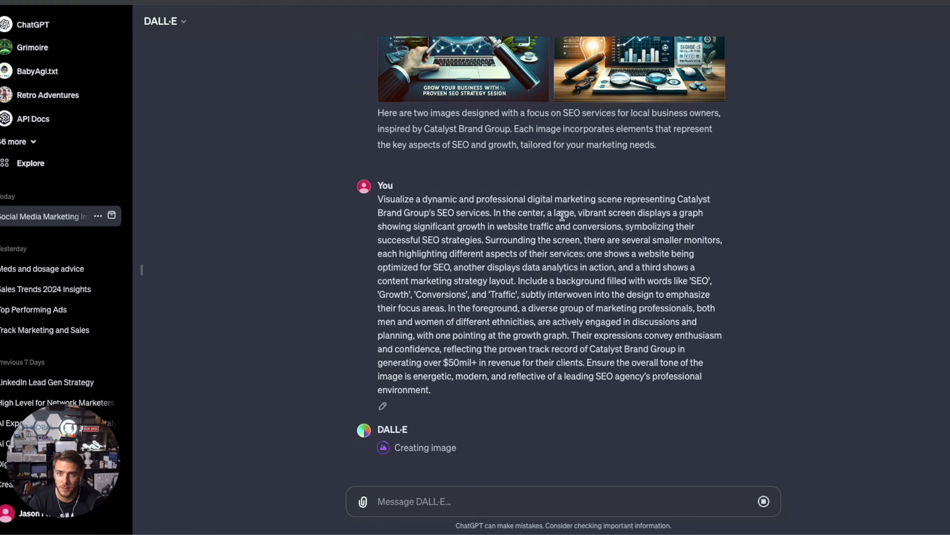
mouse_move(727, 226)
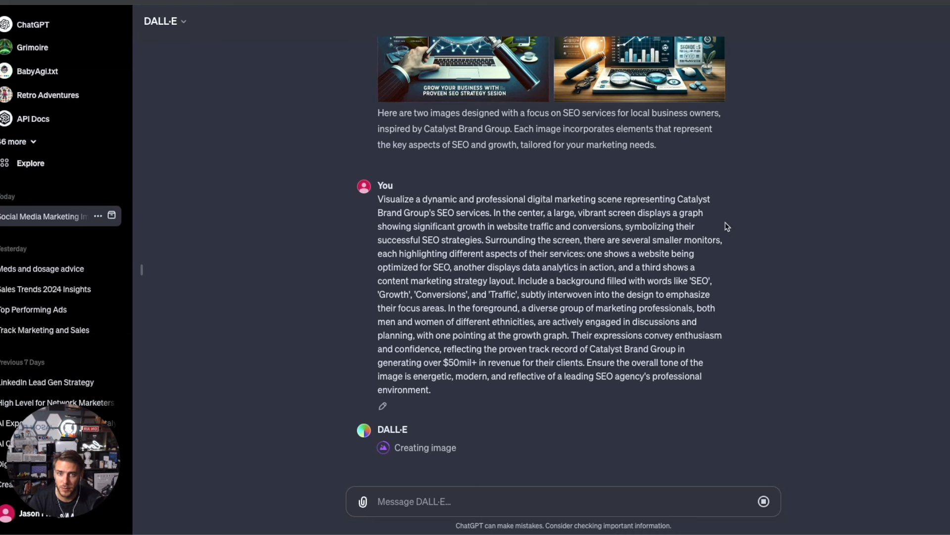
mouse_move(474, 226)
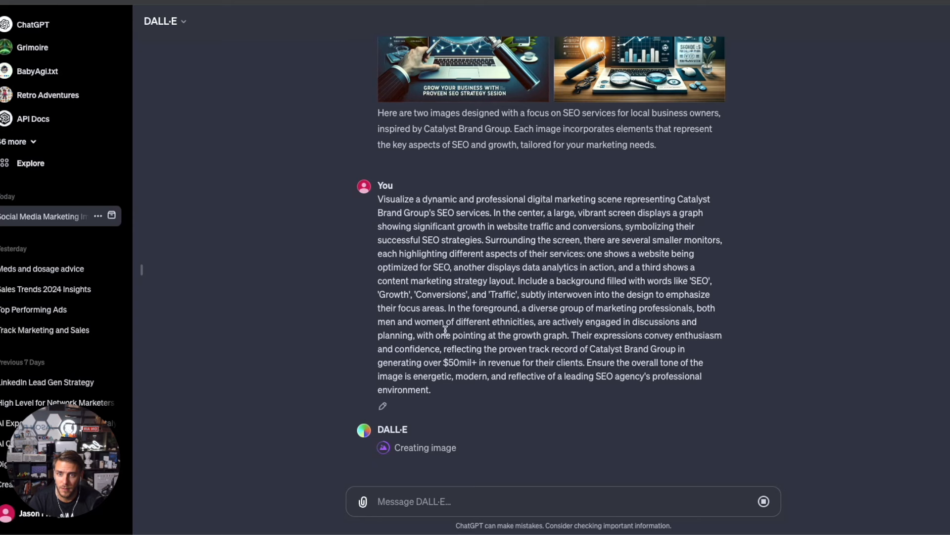
mouse_move(742, 311)
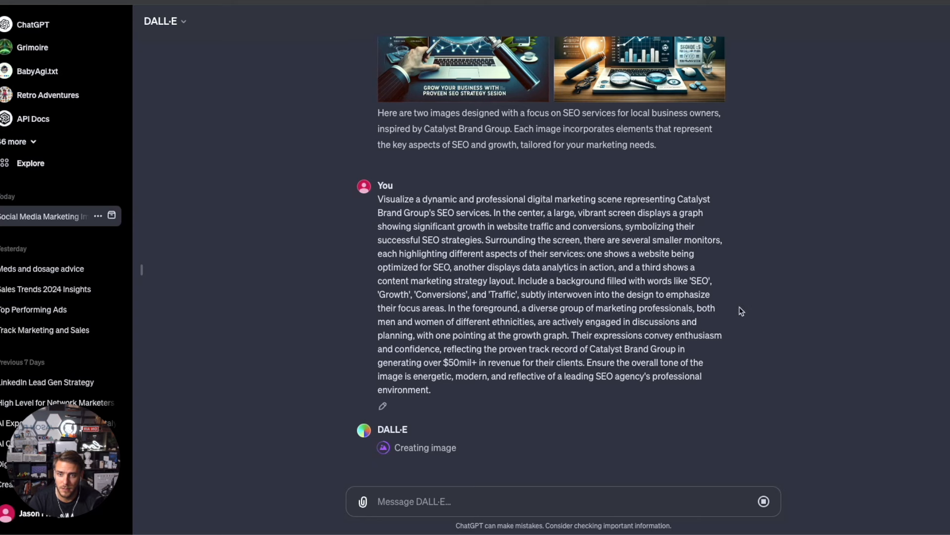
mouse_move(768, 277)
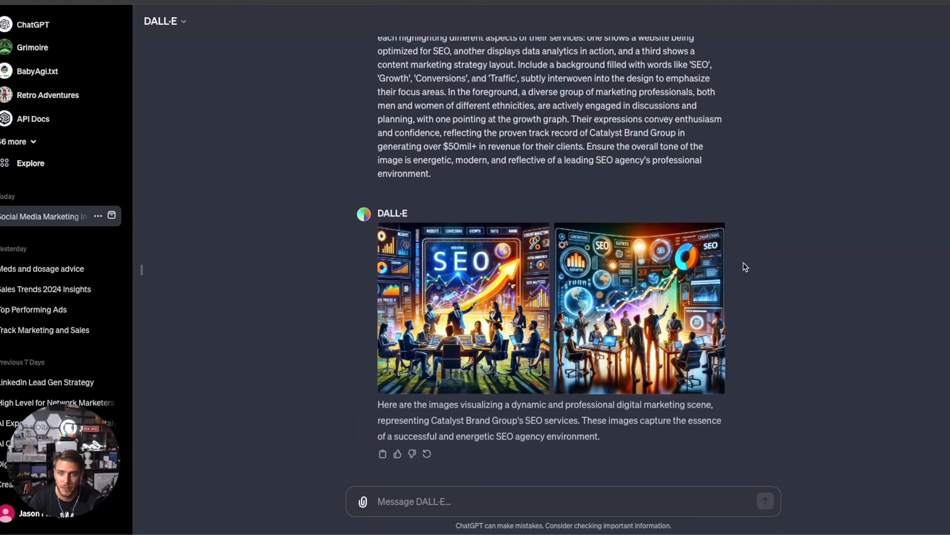
mouse_move(640, 306)
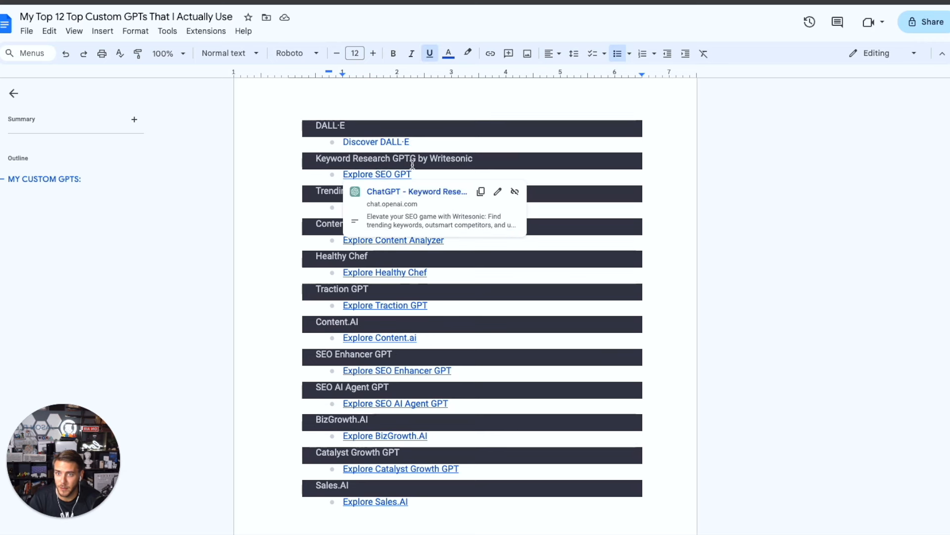
mouse_move(416, 195)
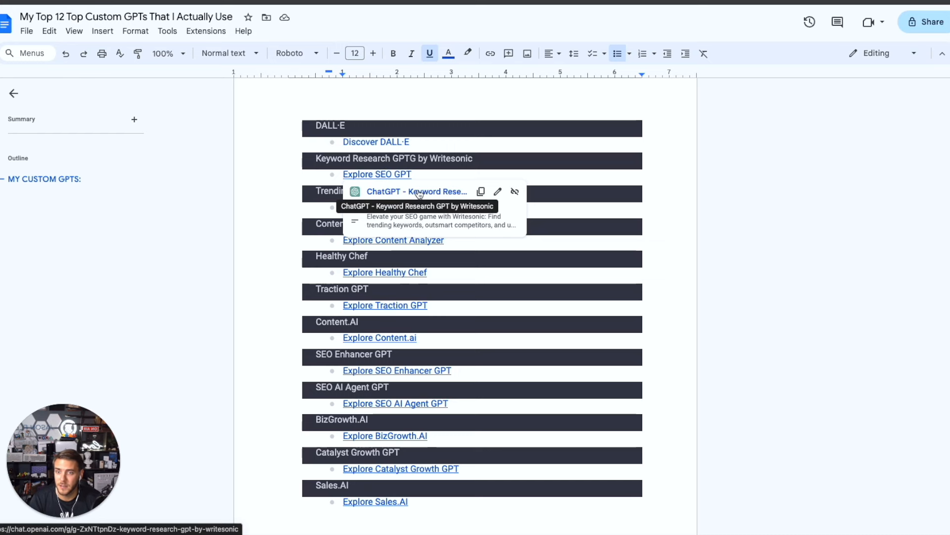
- Follow the Keyword Research GPT by Writesonic link from the Docs list
click(416, 191)
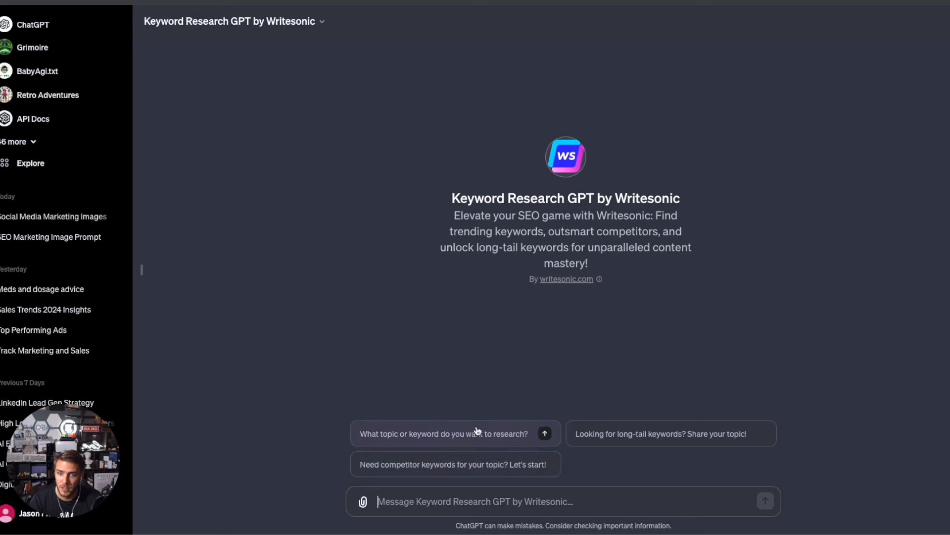
- Choose the 'What topic or keyword do you want to research?' conversation starter
click(454, 433)
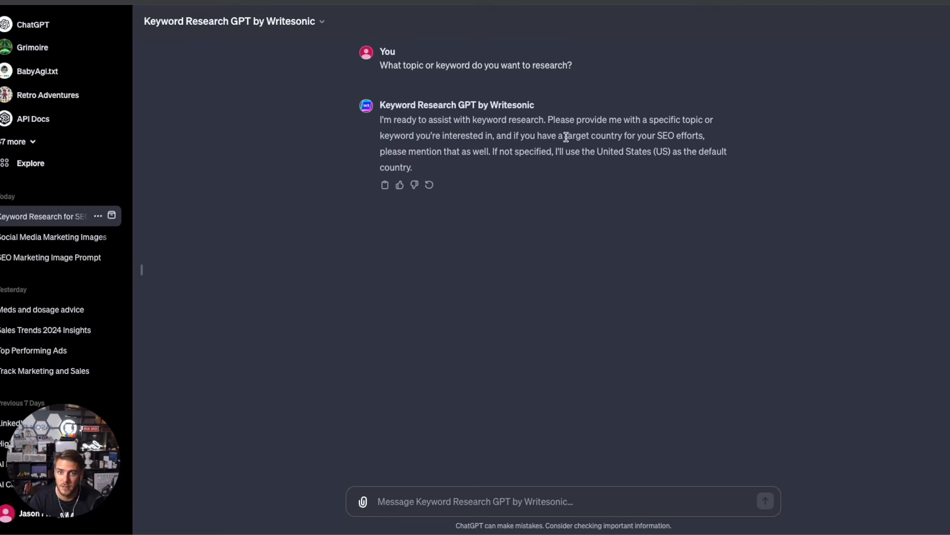
mouse_move(441, 263)
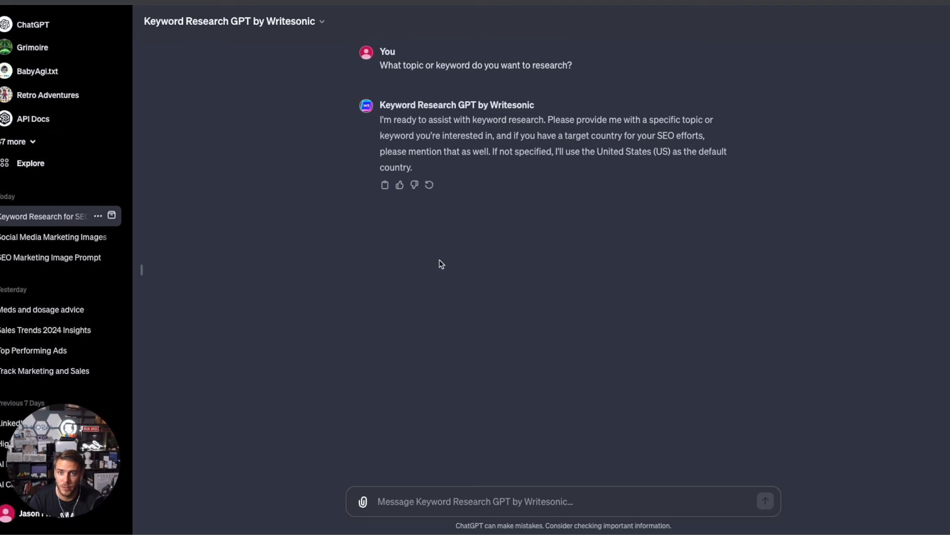
mouse_move(515, 237)
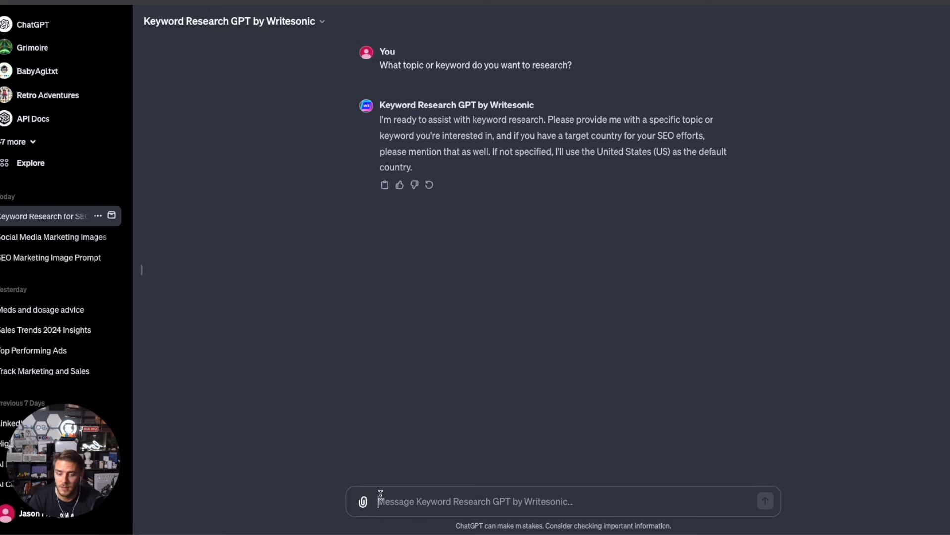
- Submit the topic 'hvac company in columbus ohio' and allow access to tools.writesonic.com
text(hvac)
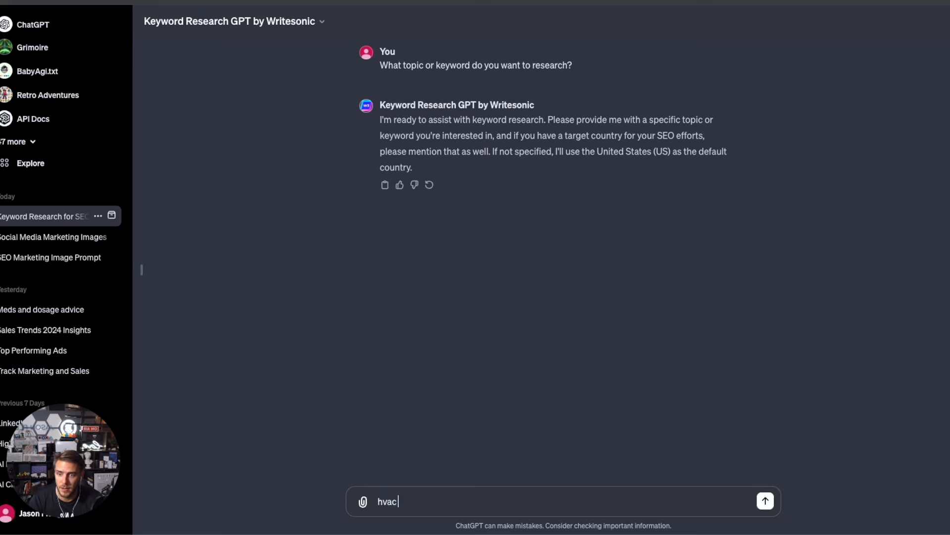
text(company in colum)
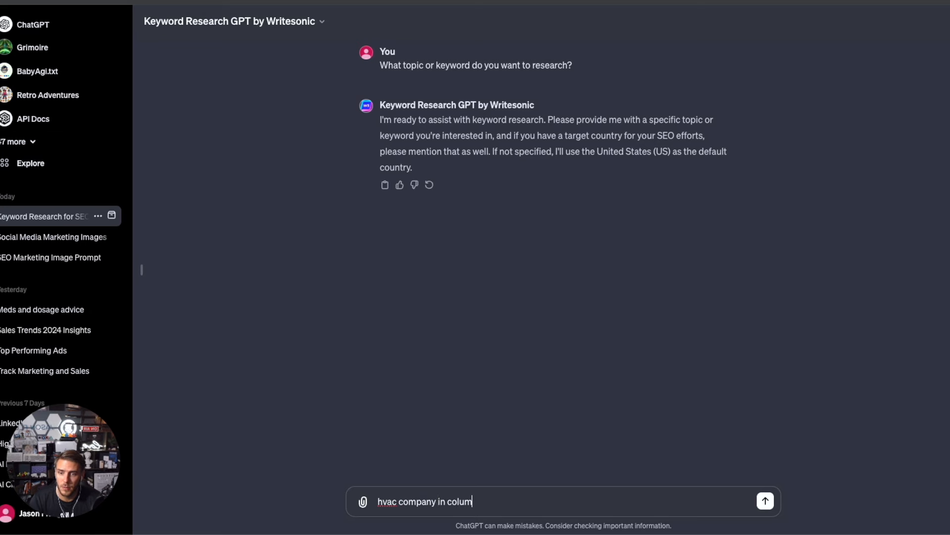
text(bus ohio)
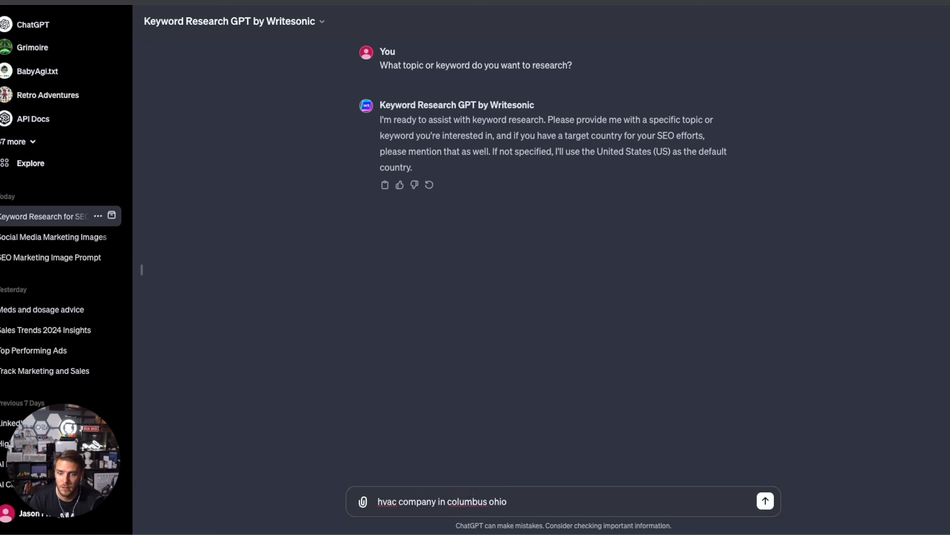
click(764, 501)
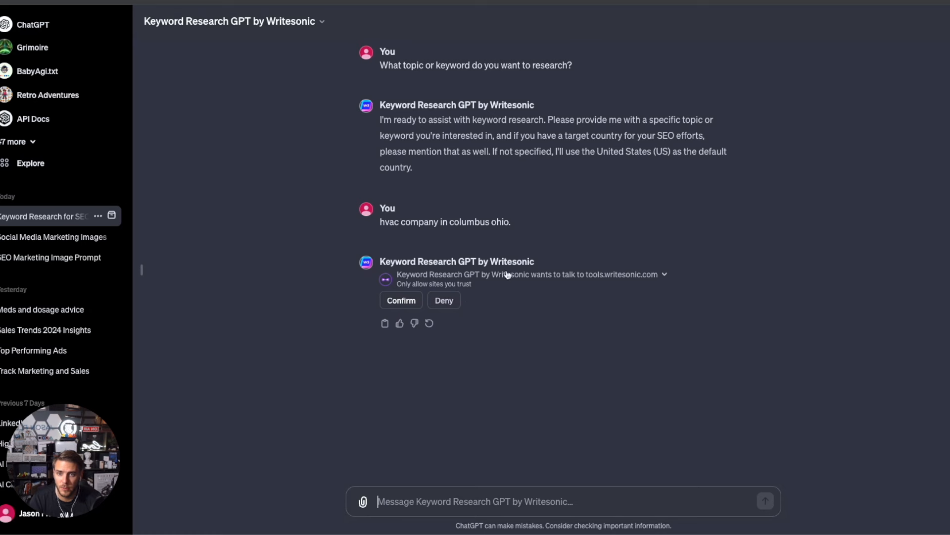
mouse_move(697, 283)
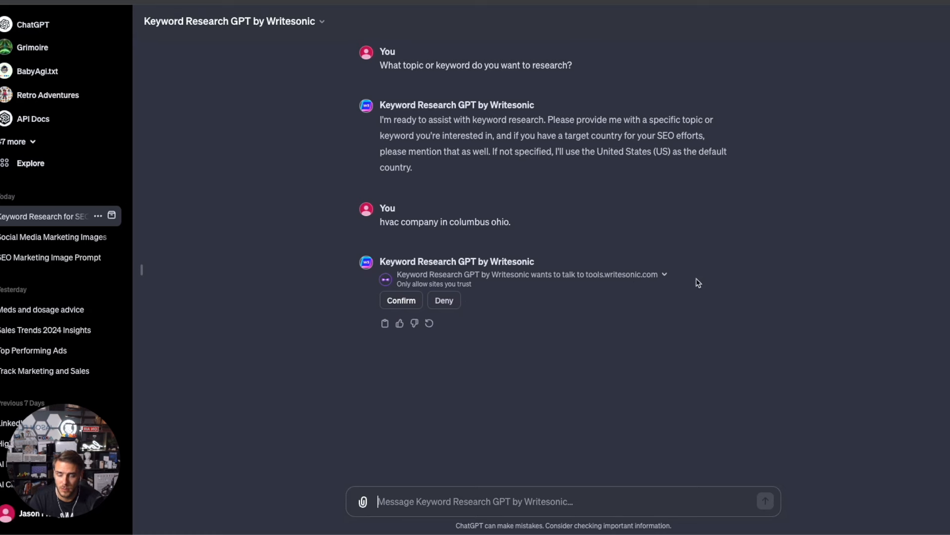
click(400, 299)
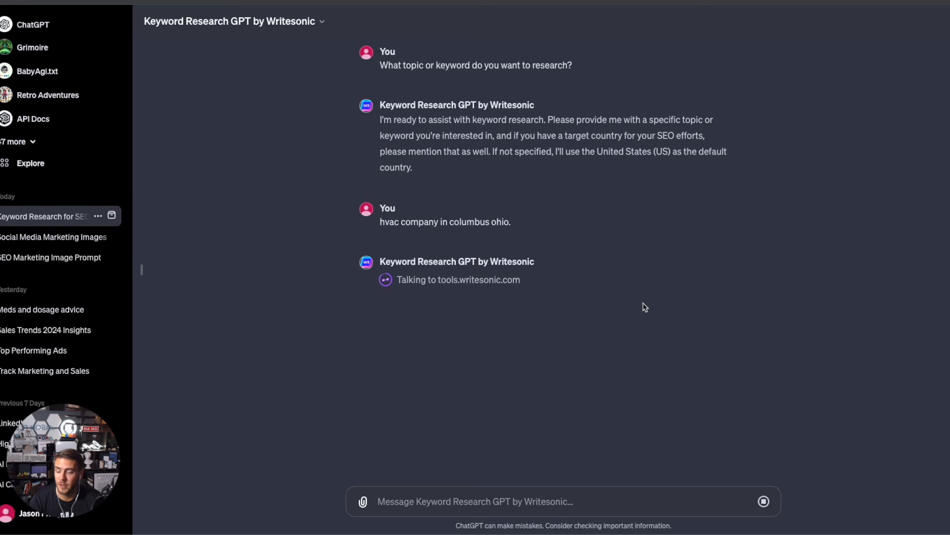
mouse_move(611, 402)
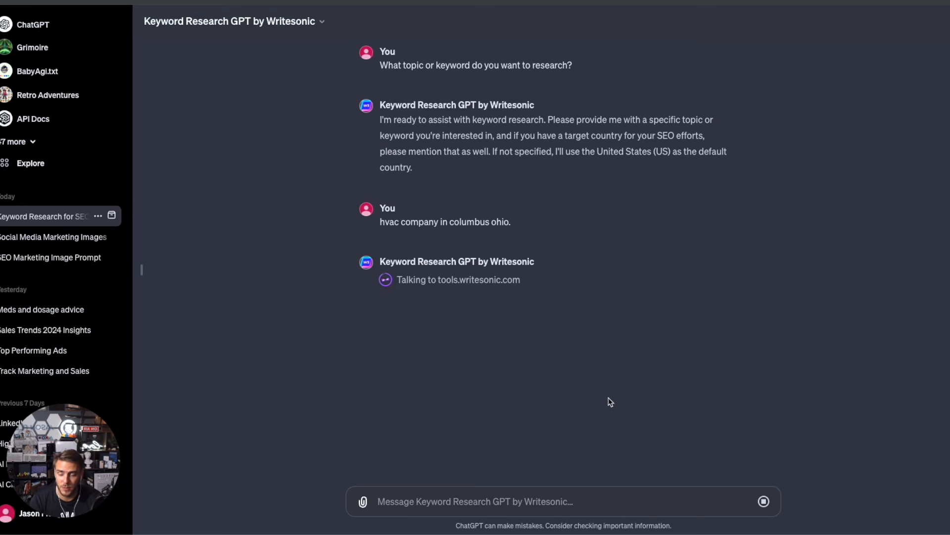
mouse_move(667, 222)
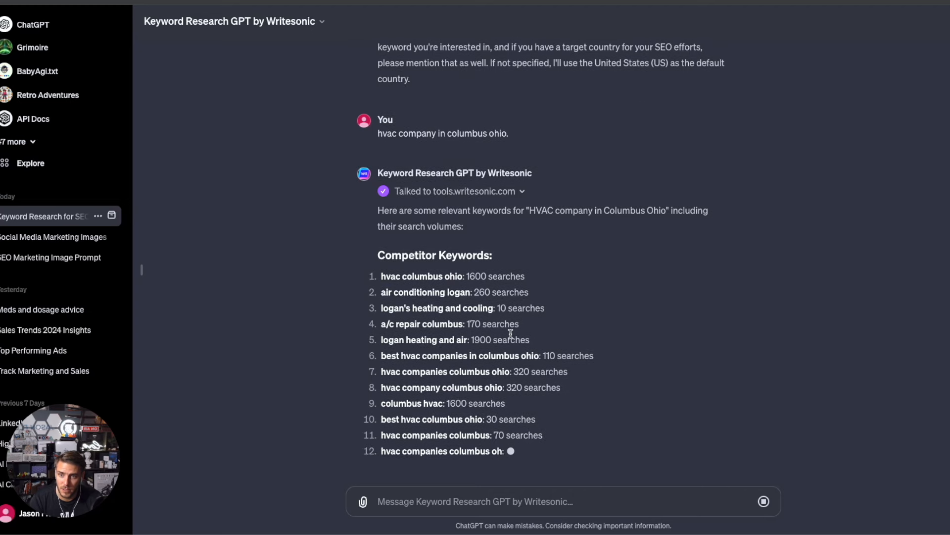
- Scroll through the competitor and long-tail HVAC keyword lists with search volumes
scroll(down, 3)
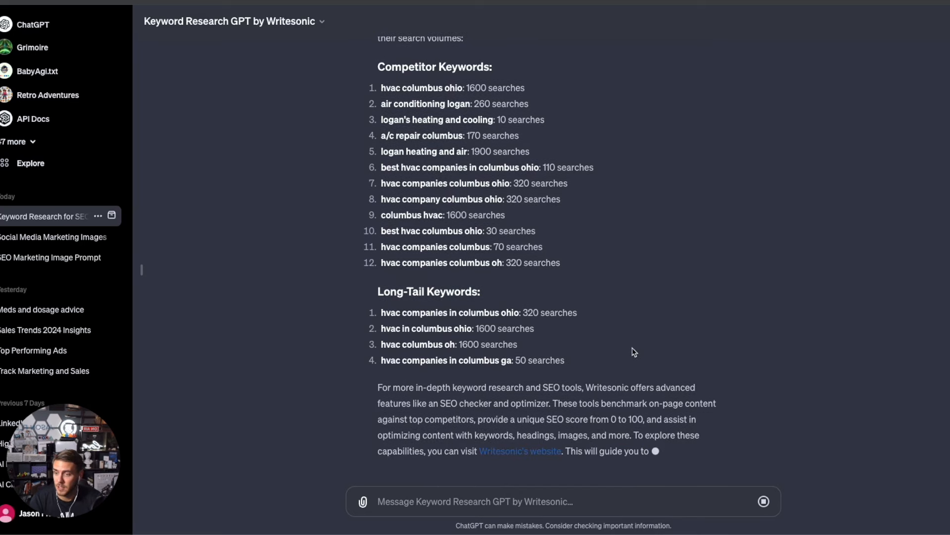
scroll(down, 3)
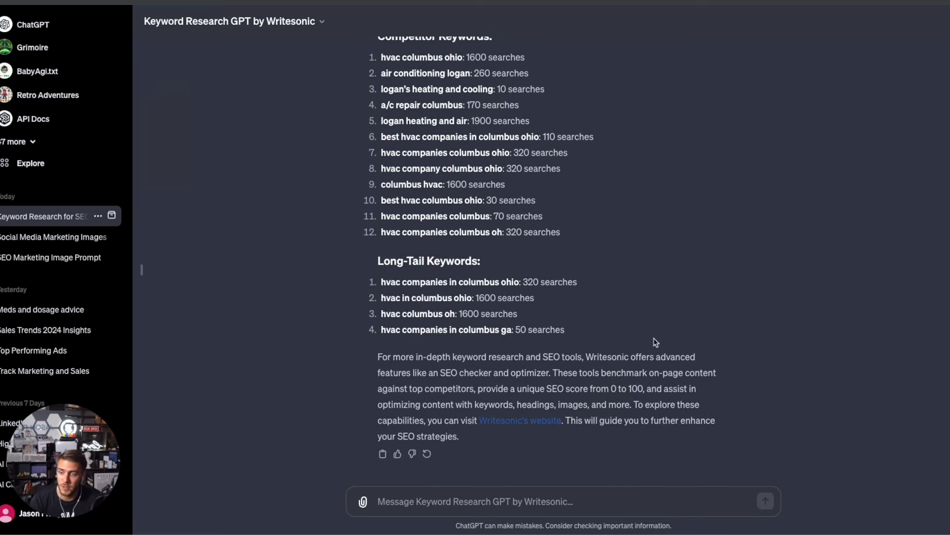
mouse_move(528, 359)
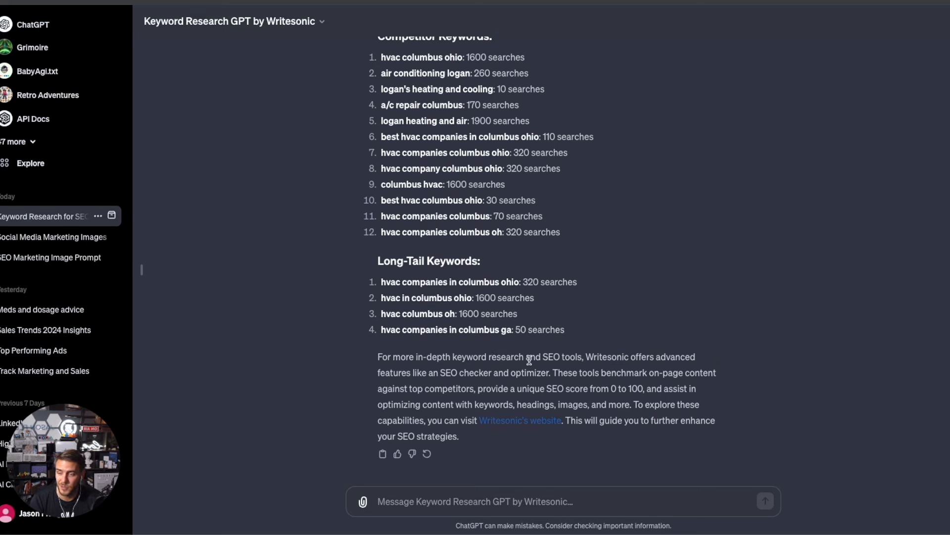
mouse_move(200, 99)
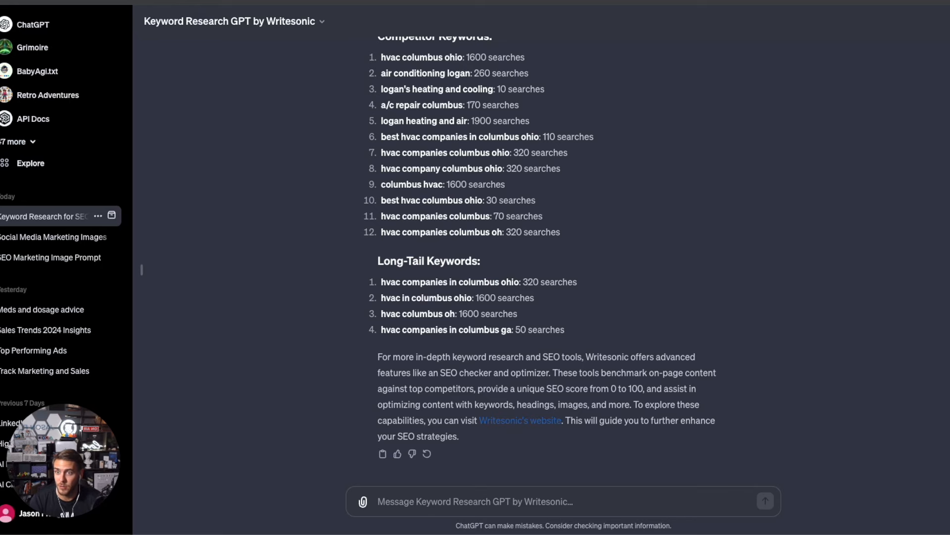
scroll(up, 3)
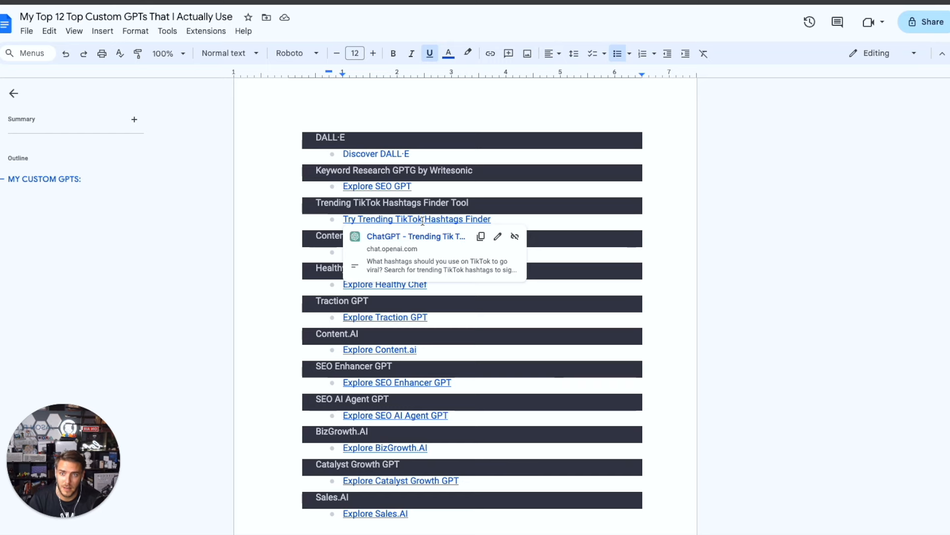
- Open the Trending TikTok Hashtags Finder GPT from its link in the Google Docs list
click(416, 219)
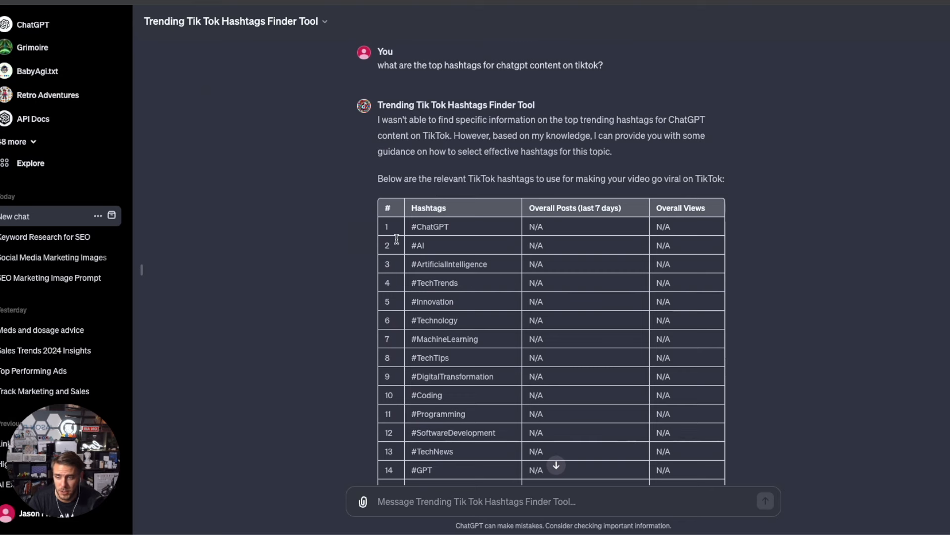
- Scroll through the table of ChatGPT-related TikTok hashtags the tool returned
scroll(down, 3)
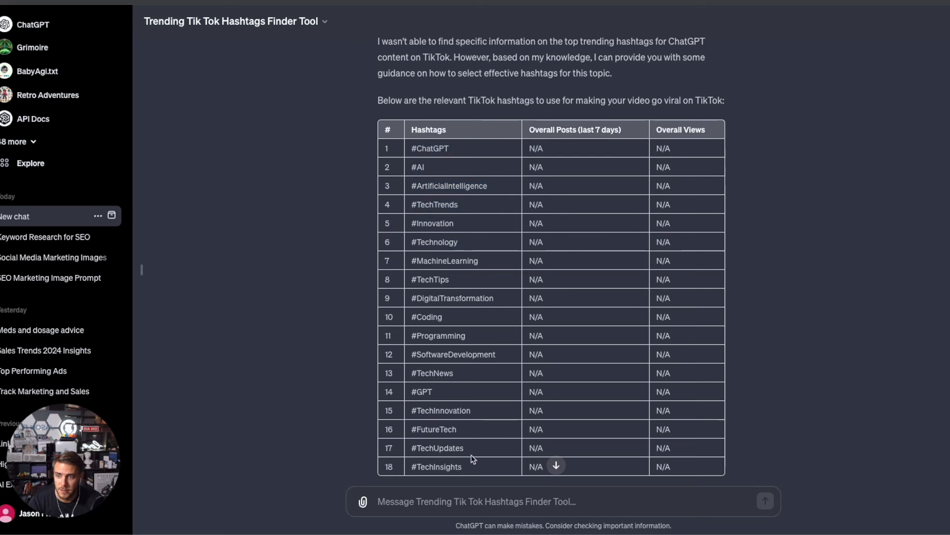
mouse_move(246, 64)
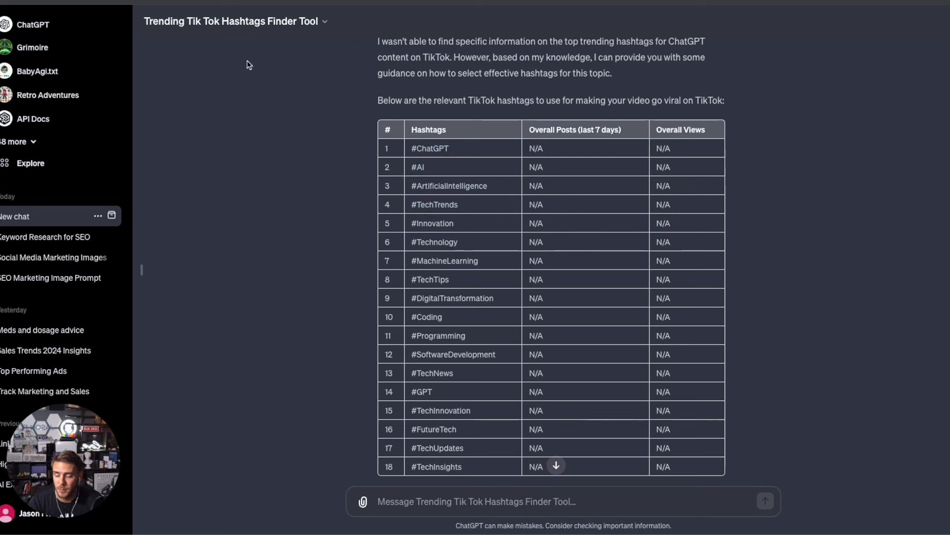
mouse_move(224, 61)
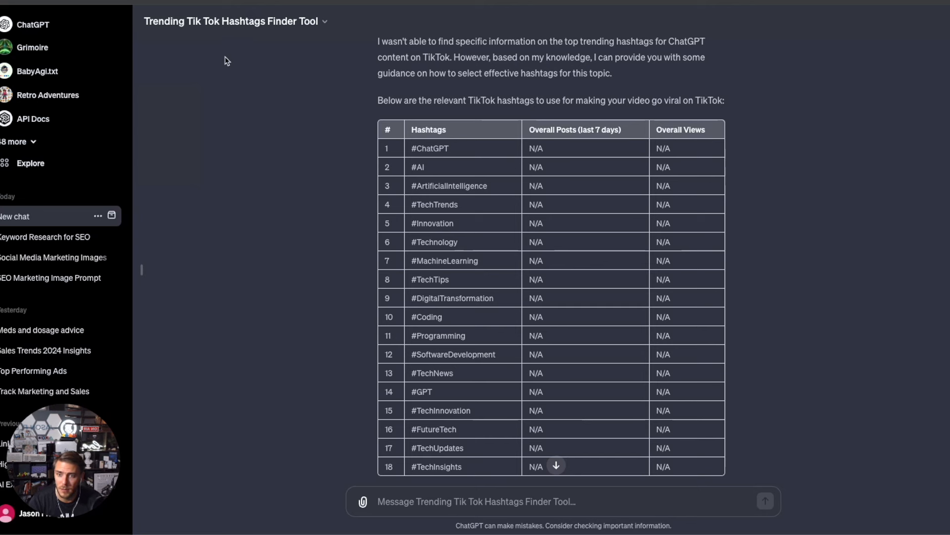
mouse_move(407, 44)
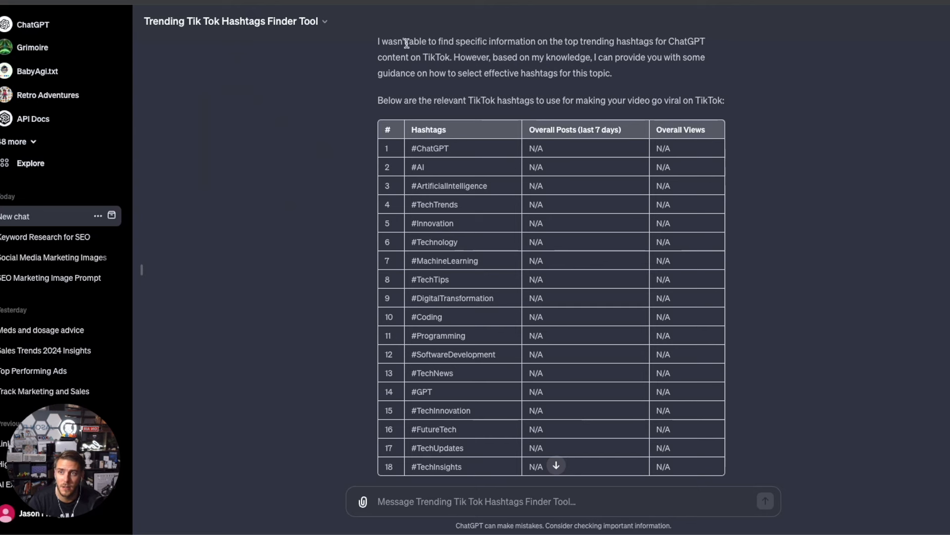
mouse_move(334, 17)
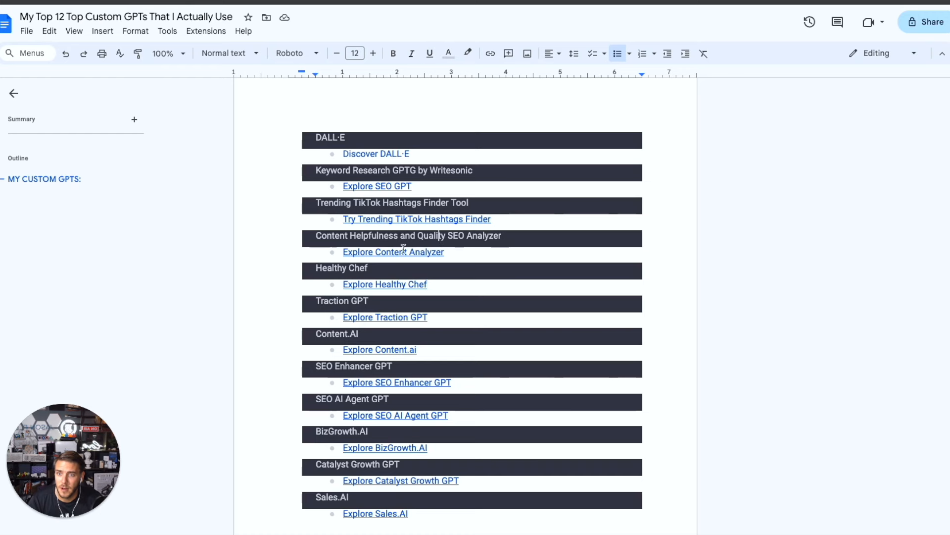
mouse_move(393, 252)
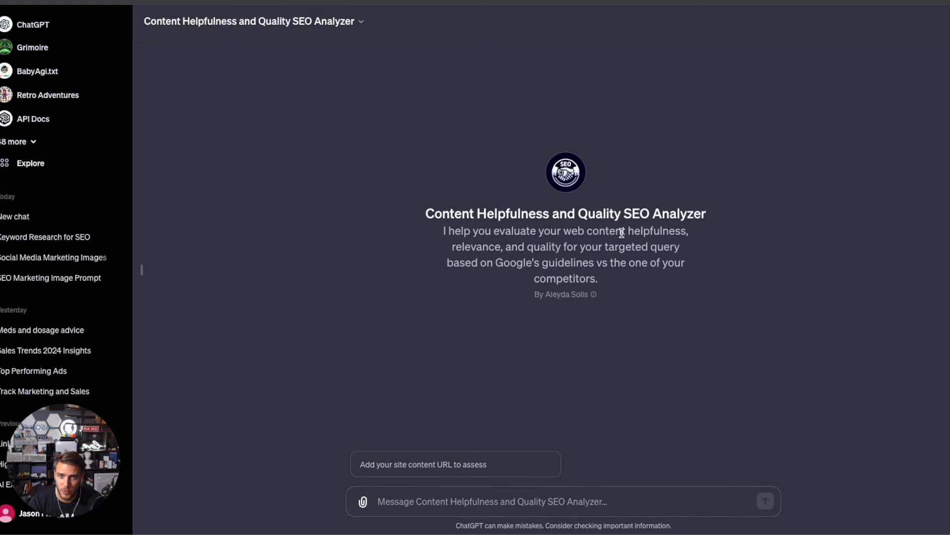
mouse_move(642, 252)
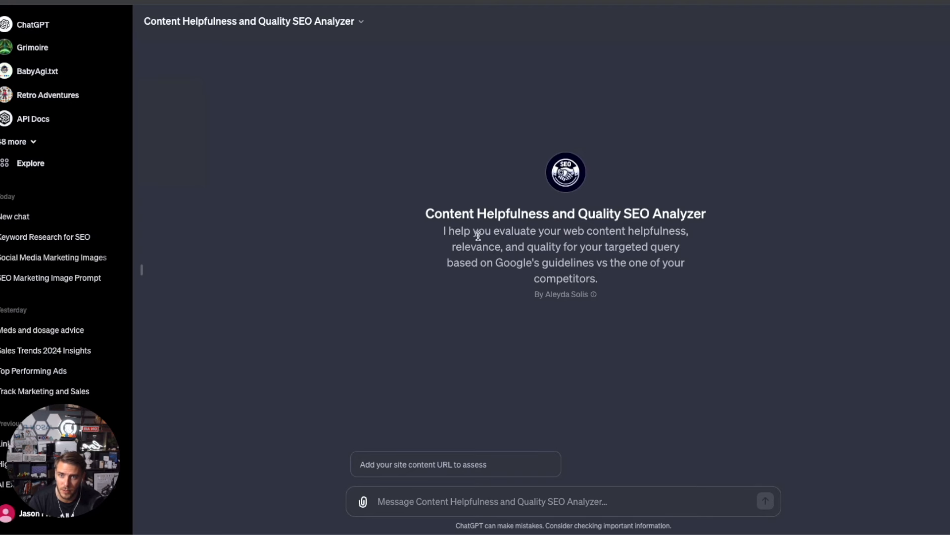
mouse_move(398, 302)
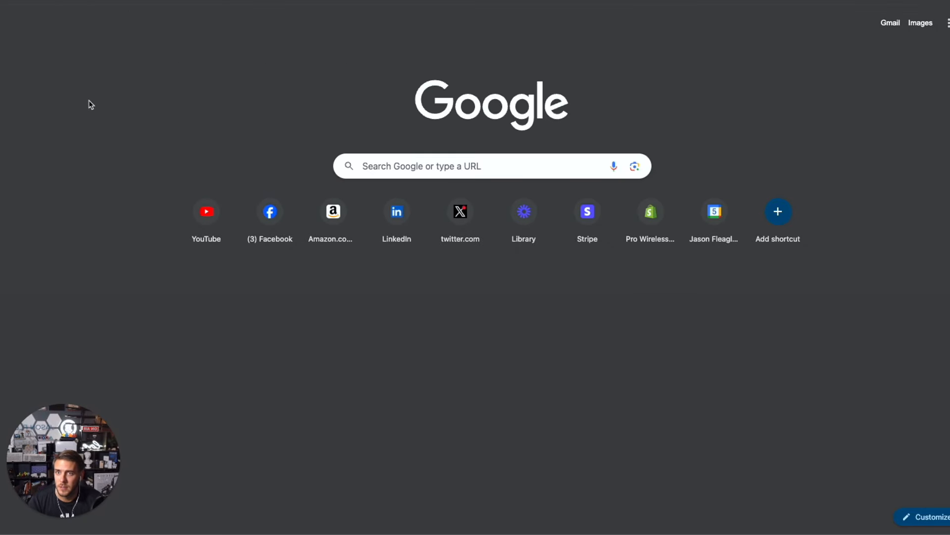
mouse_move(179, 28)
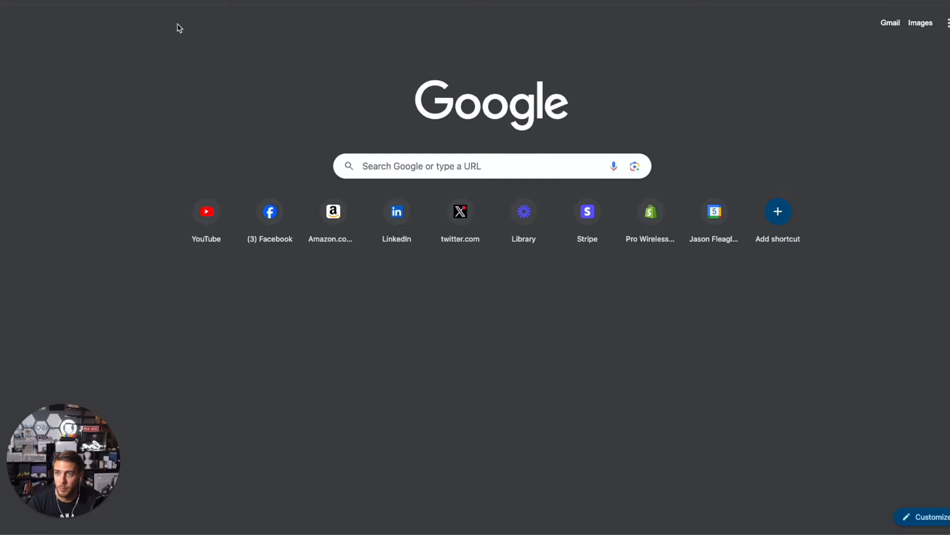
- Return from the new Google tab to the Content Helpfulness and Quality SEO Analyzer chat
click(714, 211)
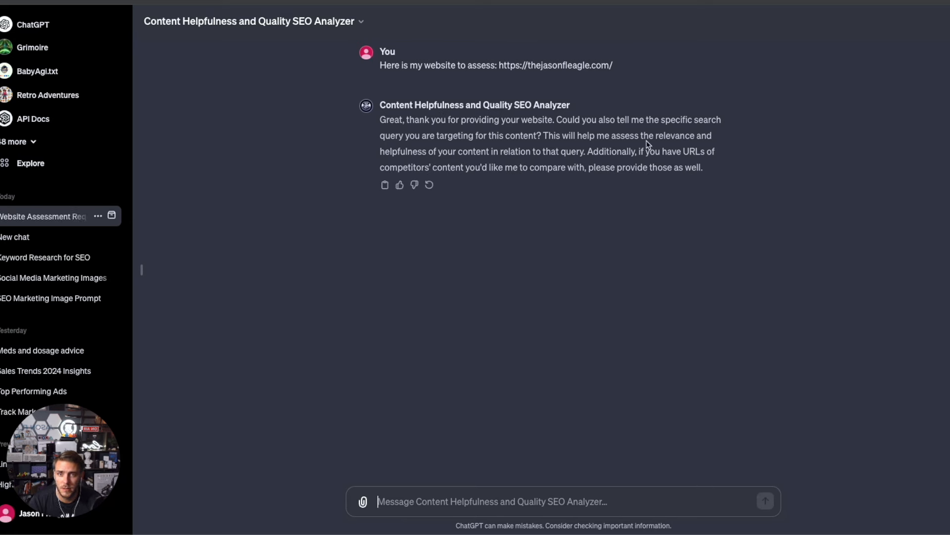
mouse_move(656, 145)
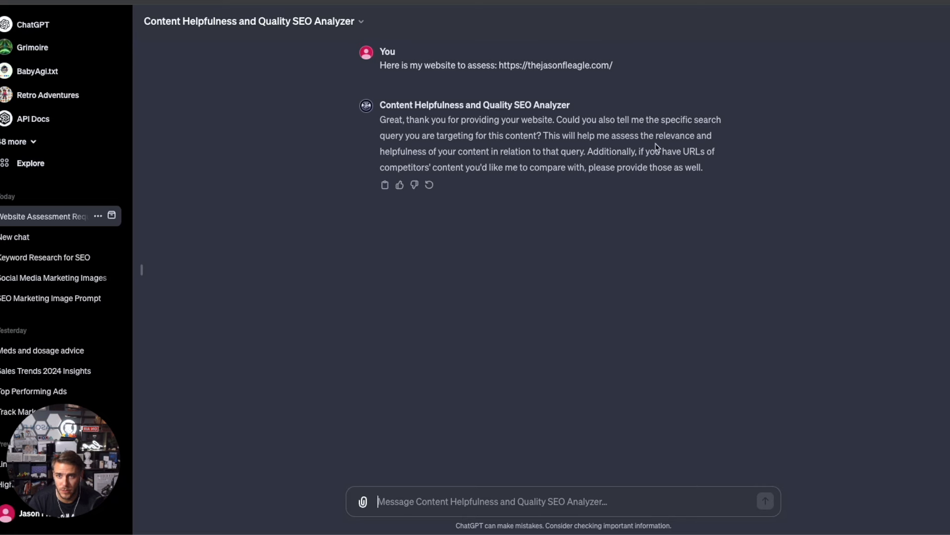
mouse_move(562, 146)
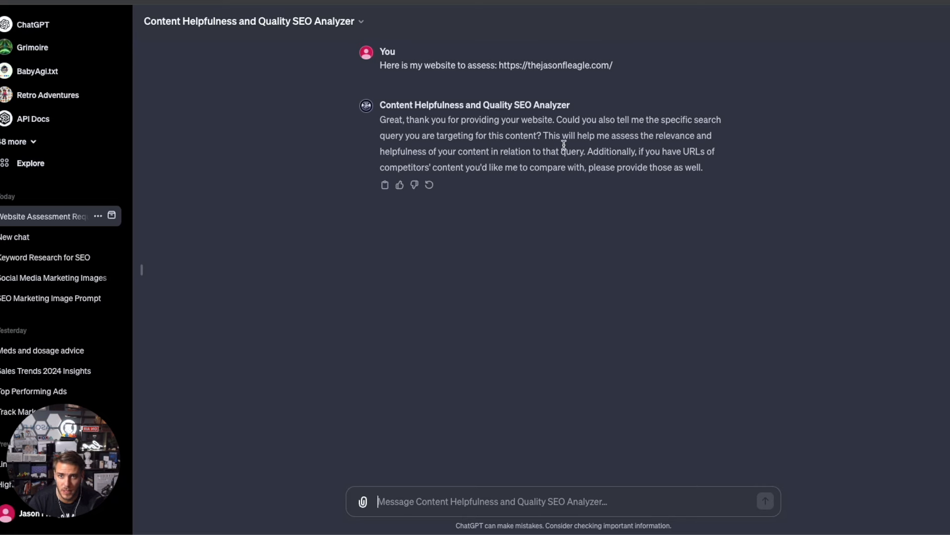
mouse_move(507, 154)
text(business growth strategy, business growth expert,)
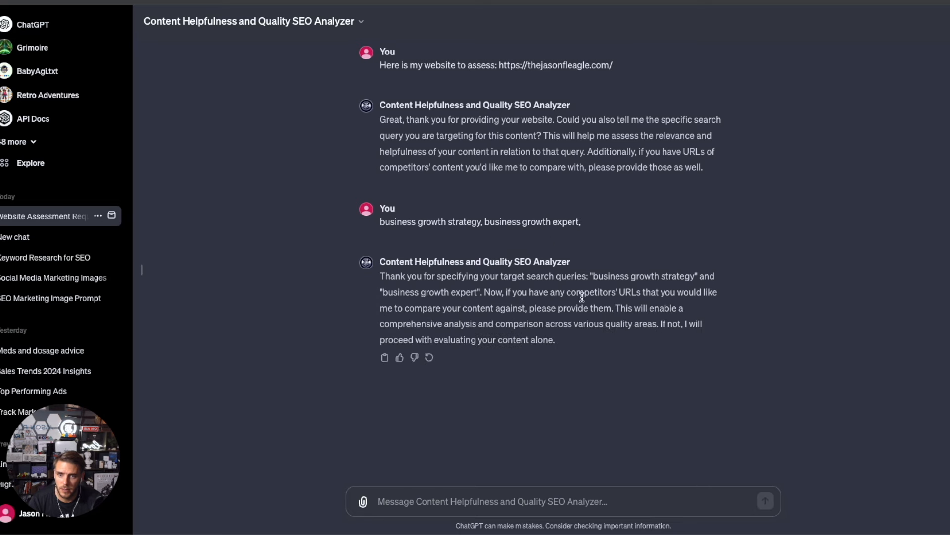
mouse_move(633, 320)
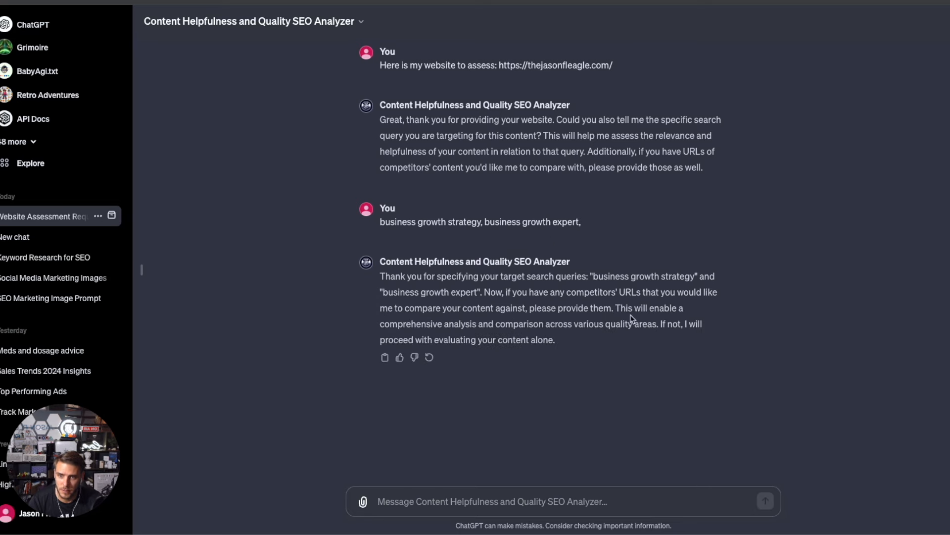
mouse_move(676, 320)
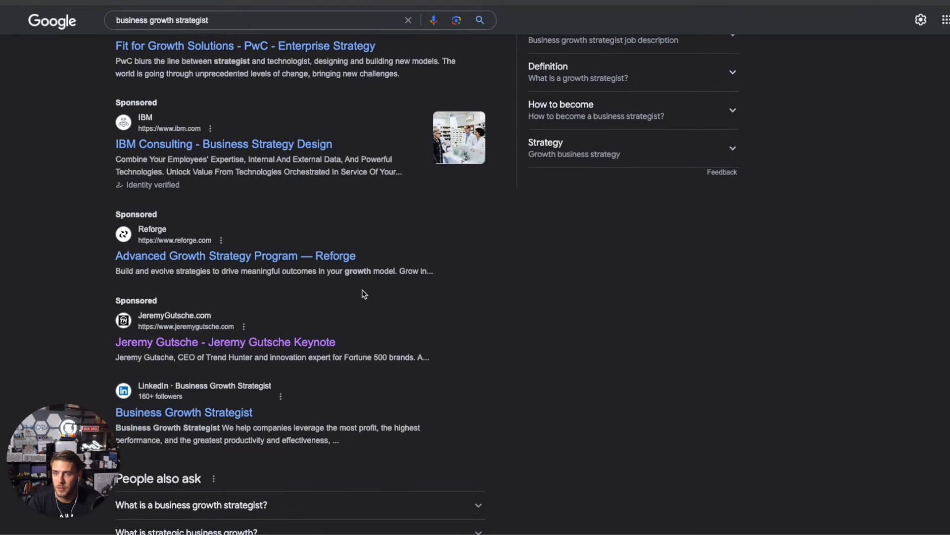
- Open the sponsored competitor site jeremygutsche.com from the 'business growth strategist' results
click(225, 341)
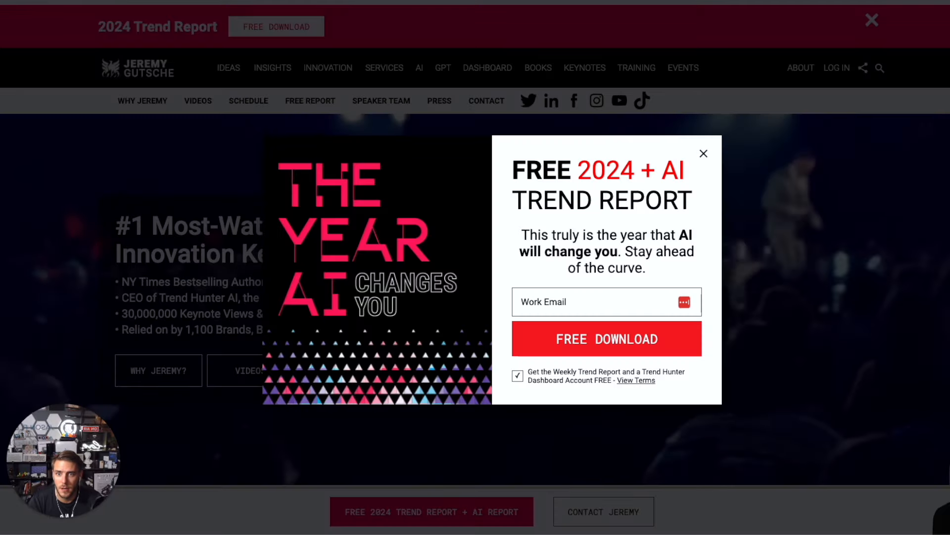
click(703, 153)
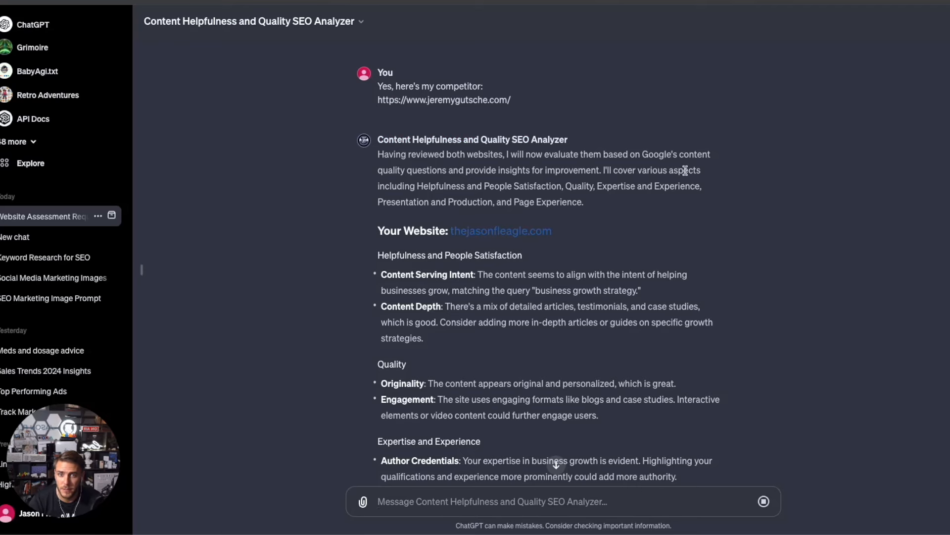
- Review the SEO analyzer's comparison with jeremygutsche.com and its five recommendations
scroll(down, 3)
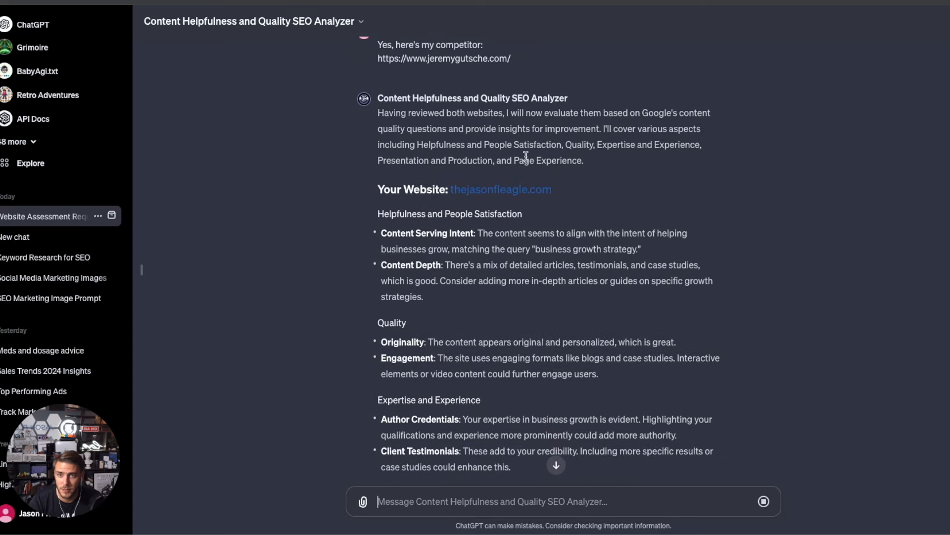
scroll(down, 3)
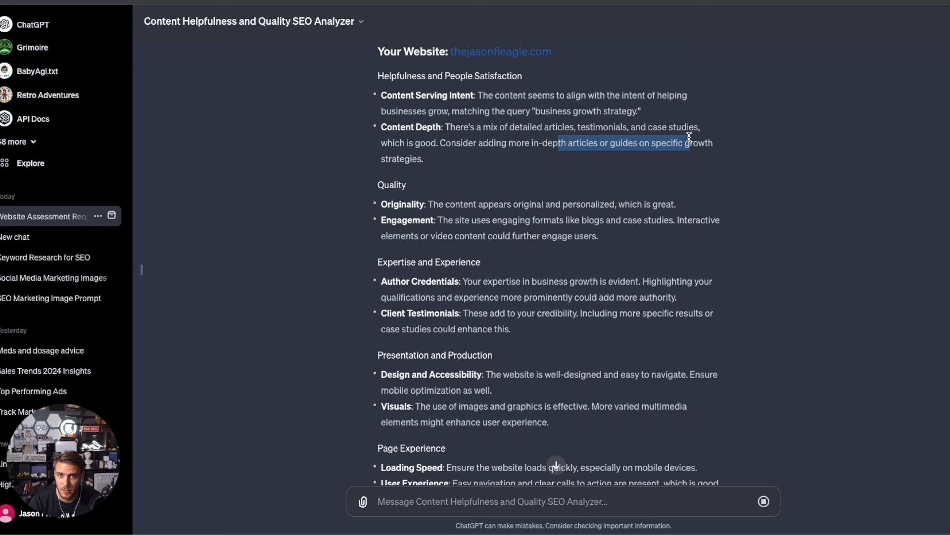
scroll(down, 3)
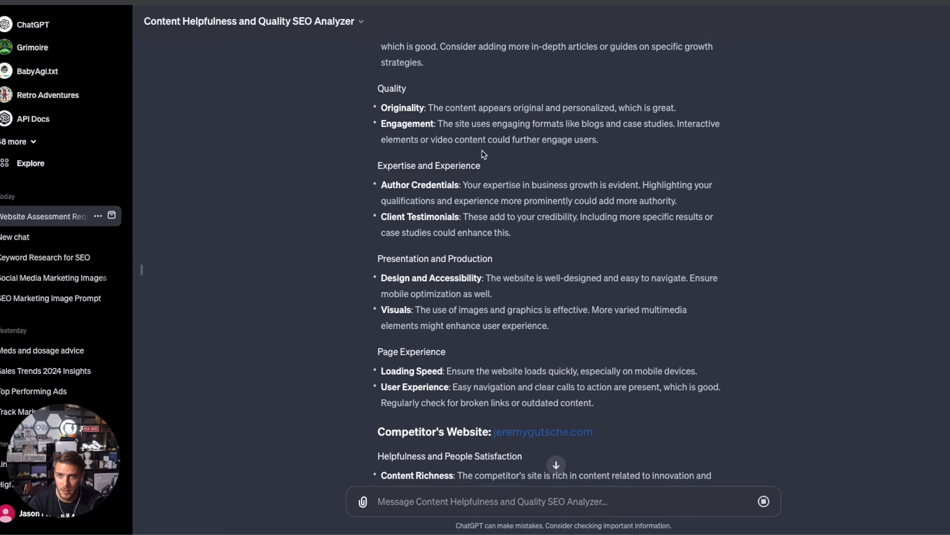
scroll(down, 3)
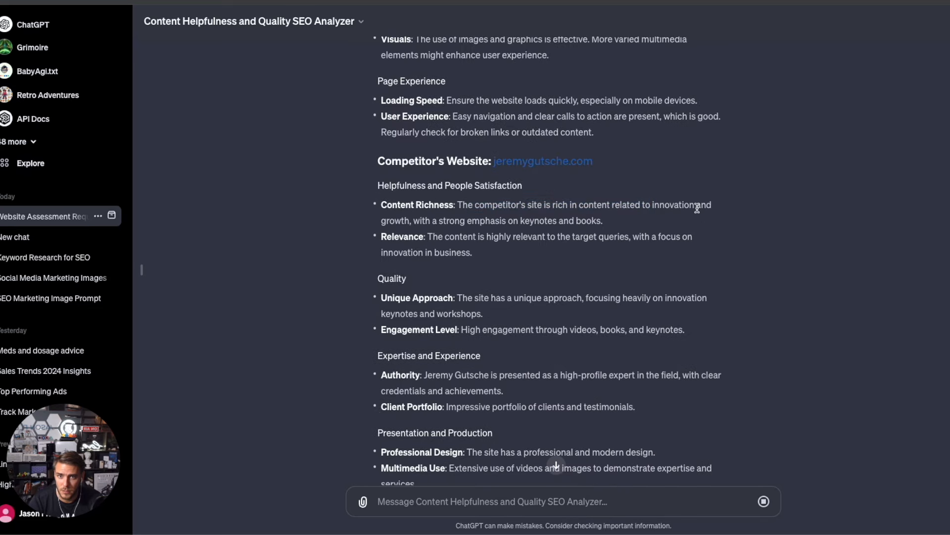
scroll(down, 3)
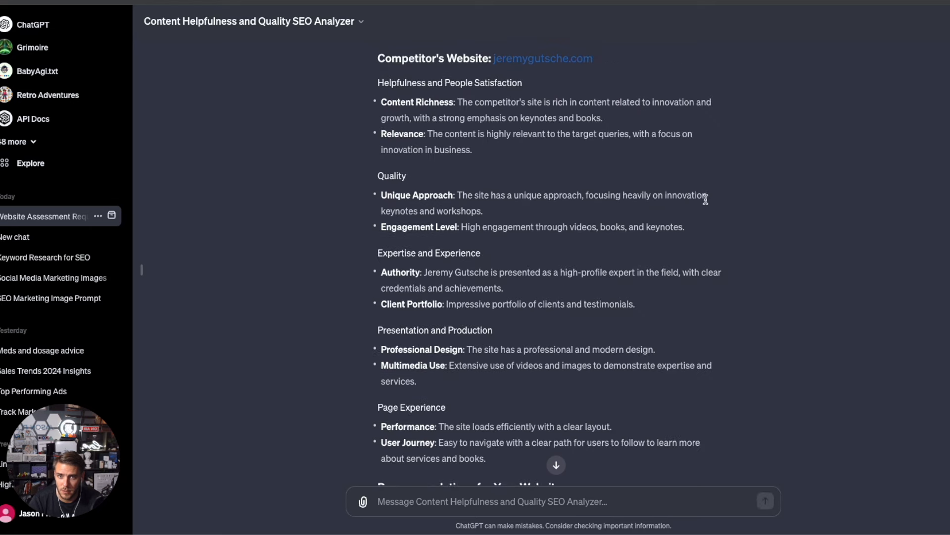
scroll(down, 3)
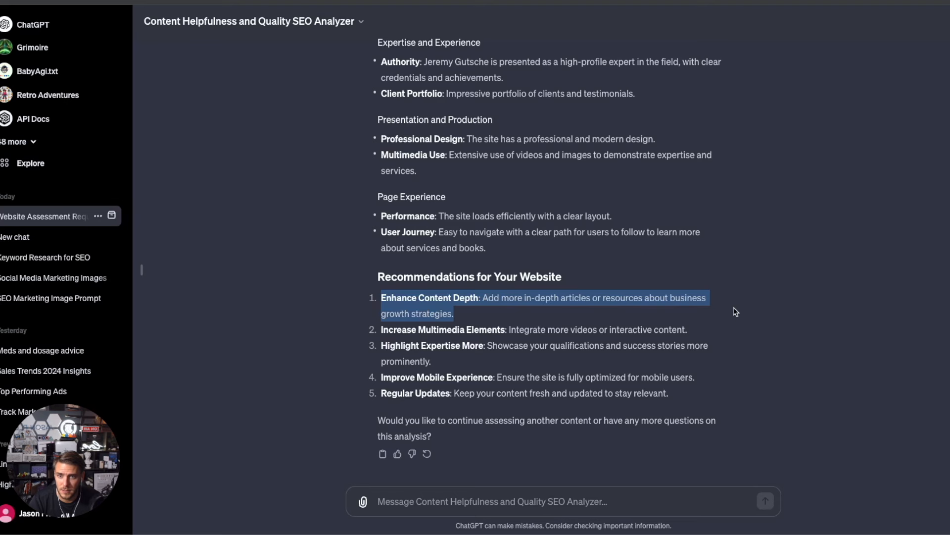
click(421, 354)
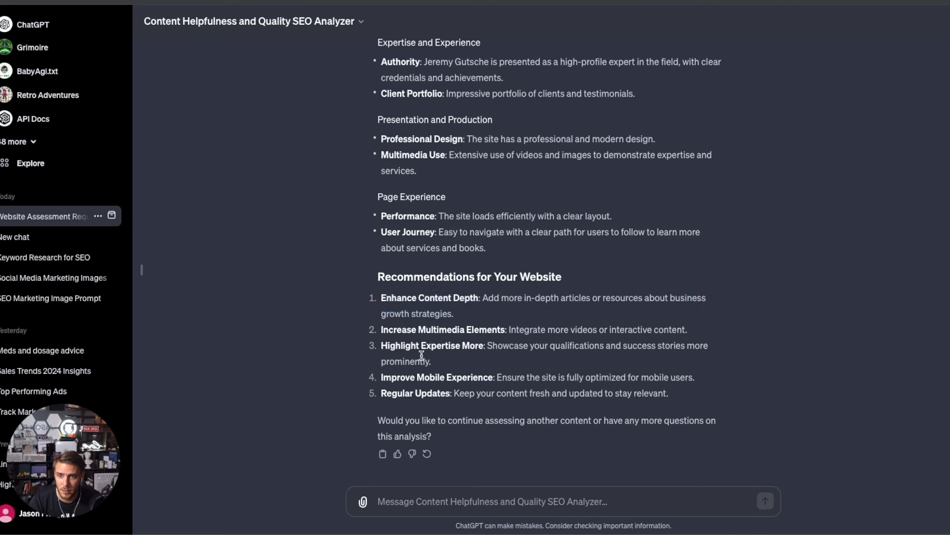
mouse_move(632, 324)
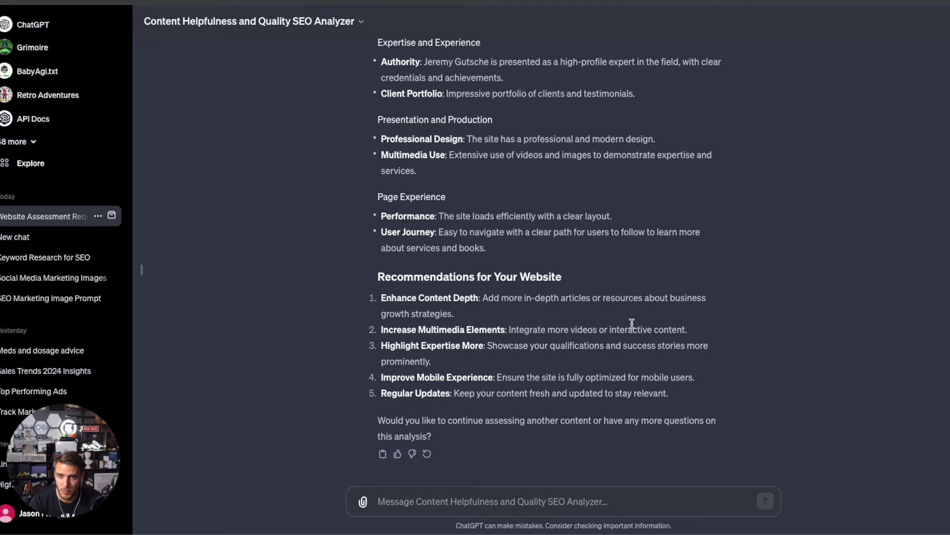
mouse_move(543, 310)
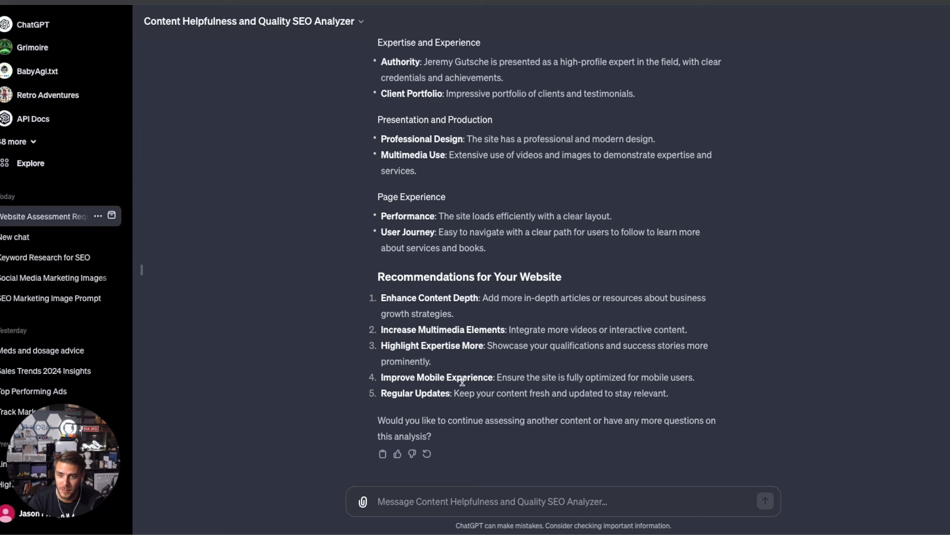
mouse_move(383, 404)
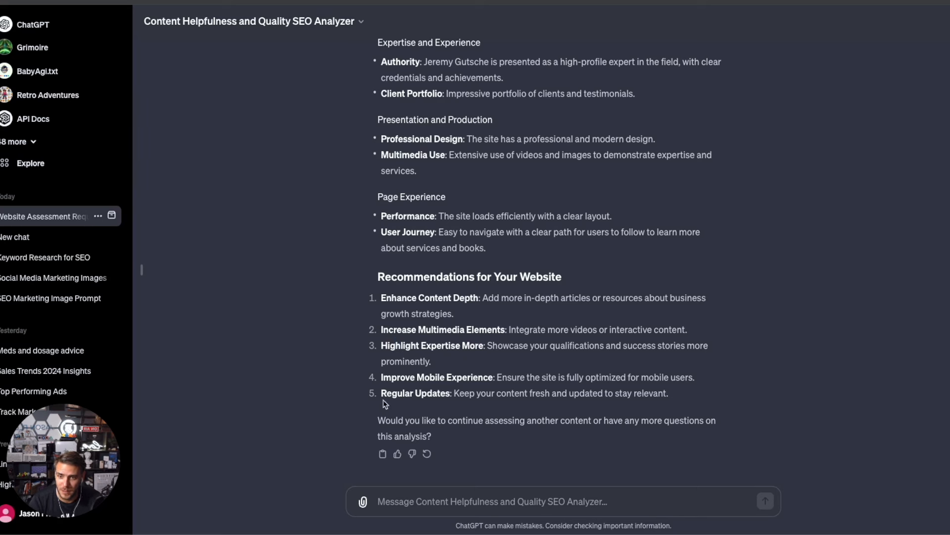
scroll(up, 3)
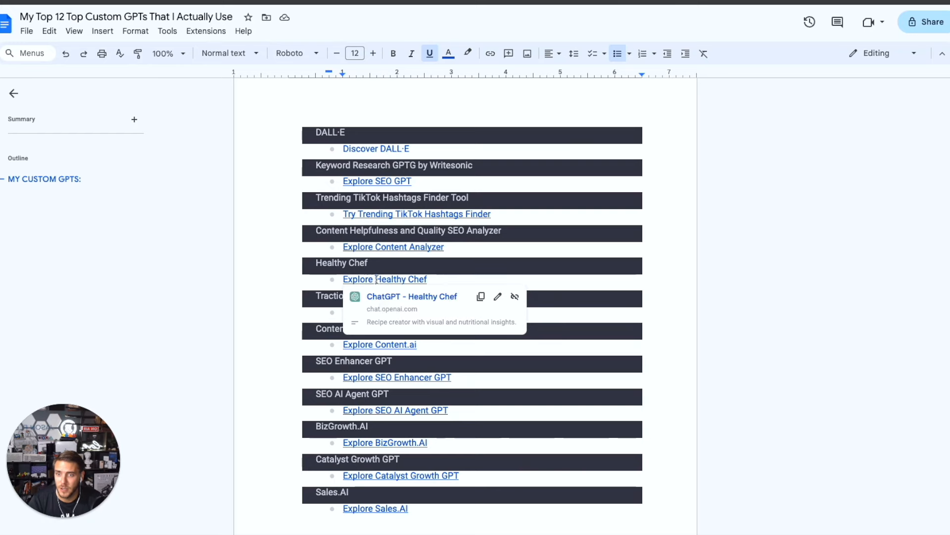
- Open the Healthy Chef GPT from the Explore Healthy Chef link in the doc
click(384, 279)
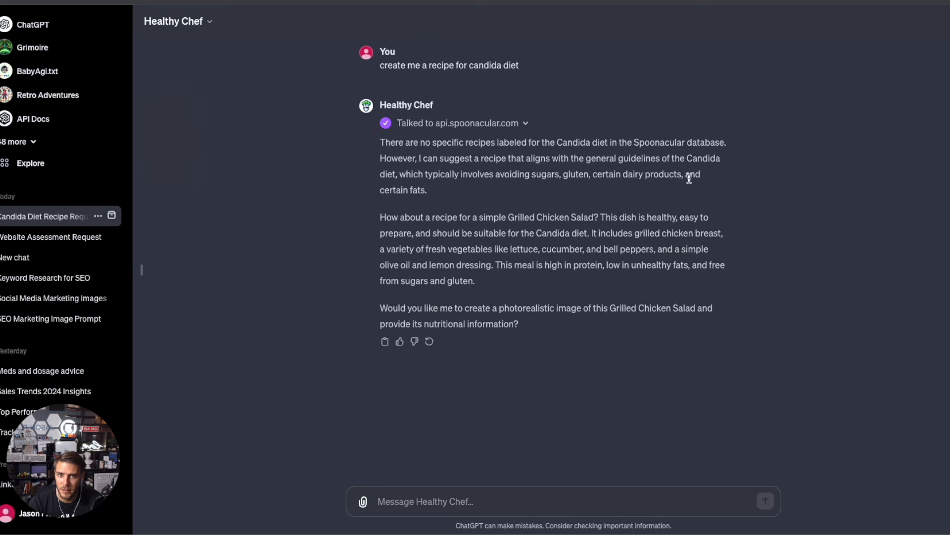
mouse_move(377, 212)
text(Yes that sounds good)
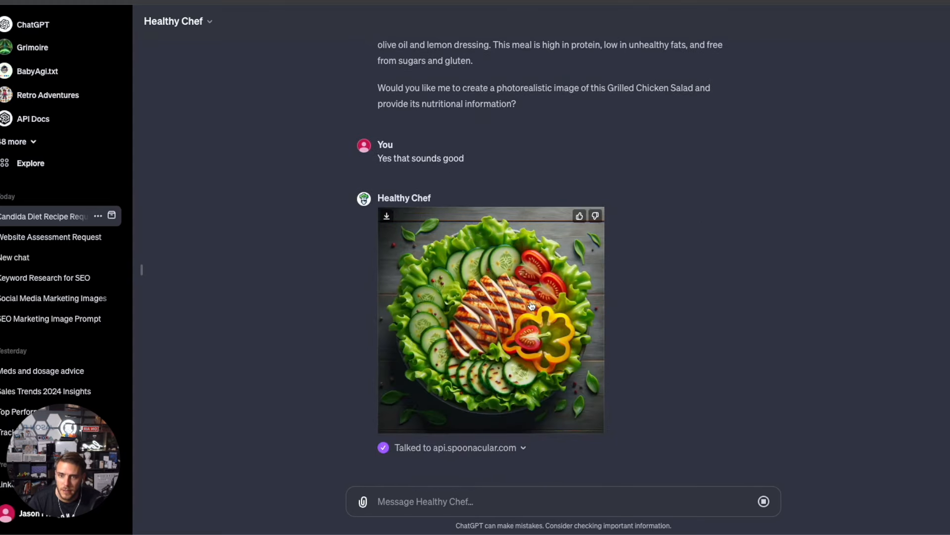
- Scroll through Healthy Chef's grilled chicken salad image, nutrition notes and recipe
scroll(down, 3)
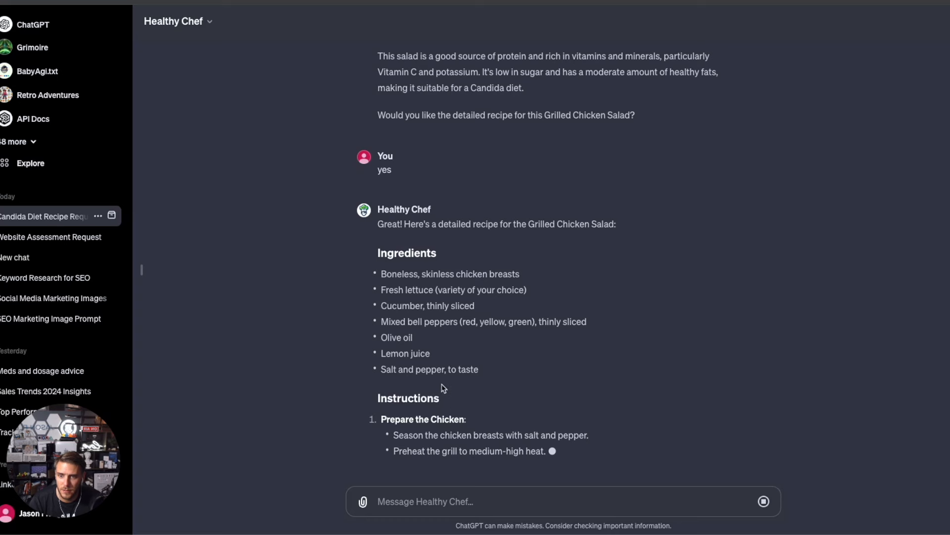
scroll(down, 3)
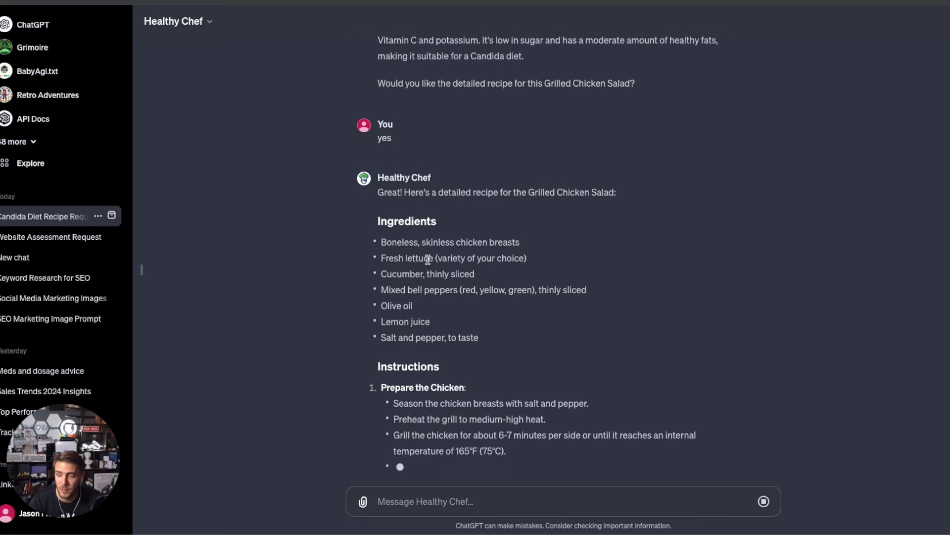
scroll(up, 3)
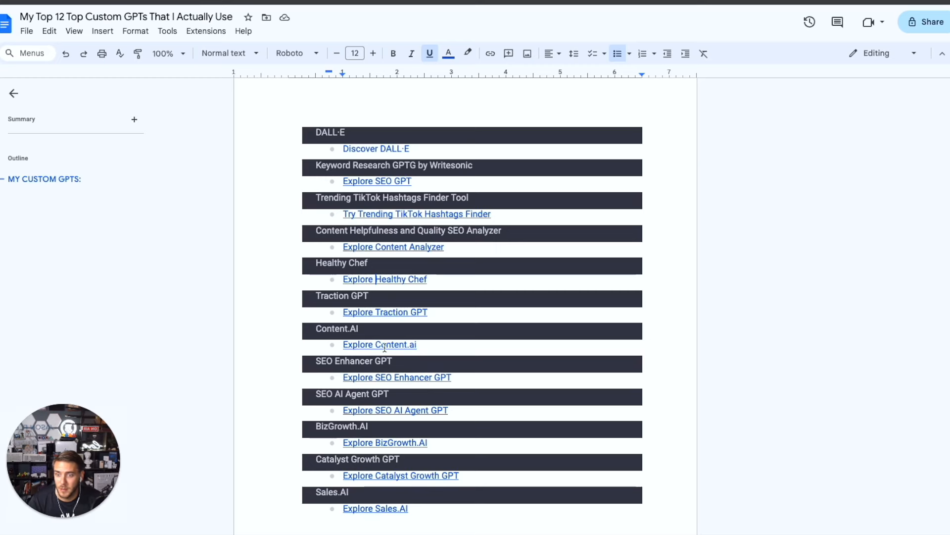
- Scroll the custom GPT list and follow the Explore Traction GPT link
scroll(down, 3)
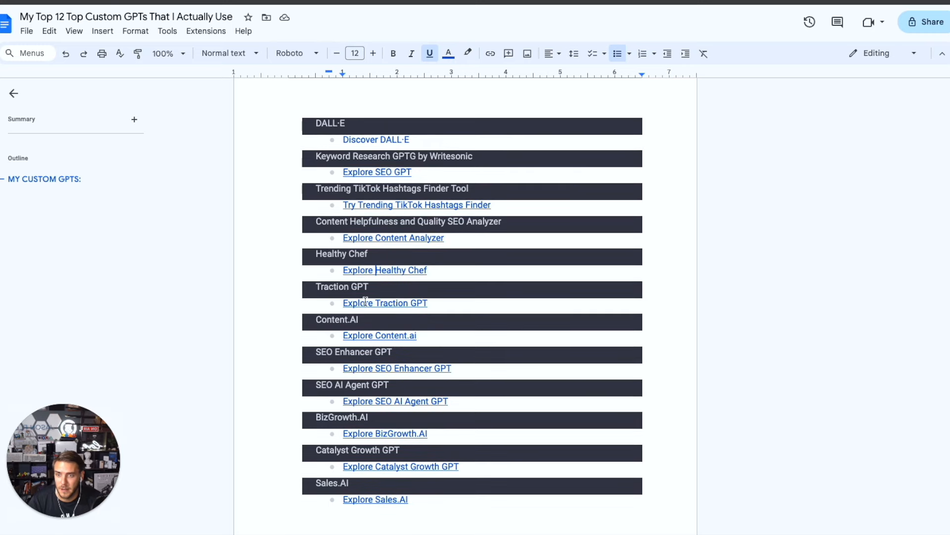
click(384, 303)
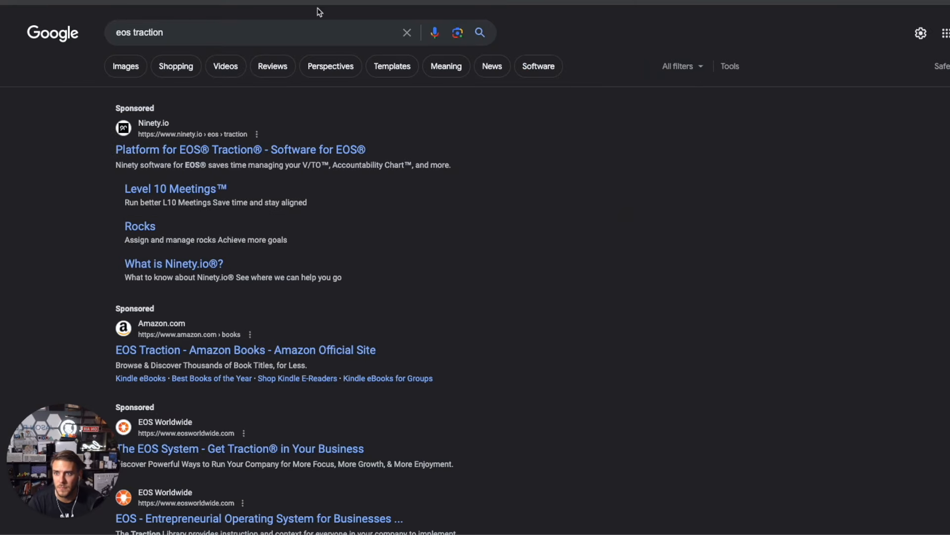
- Switch the 'eos traction' Google search to image results showing EOS diagrams
click(125, 66)
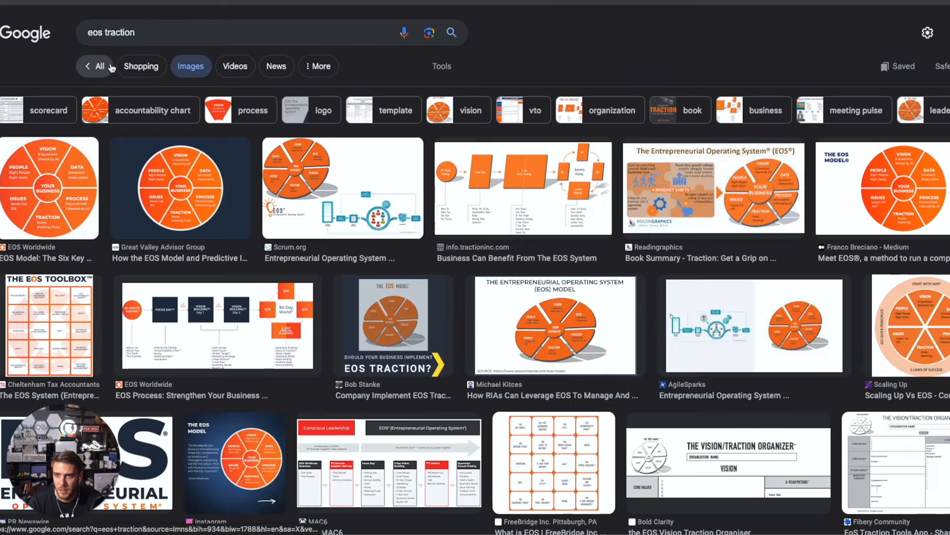
mouse_move(291, 231)
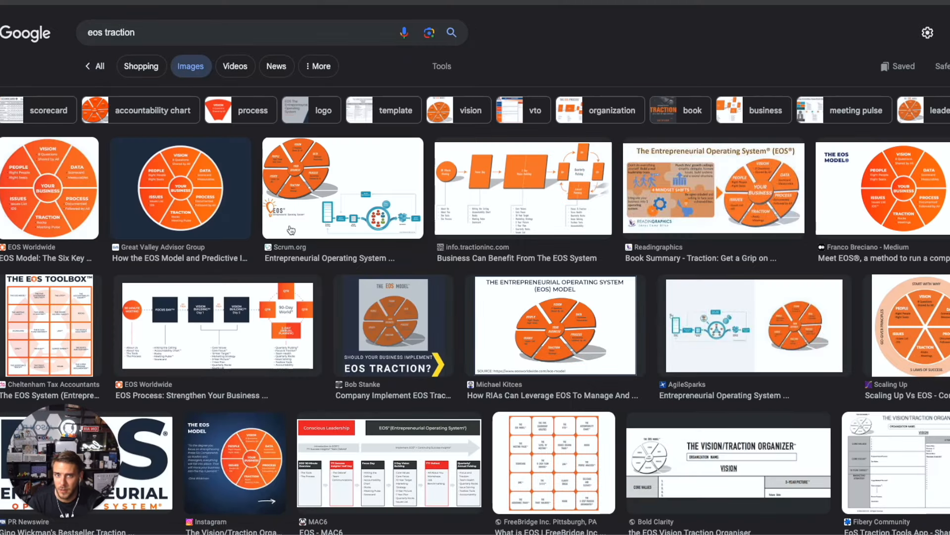
mouse_move(404, 221)
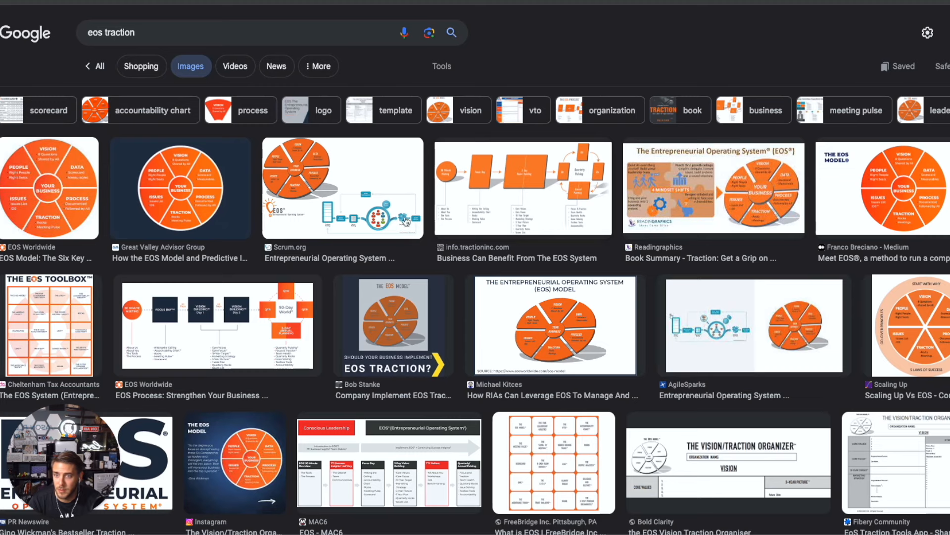
mouse_move(95, 190)
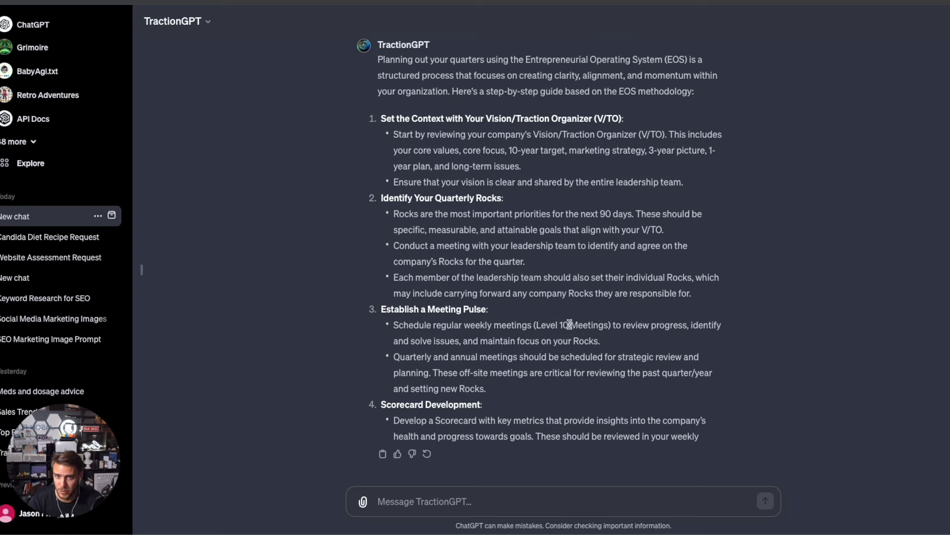
- Scroll through TractionGPT's eight-step EOS quarterly planning guide
scroll(down, 3)
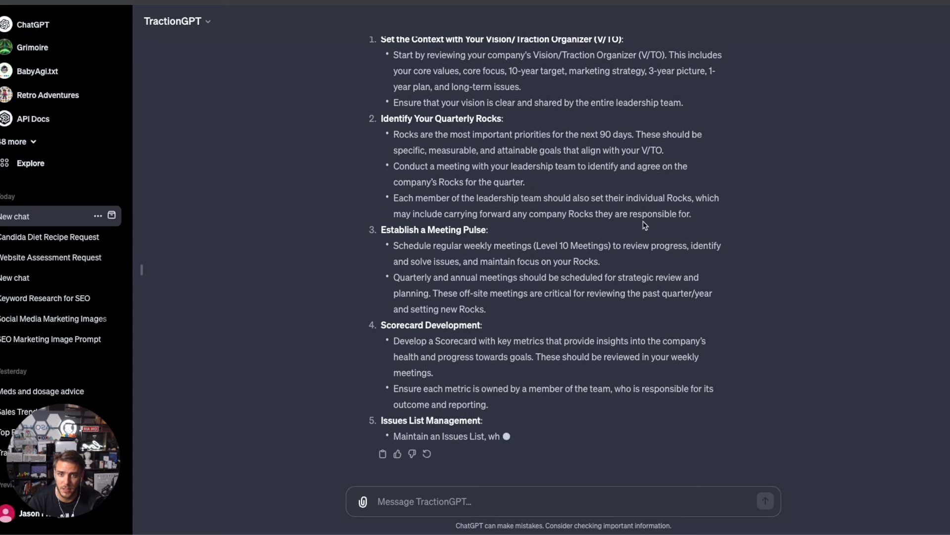
scroll(down, 3)
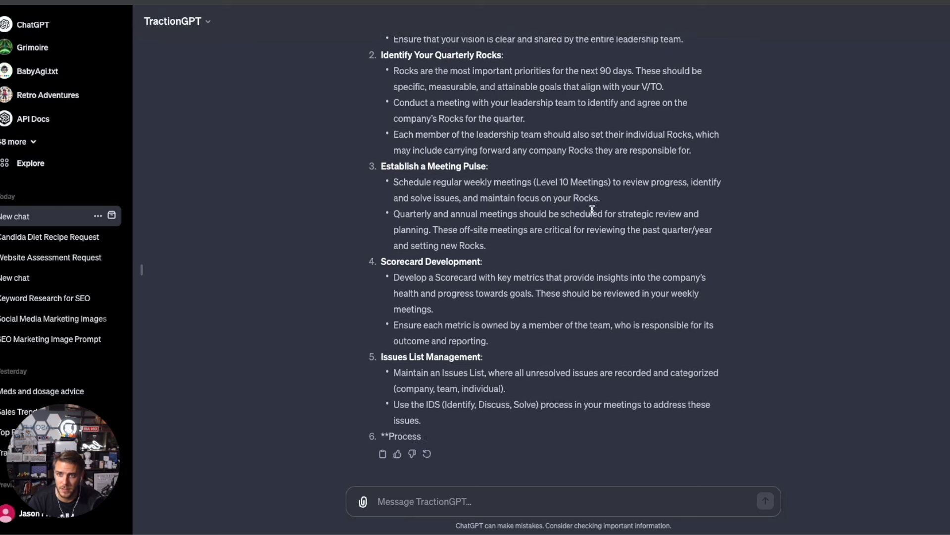
scroll(down, 3)
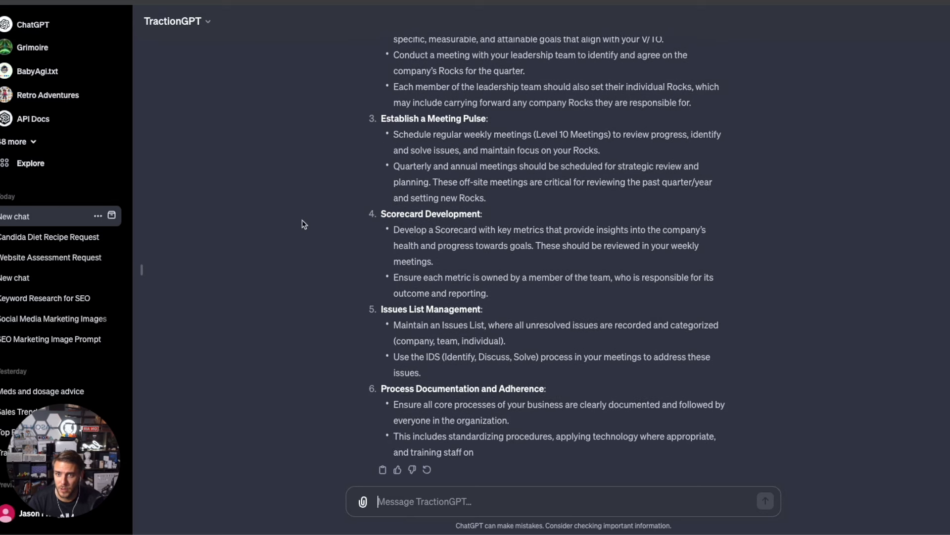
scroll(down, 3)
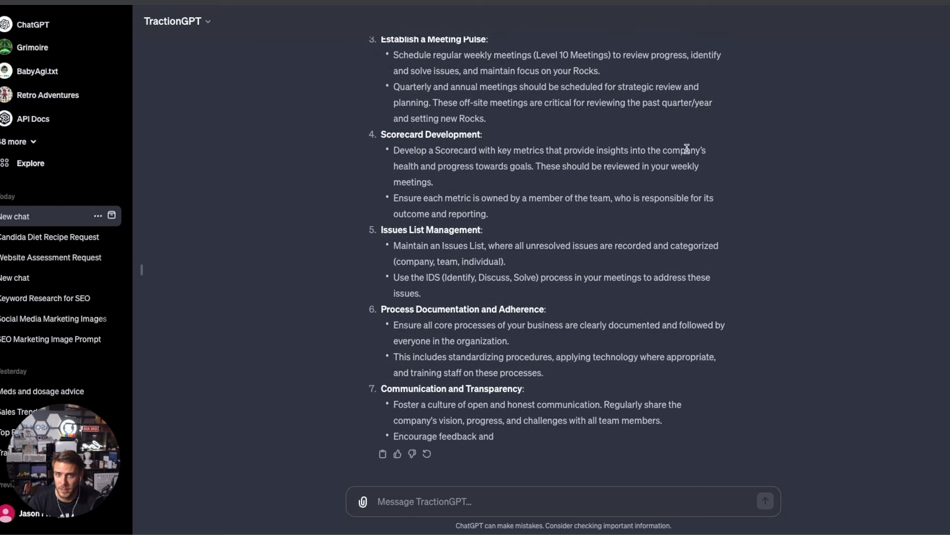
scroll(down, 3)
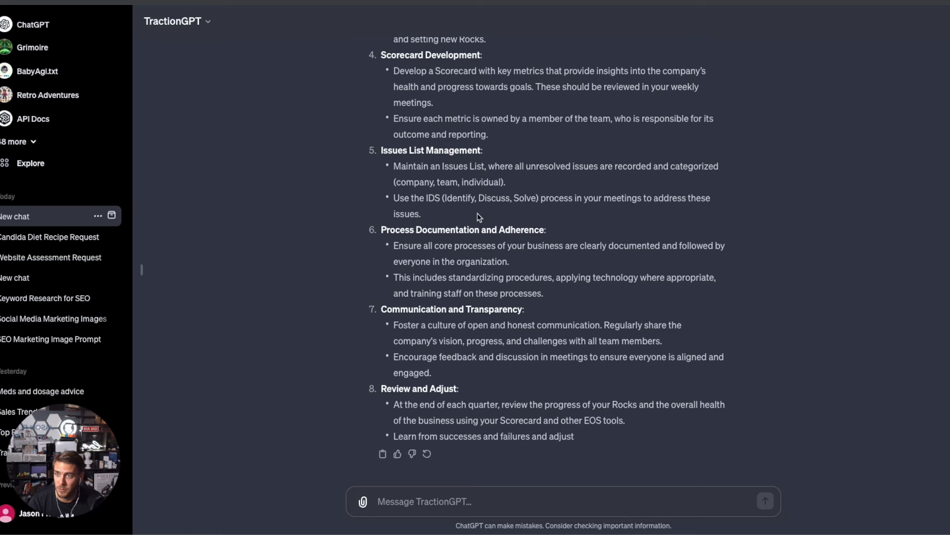
scroll(up, 3)
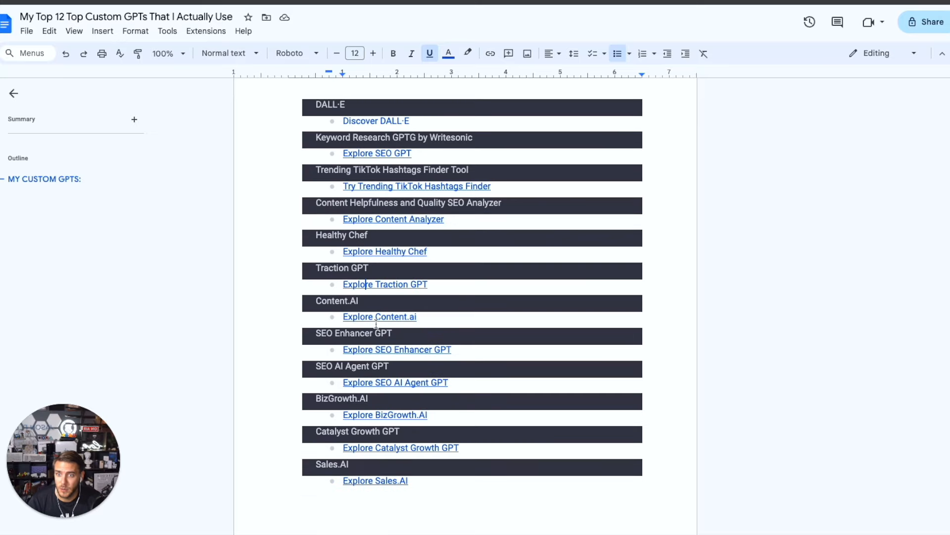
- Follow the Content.AI link in the Google Docs list to open the Content.AI GPT
click(379, 317)
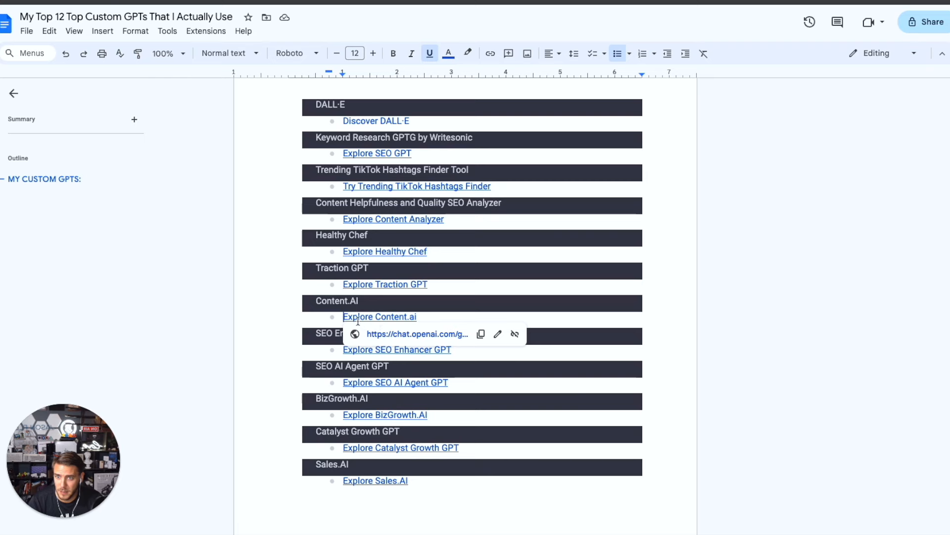
click(380, 316)
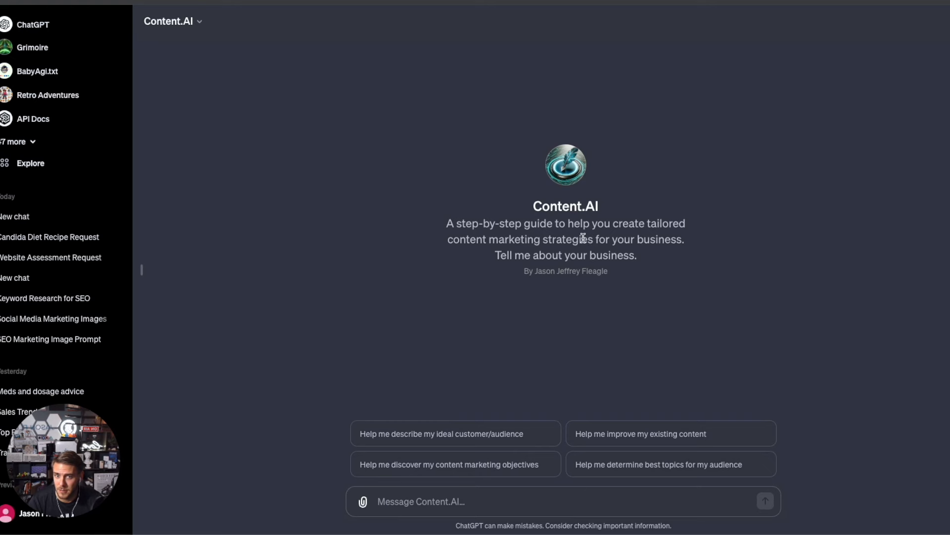
mouse_move(562, 263)
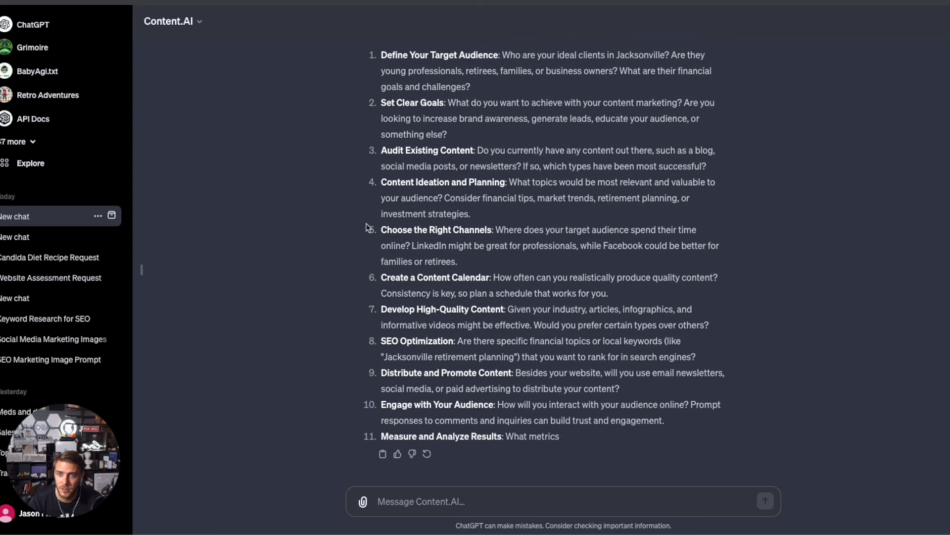
- Read Content.AI's marketing plan for the Jacksonville financial planning company
scroll(down, 3)
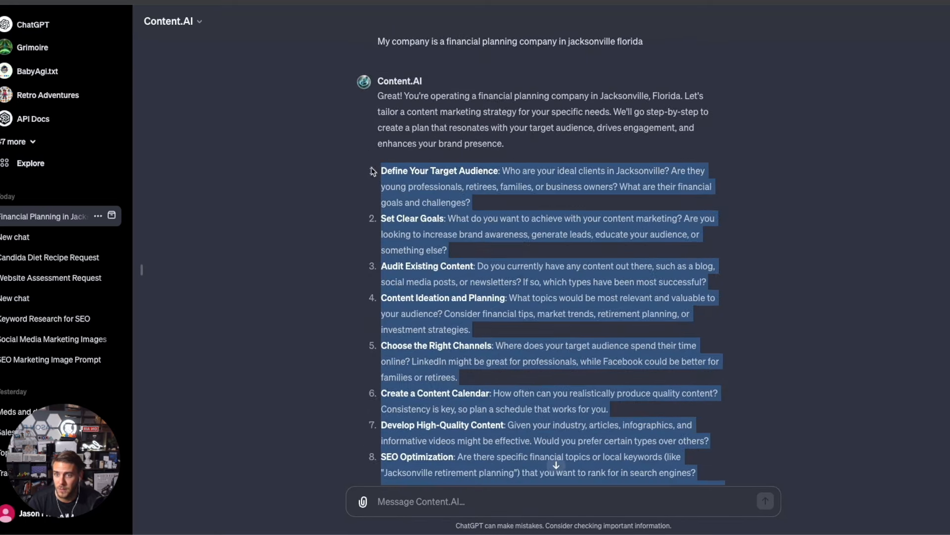
click(457, 248)
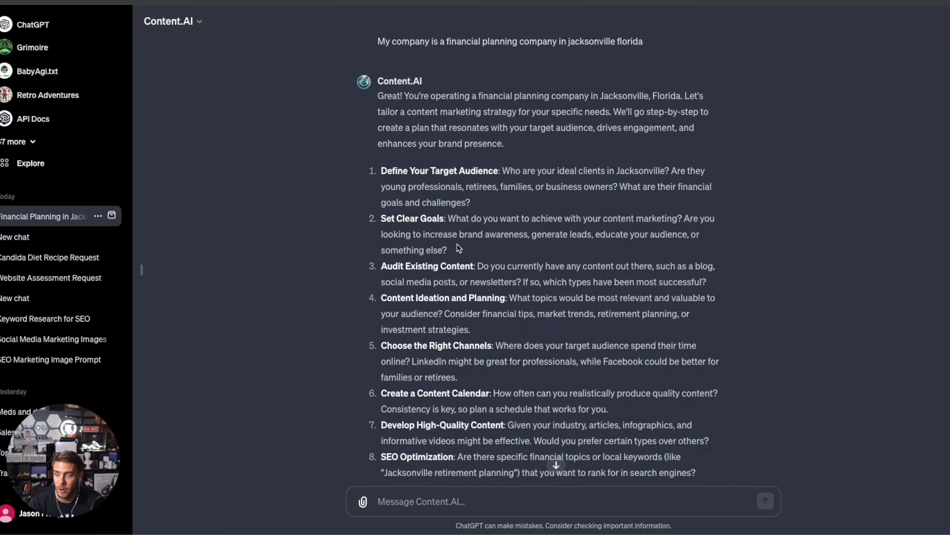
mouse_move(457, 228)
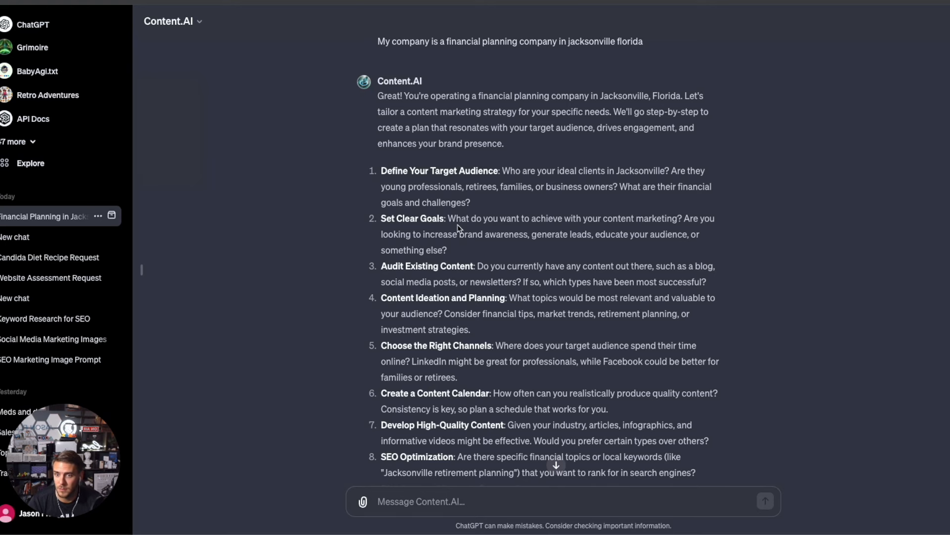
mouse_move(454, 217)
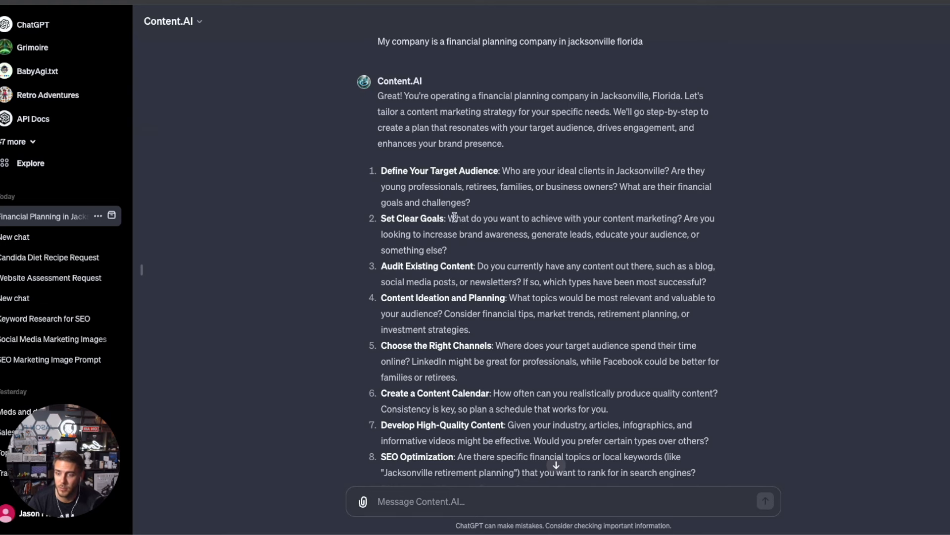
mouse_move(483, 272)
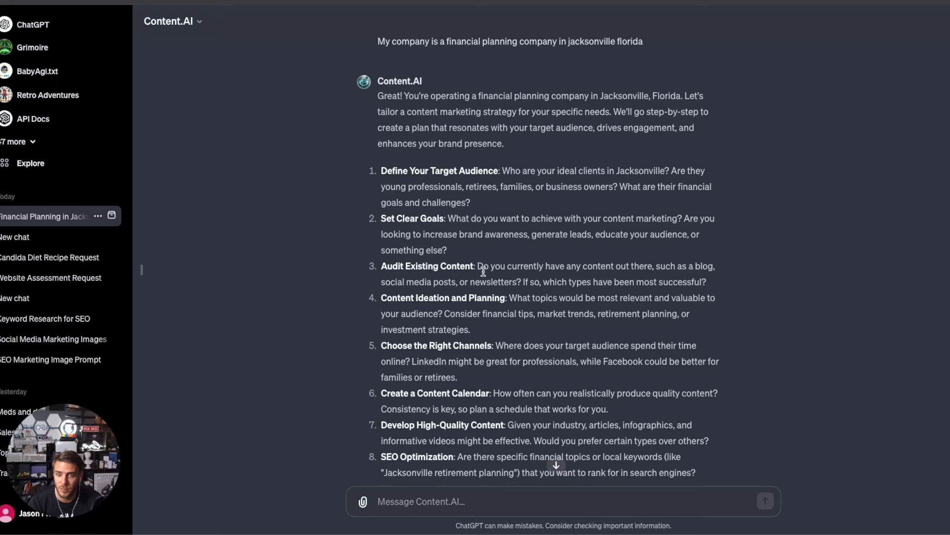
scroll(down, 3)
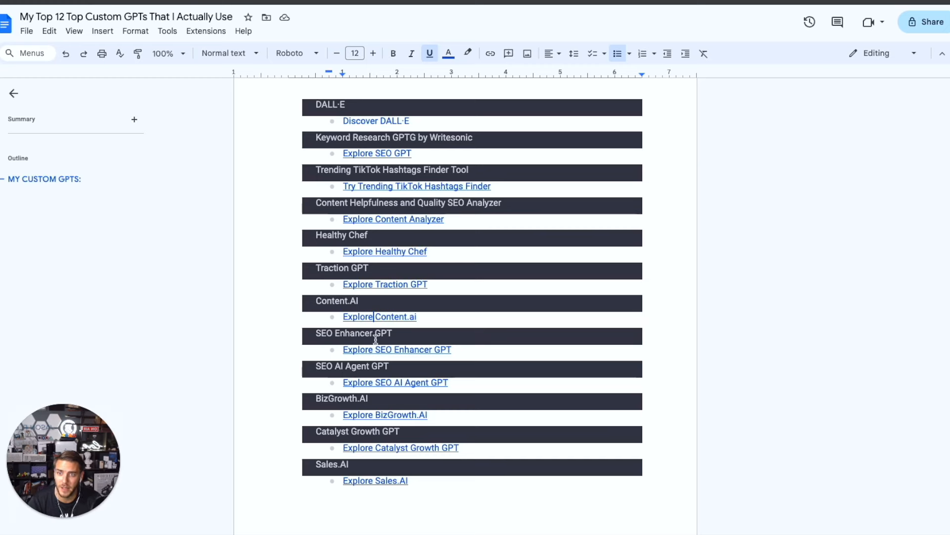
- Scroll the custom GPT list and follow the SEO Enhancer GPT link
scroll(down, 3)
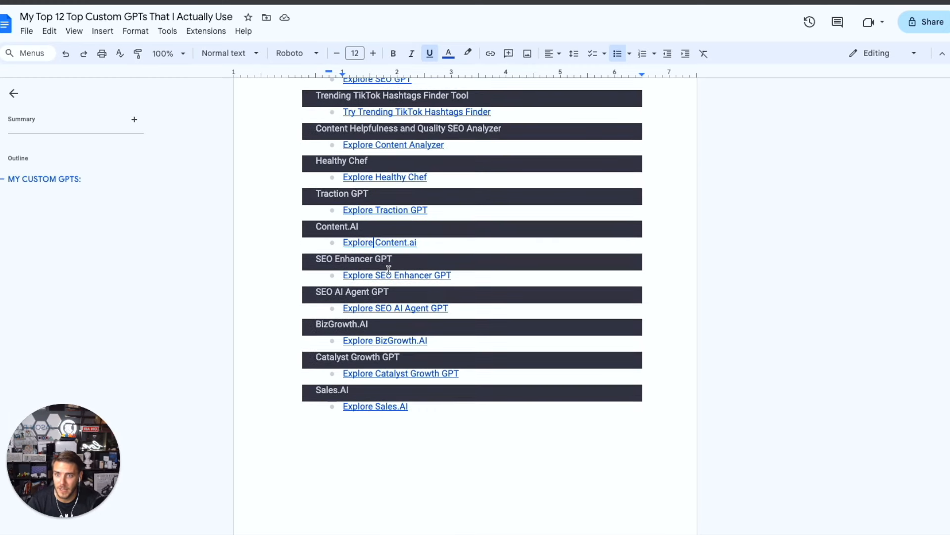
click(396, 275)
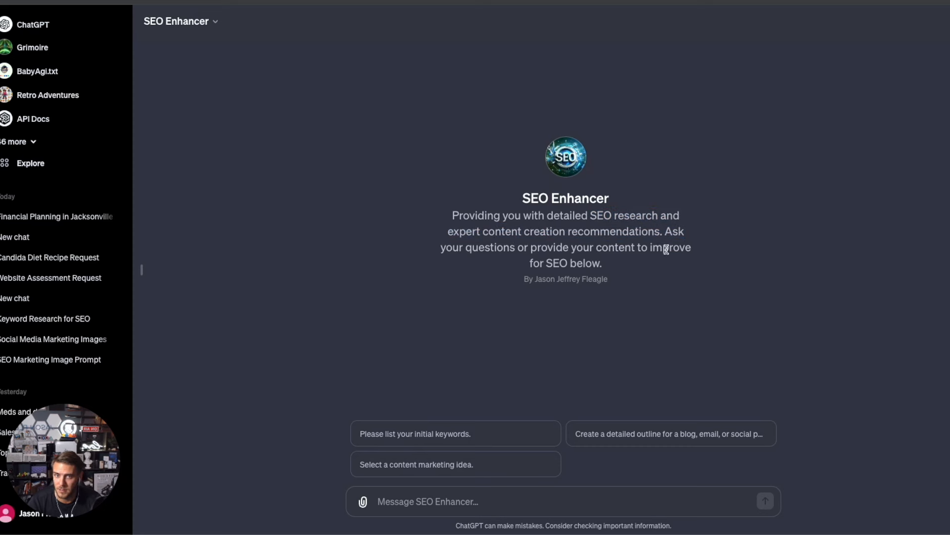
mouse_move(566, 274)
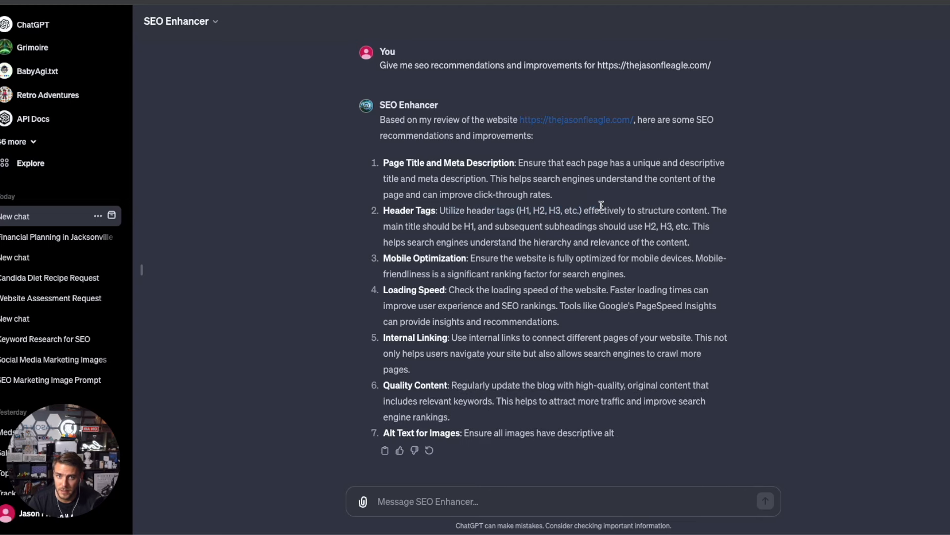
- Review SEO Enhancer's numbered website recommendations, then open the SEO AI Agent GPT
scroll(up, 3)
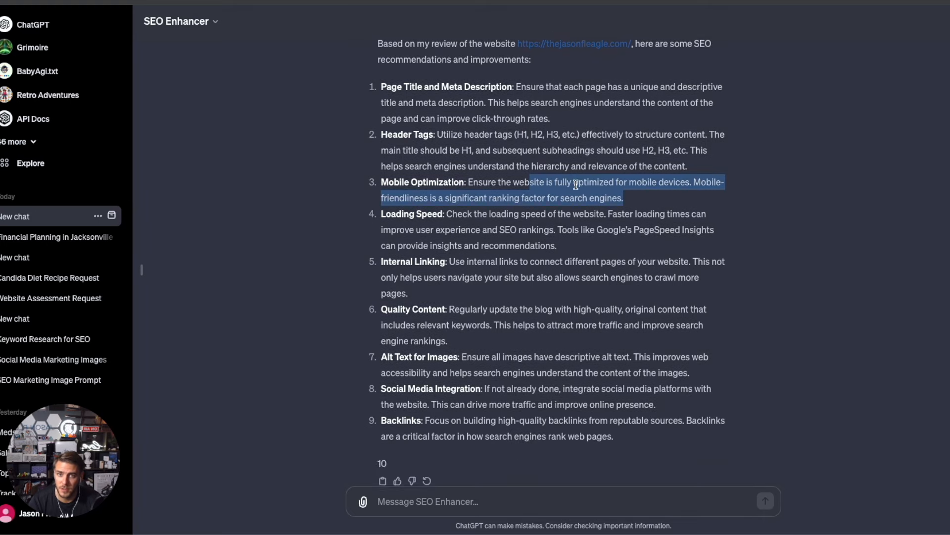
scroll(down, 3)
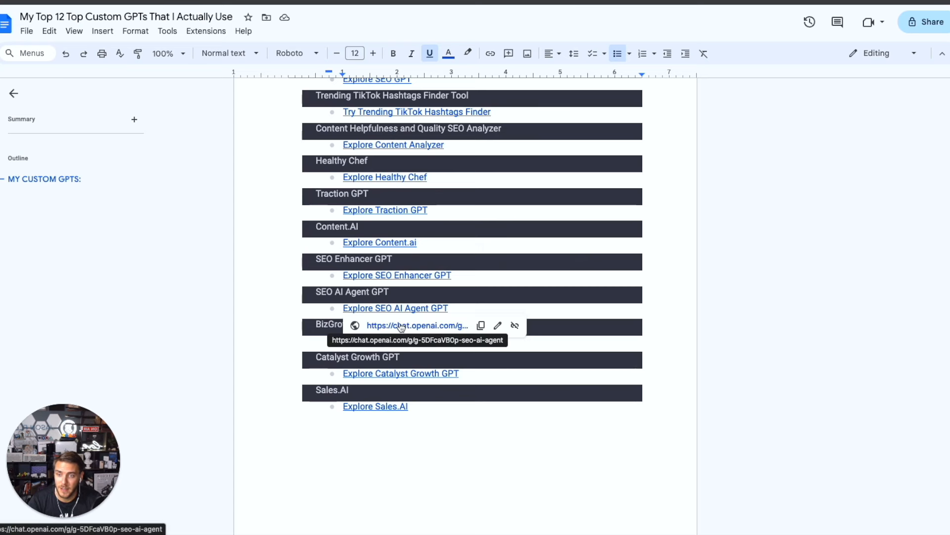
click(416, 325)
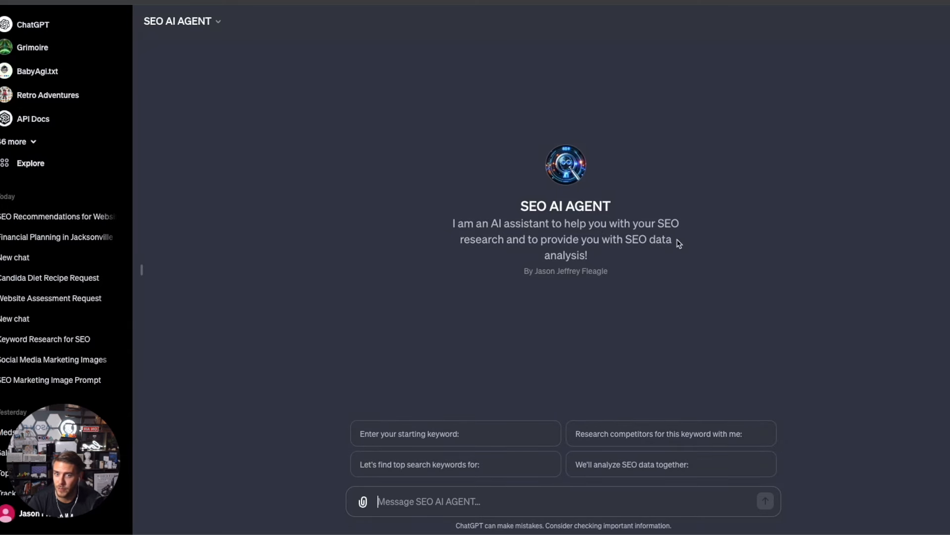
mouse_move(694, 246)
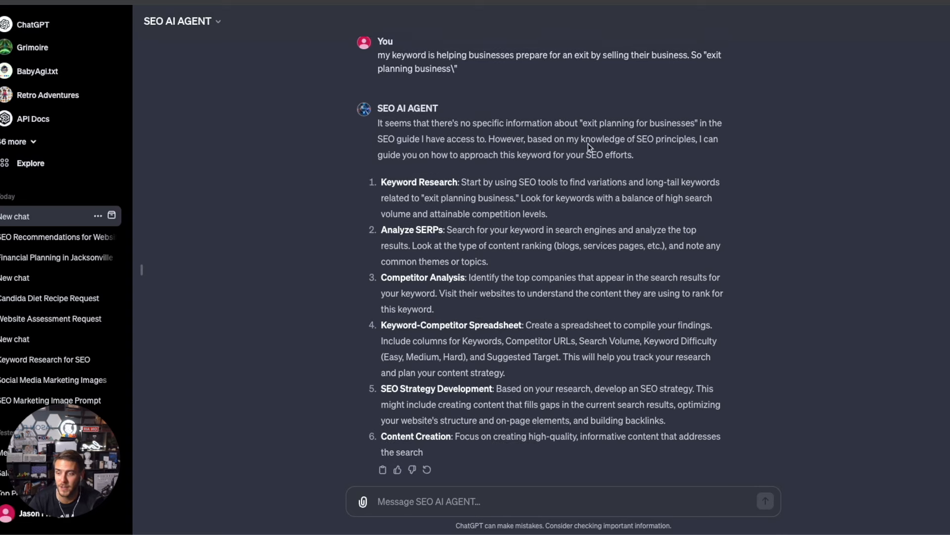
- Read SEO AI Agent's seven-step plan for ranking on 'exit planning business'
scroll(down, 3)
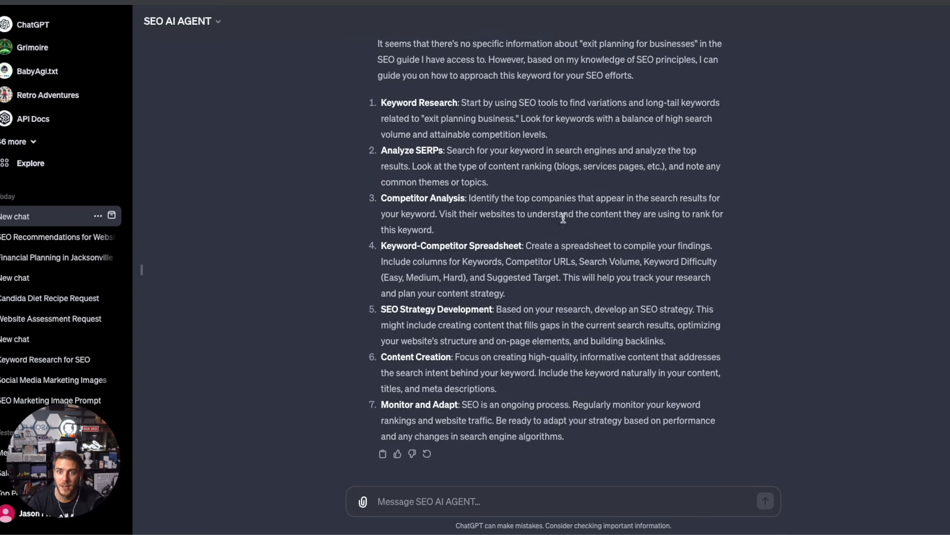
scroll(up, 3)
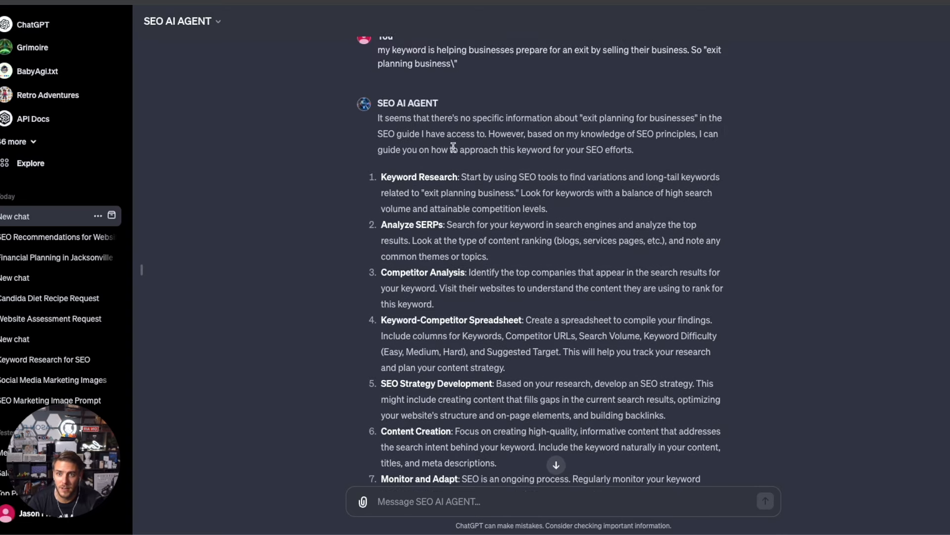
mouse_move(658, 158)
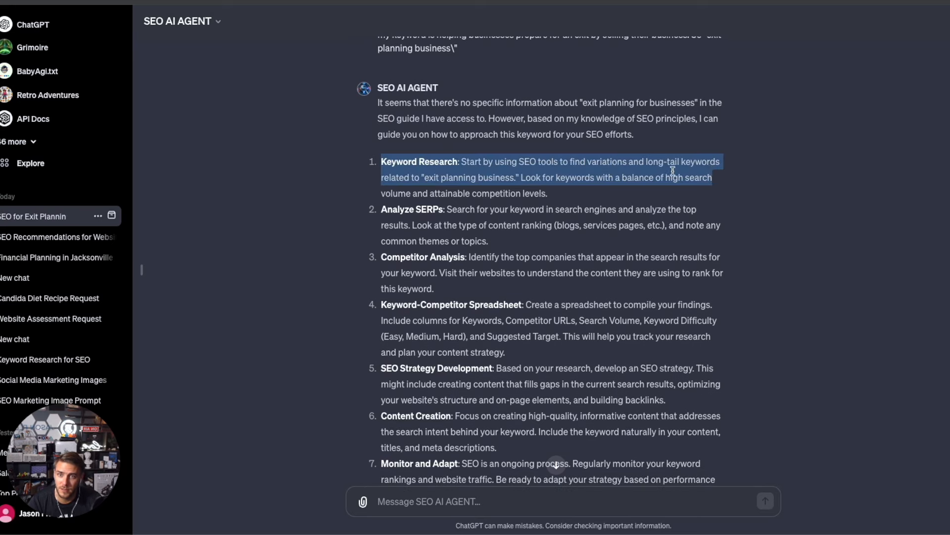
click(478, 179)
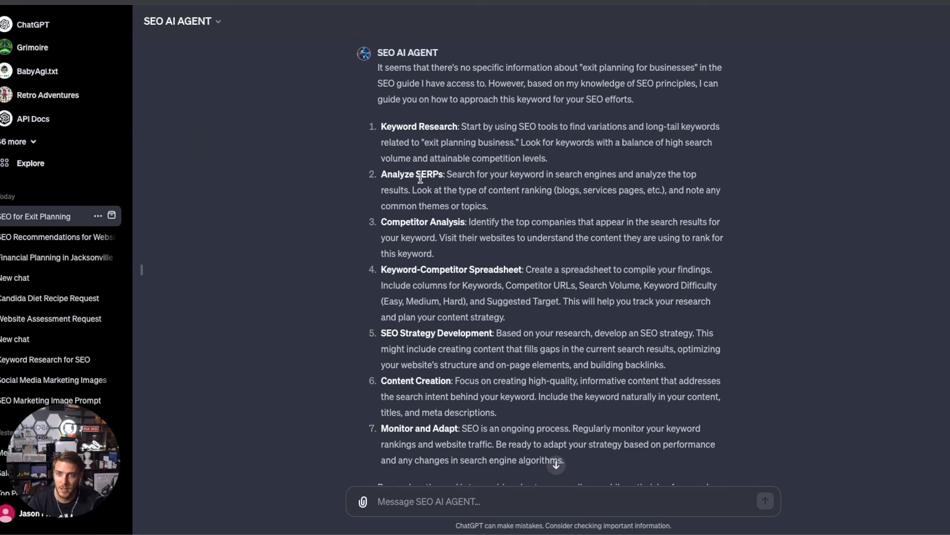
mouse_move(469, 173)
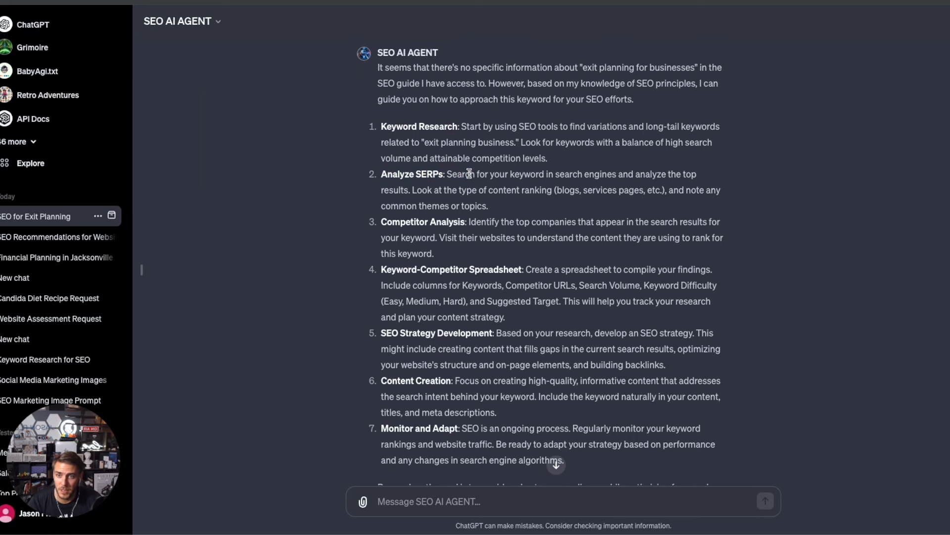
scroll(down, 3)
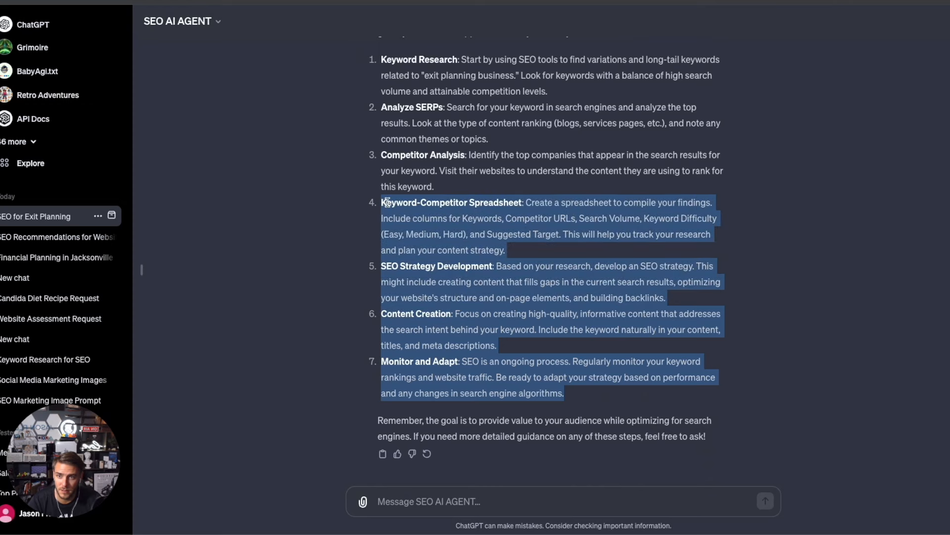
click(459, 272)
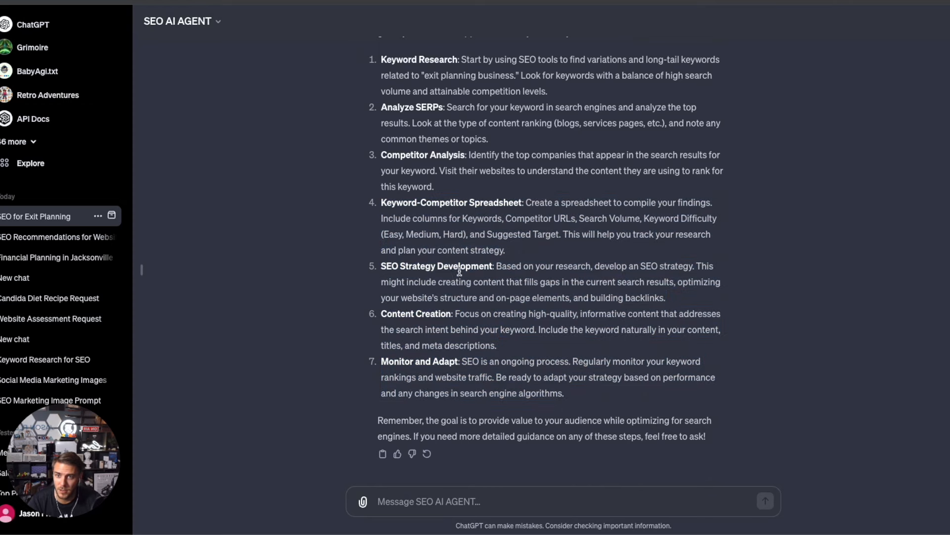
scroll(up, 3)
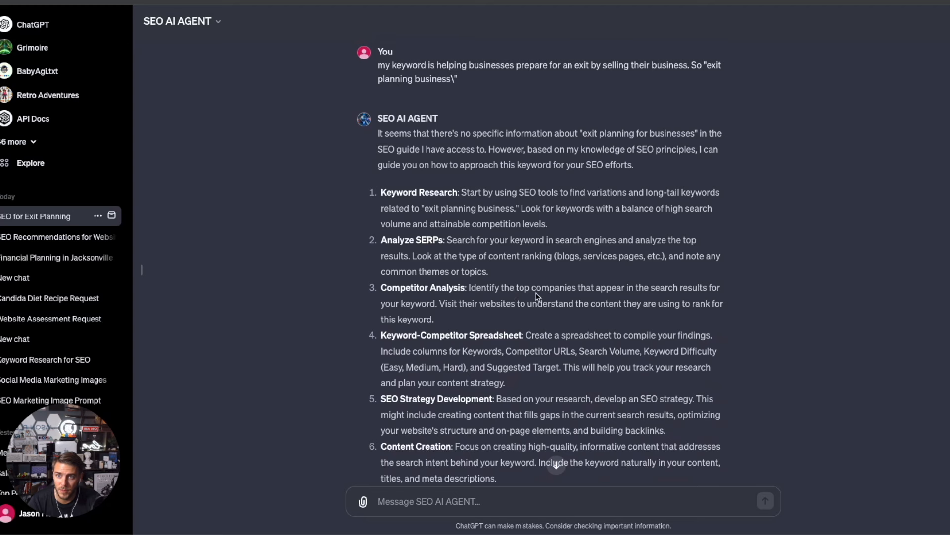
mouse_move(434, 184)
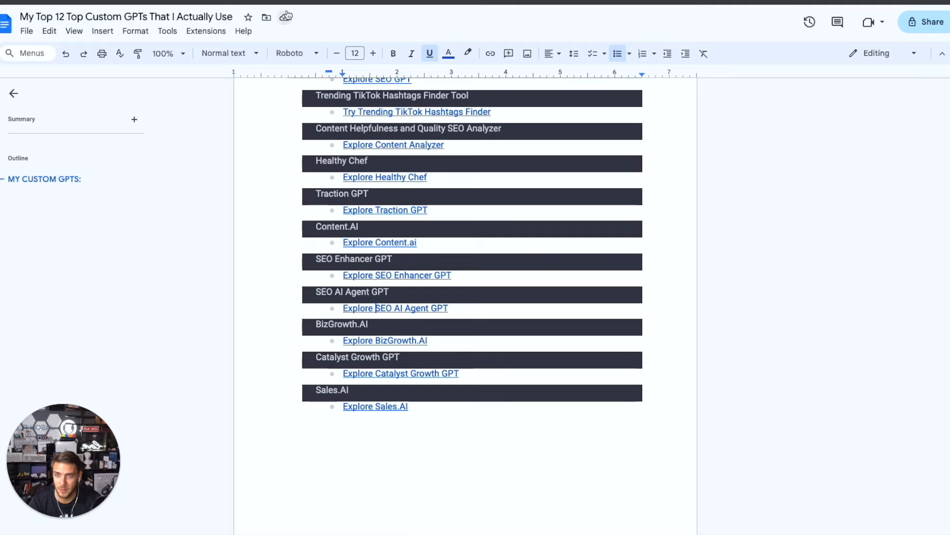
- Scroll the custom GPT list and follow the BizGrowth.AI link
scroll(down, 3)
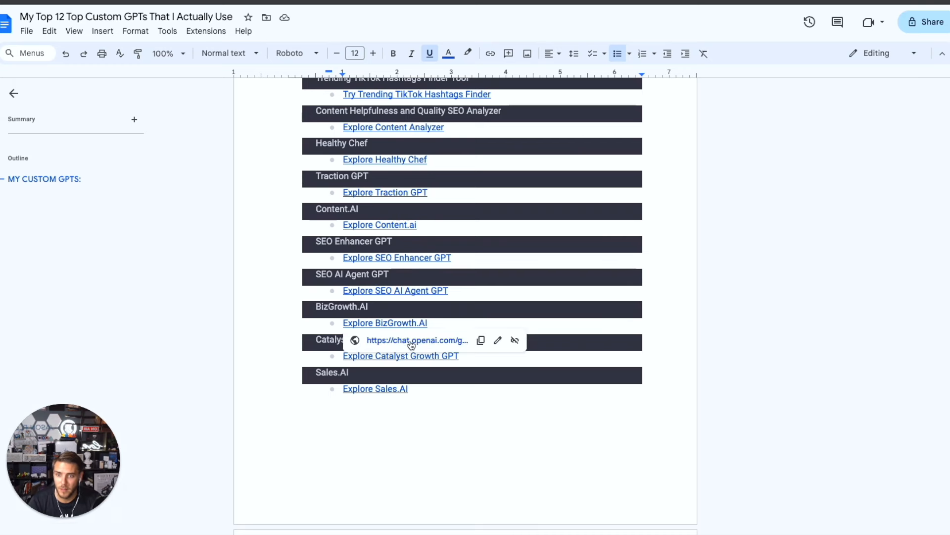
click(384, 322)
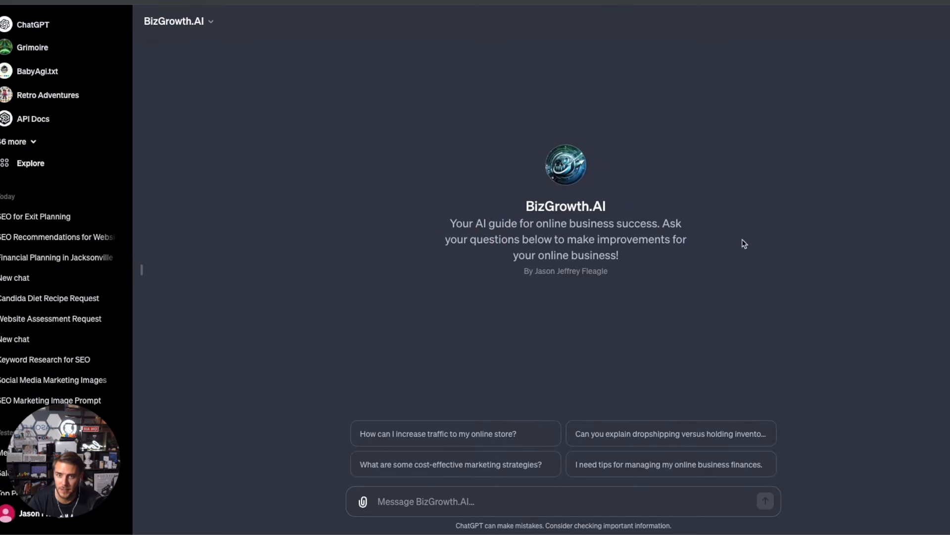
mouse_move(671, 256)
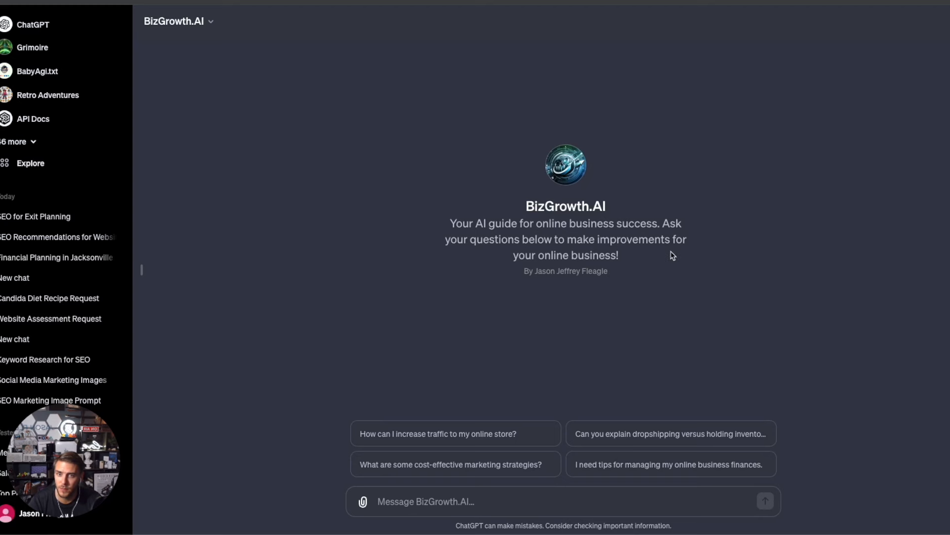
mouse_move(596, 410)
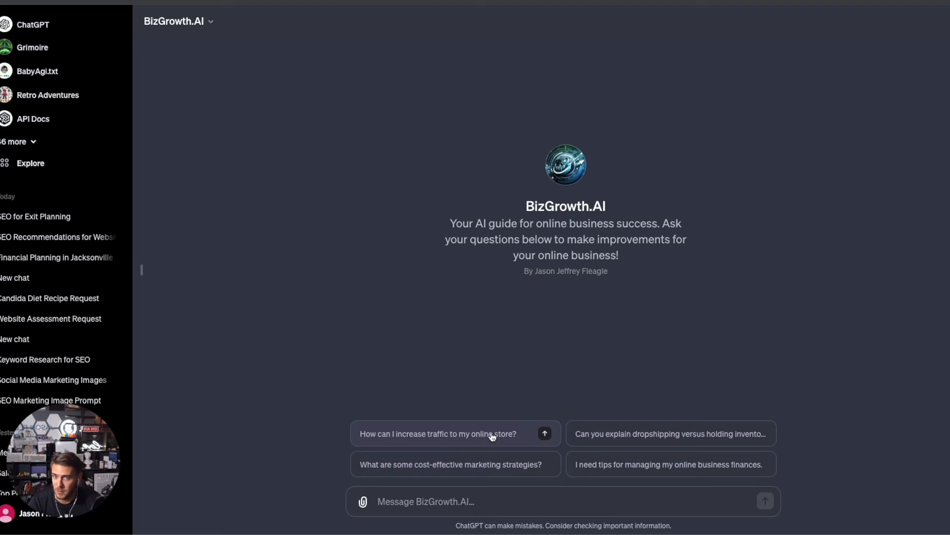
mouse_move(443, 464)
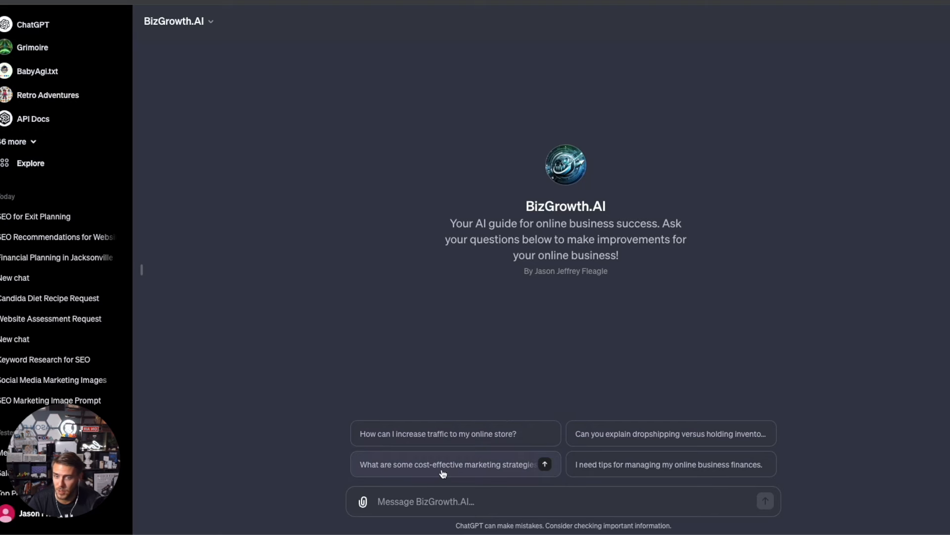
mouse_move(588, 31)
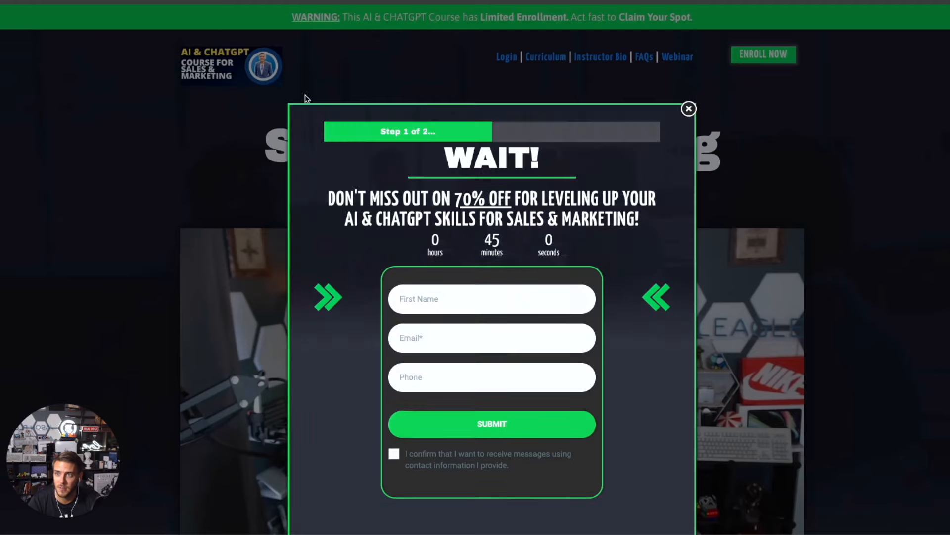
- Dismiss the 70% OFF pop-up on the AI & ChatGPT course page and scroll down
click(688, 109)
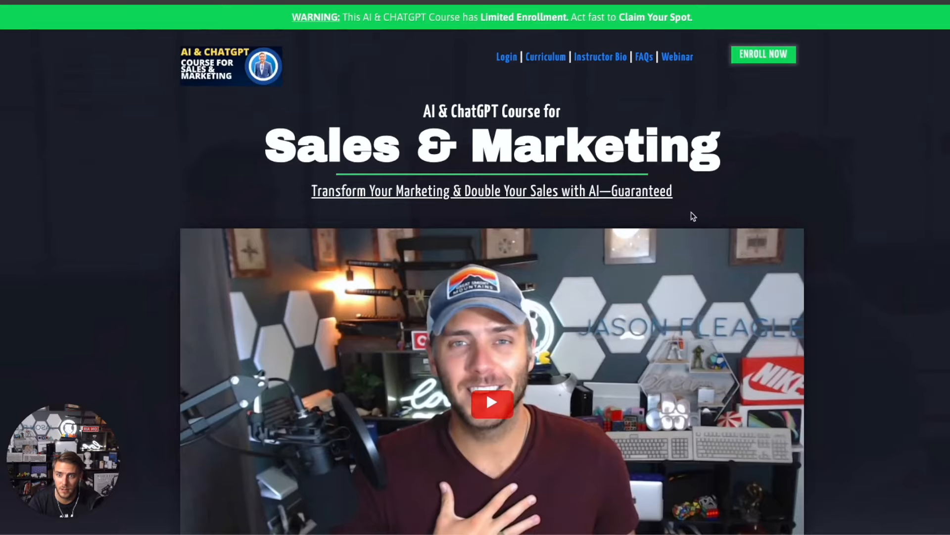
scroll(down, 3)
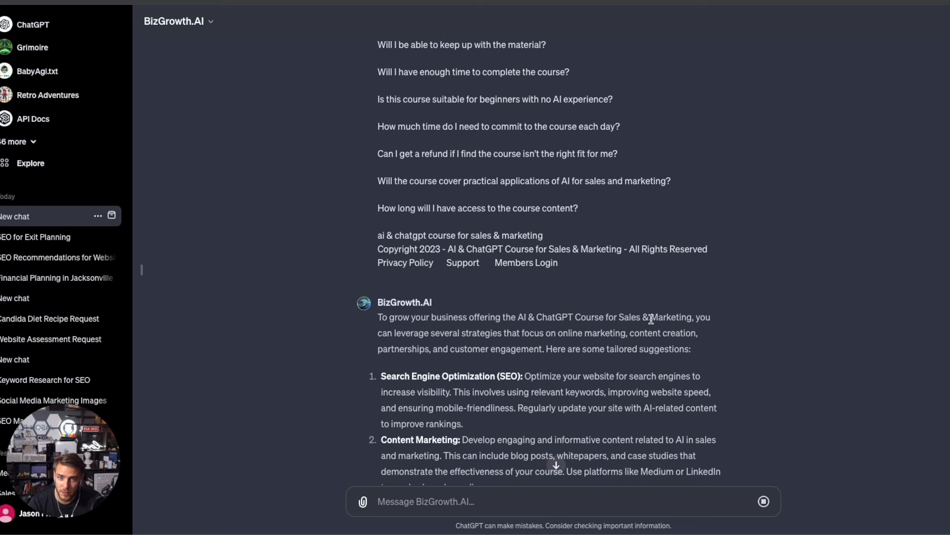
- Scroll through BizGrowth.AI's twelve AI & ChatGPT course growth strategies to the summary
scroll(down, 3)
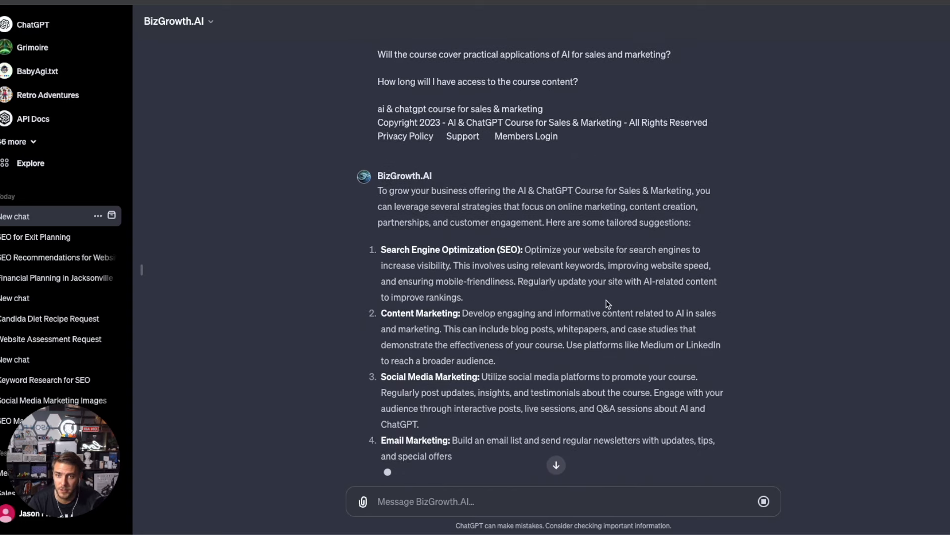
scroll(down, 3)
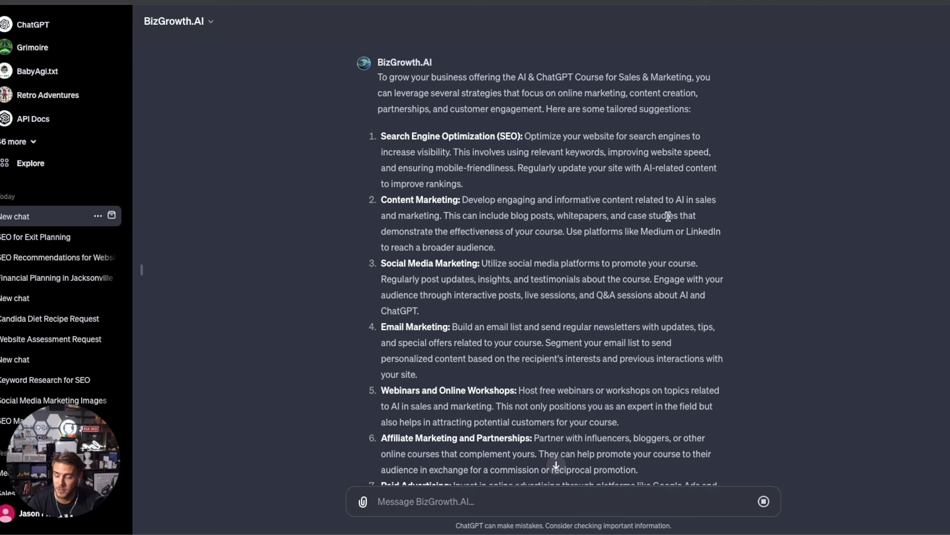
mouse_move(653, 203)
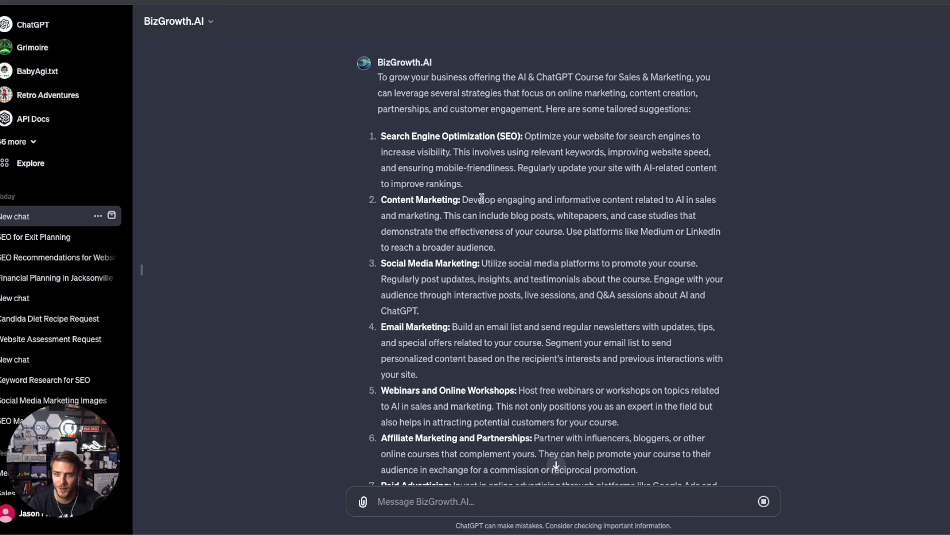
scroll(up, 3)
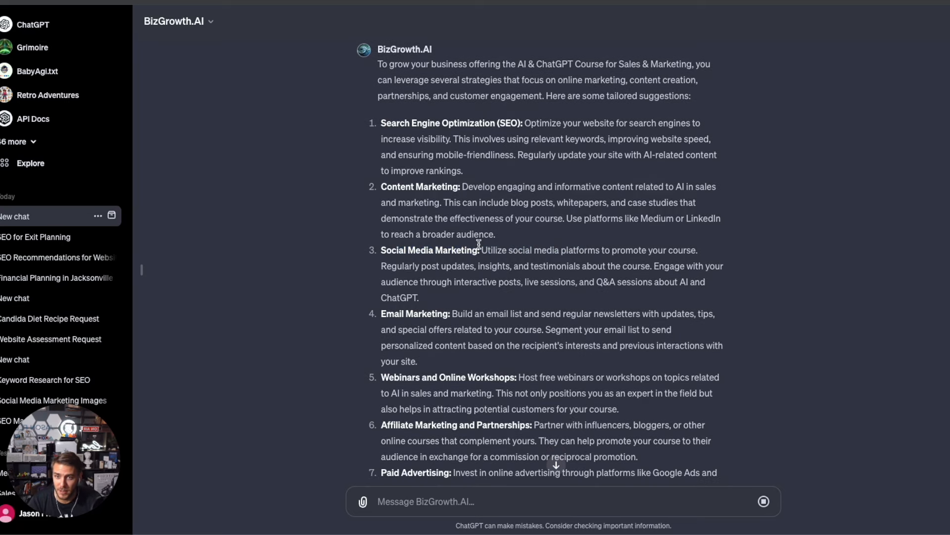
scroll(down, 3)
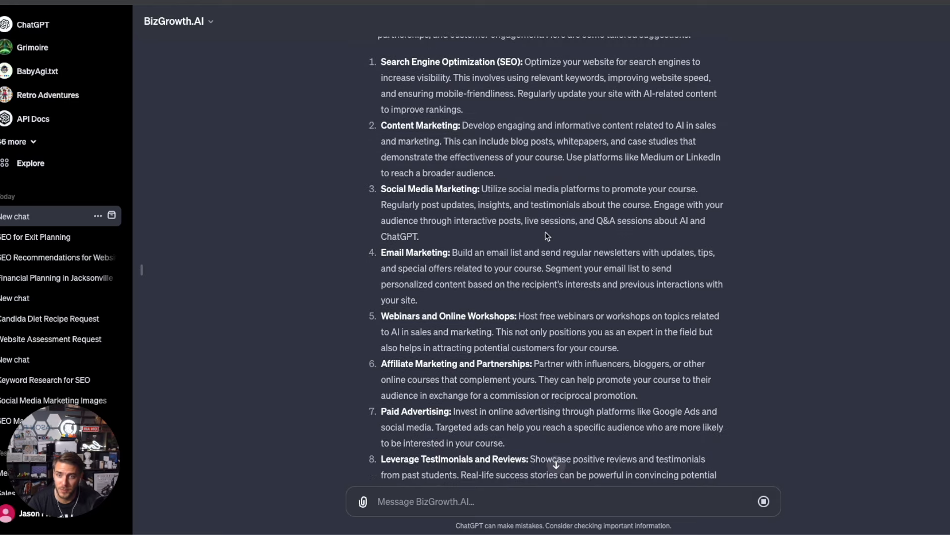
scroll(down, 3)
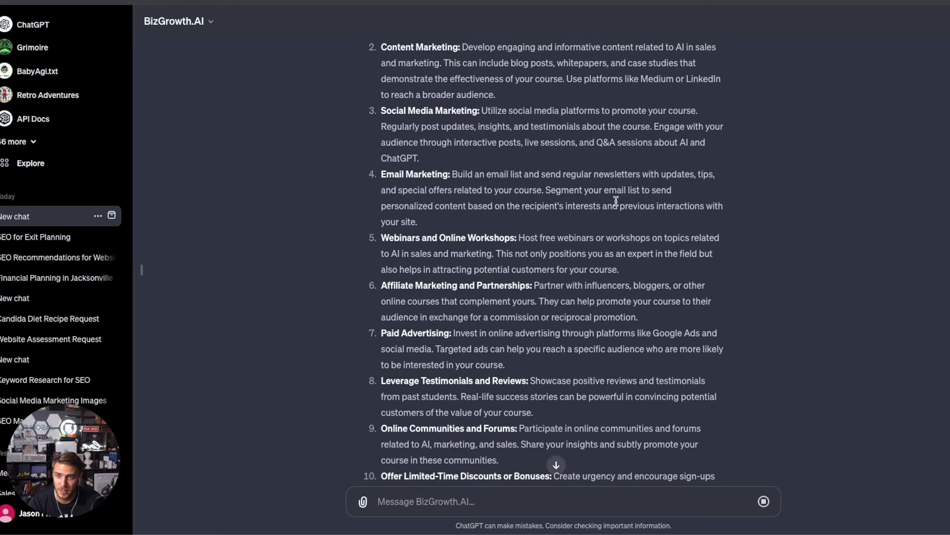
scroll(down, 3)
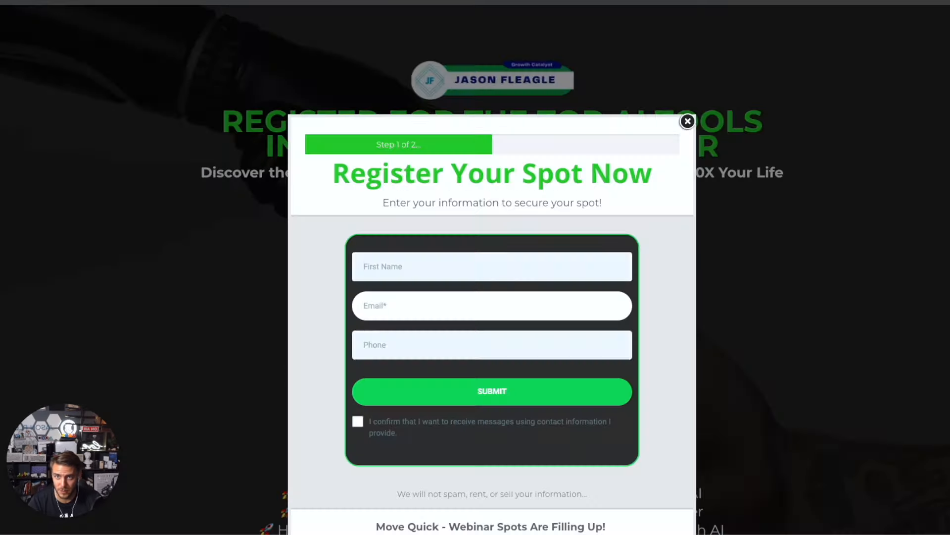
click(688, 121)
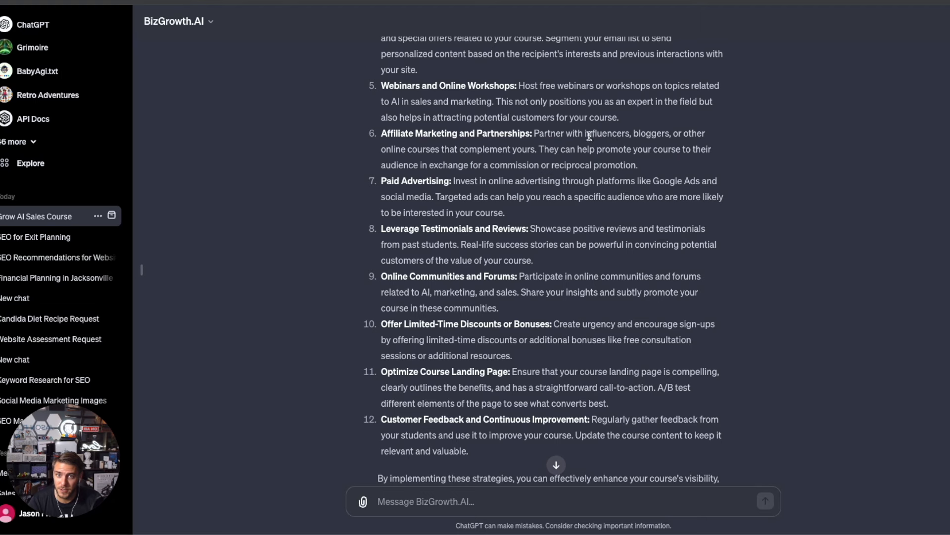
mouse_move(602, 146)
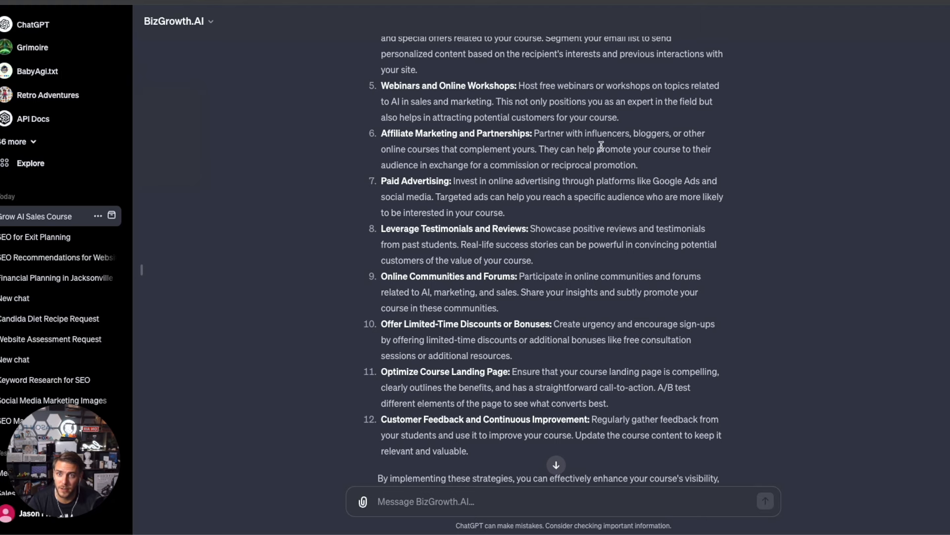
scroll(down, 3)
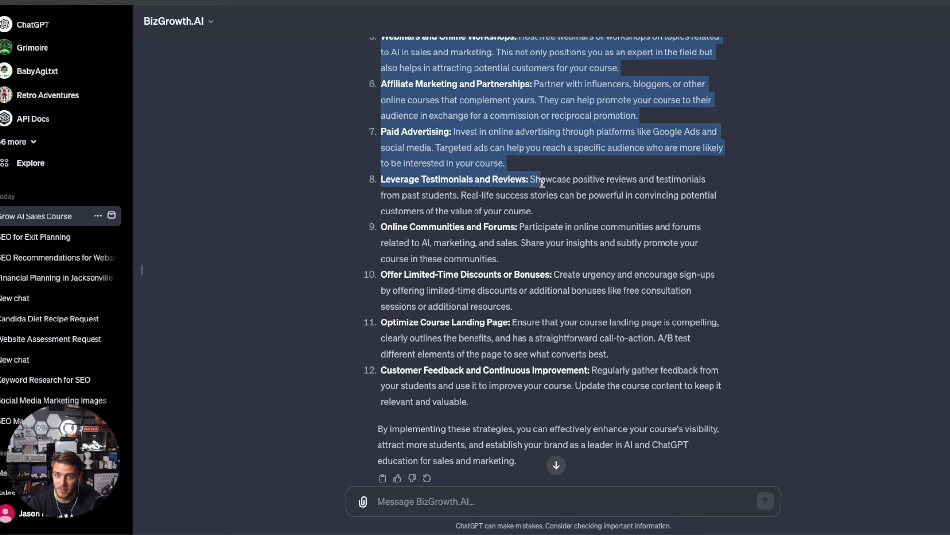
click(414, 214)
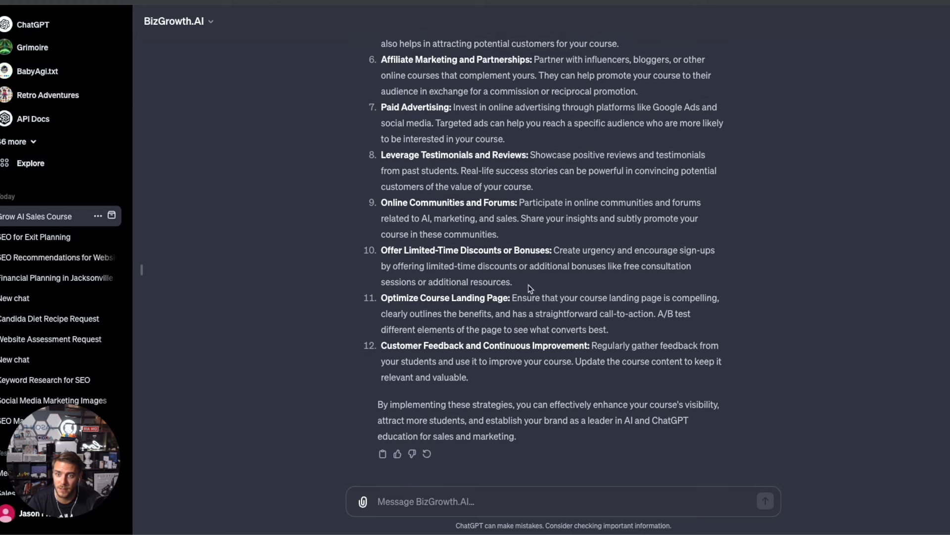
mouse_move(558, 277)
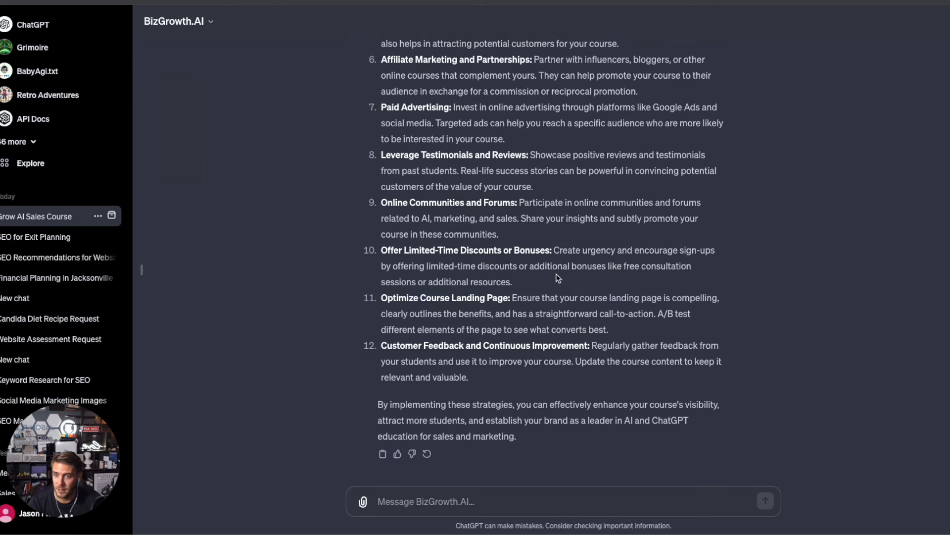
mouse_move(553, 267)
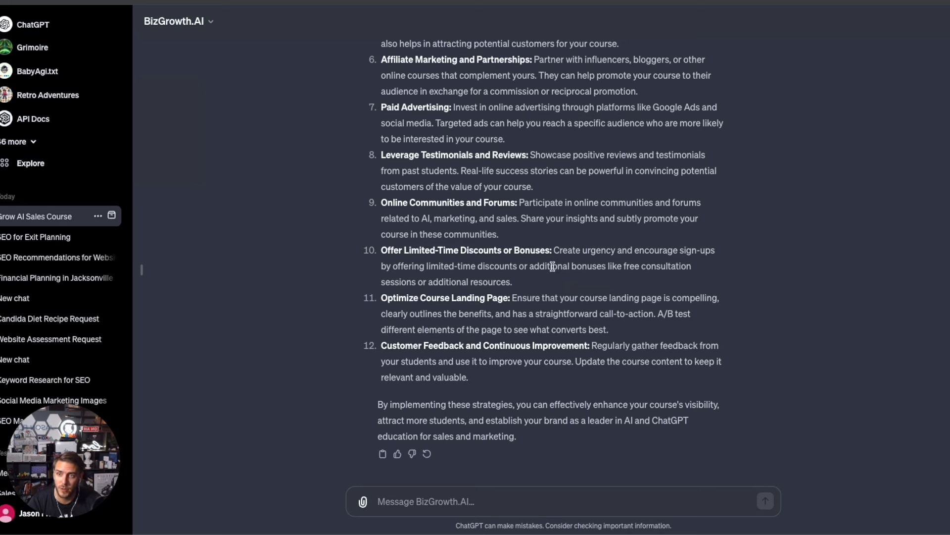
mouse_move(521, 259)
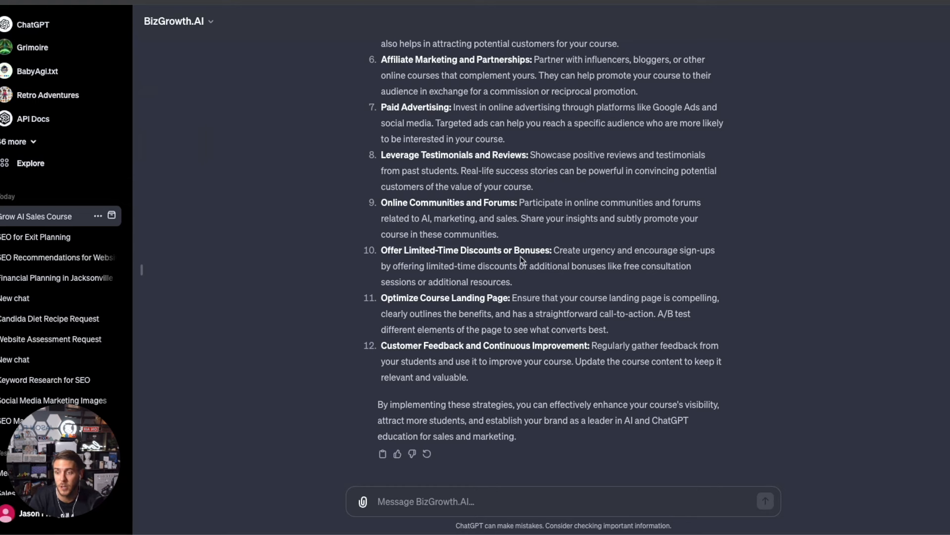
mouse_move(536, 268)
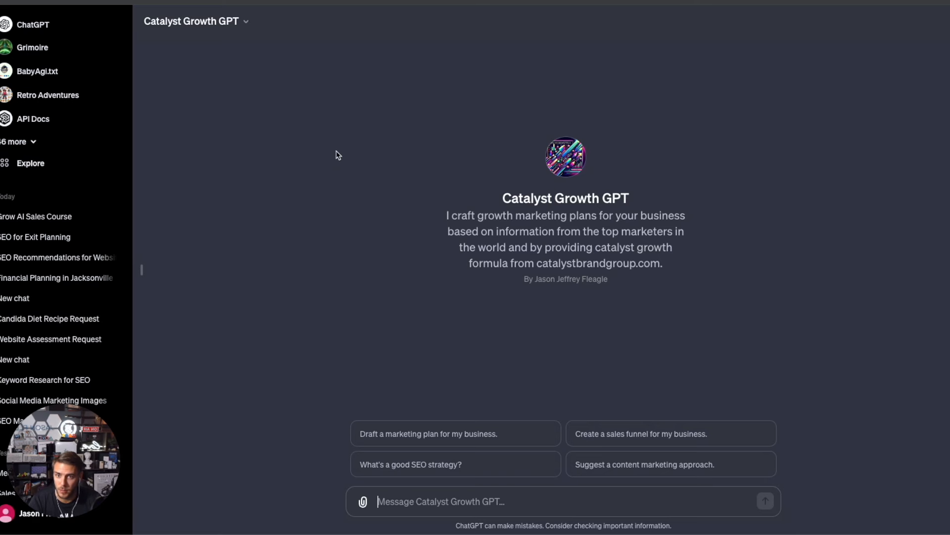
mouse_move(488, 213)
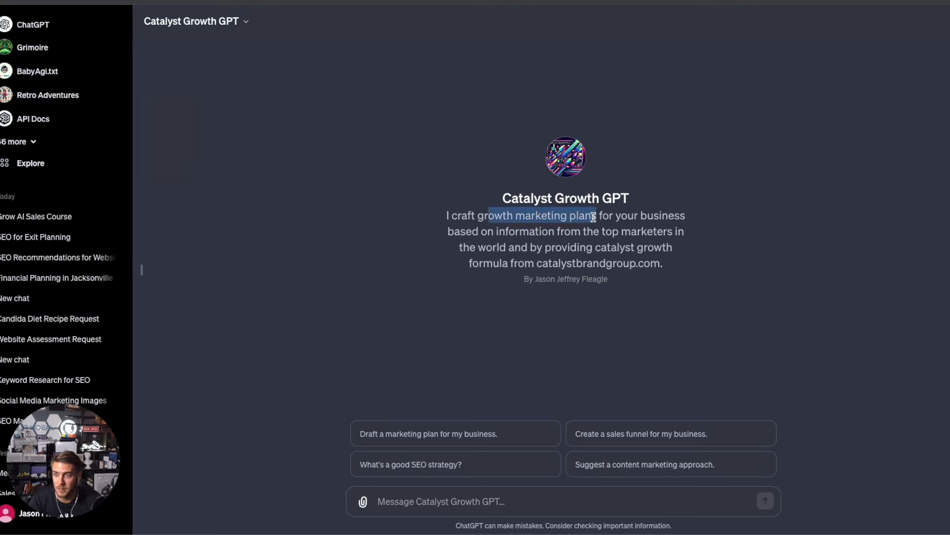
mouse_move(637, 235)
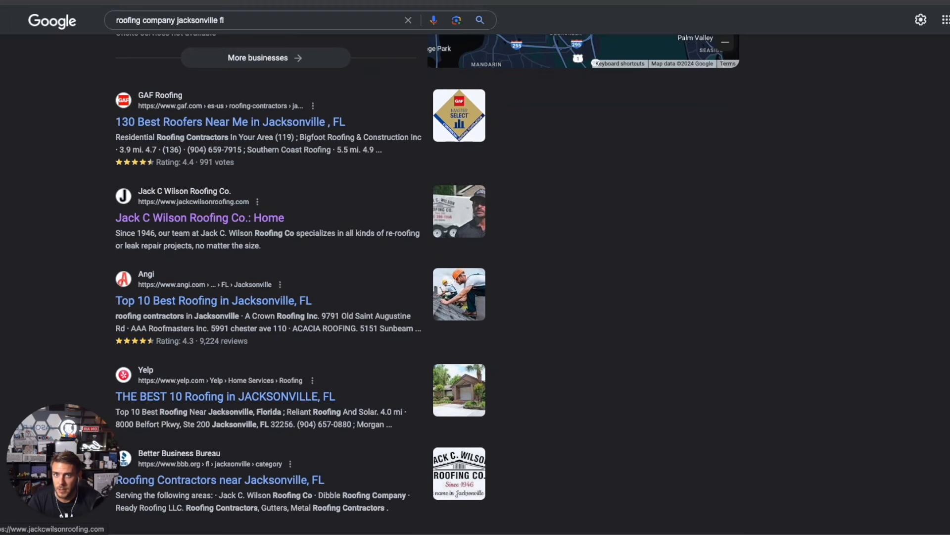
- Open the Jack C Wilson Roofing Co. website from the Google results
click(199, 218)
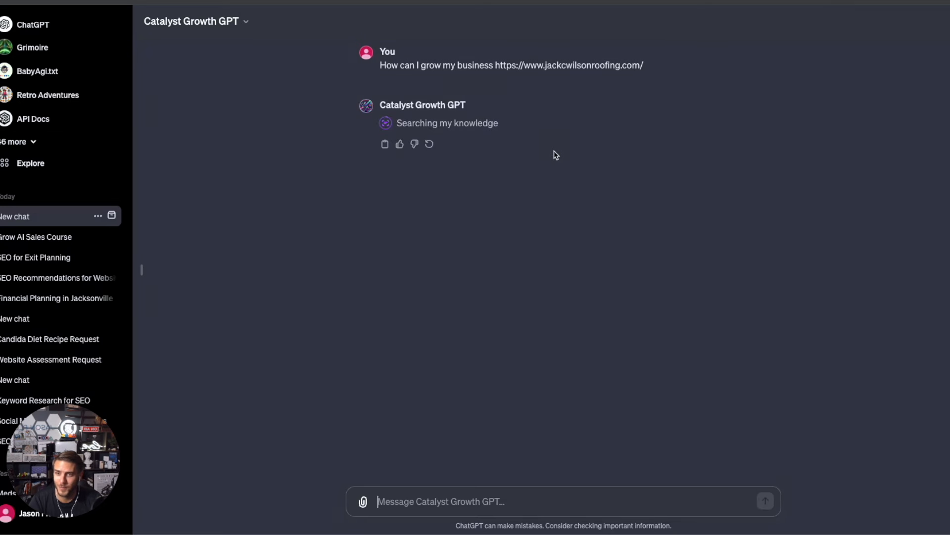
mouse_move(518, 170)
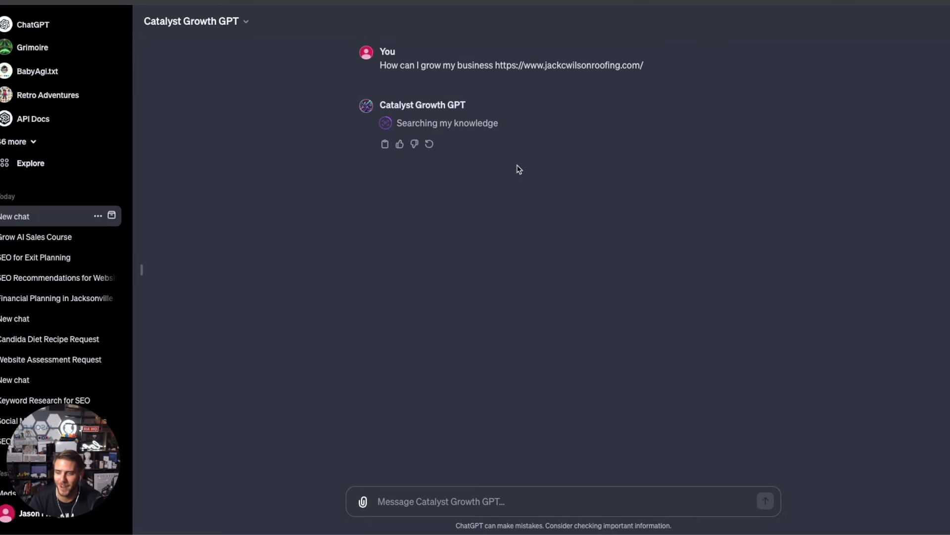
mouse_move(513, 146)
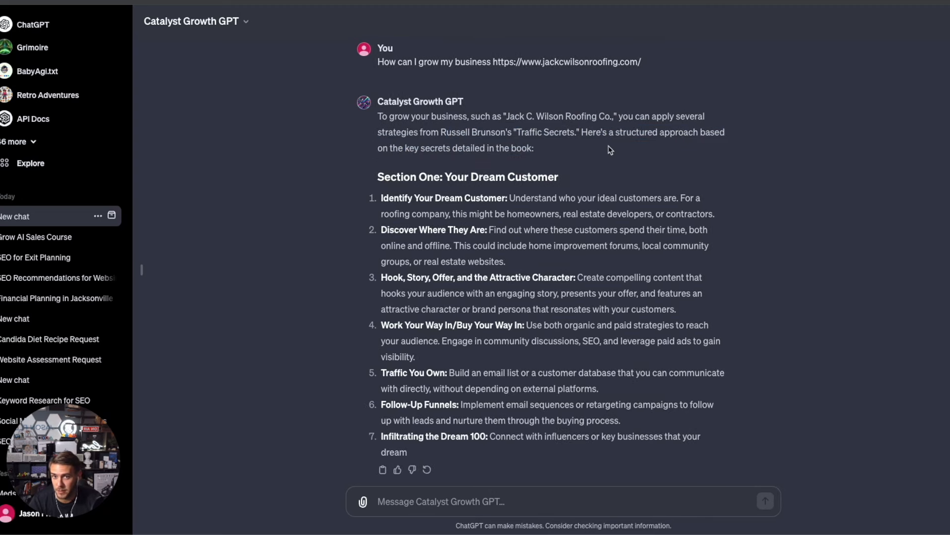
- Scroll through Catalyst Growth GPT's Traffic Secrets plan for Jack C. Wilson Roofing
scroll(down, 3)
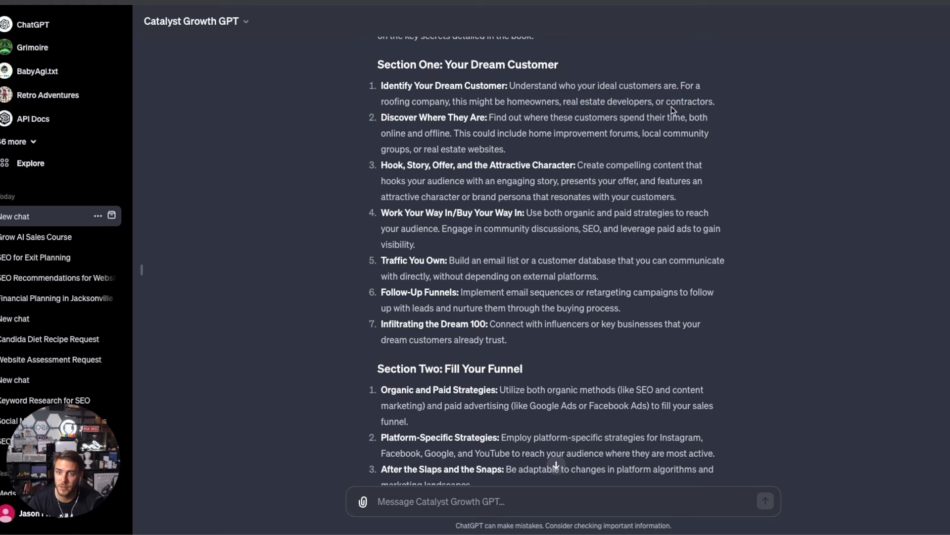
scroll(up, 3)
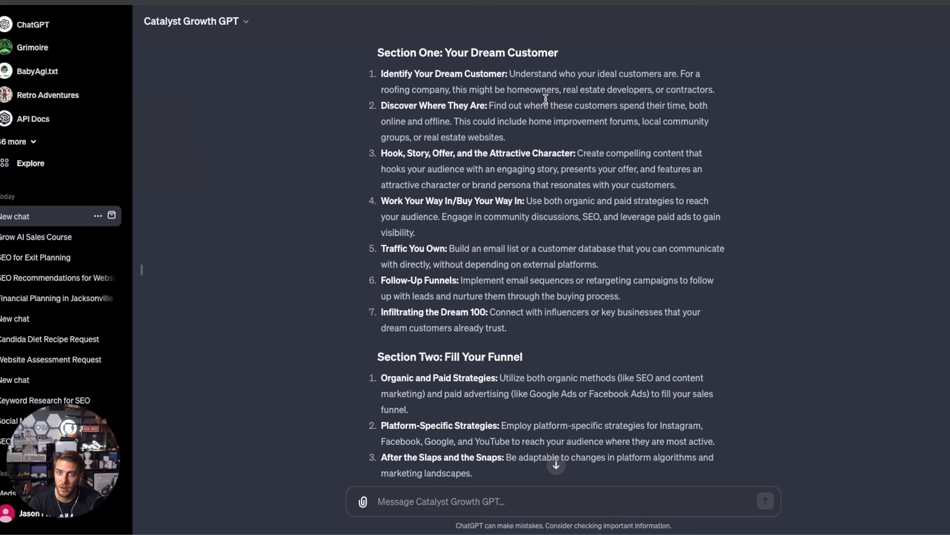
mouse_move(714, 129)
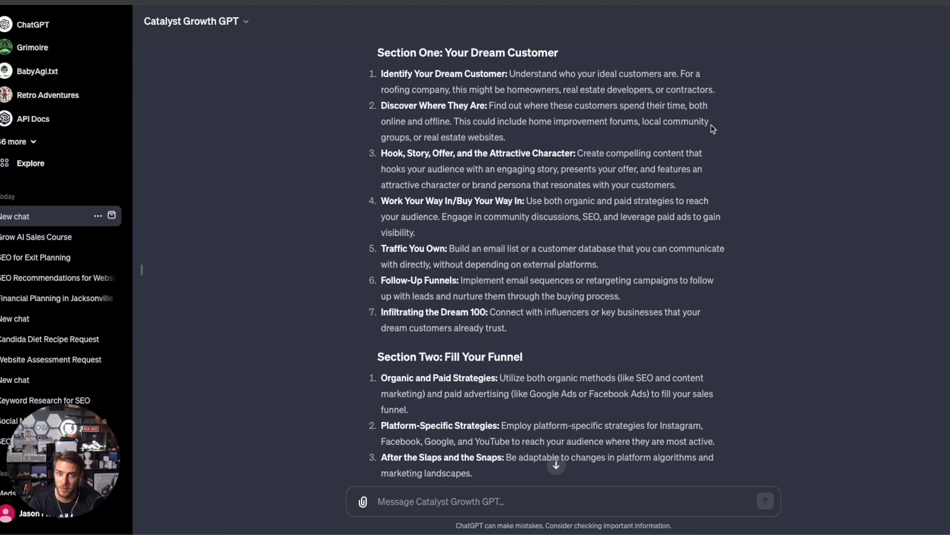
scroll(down, 3)
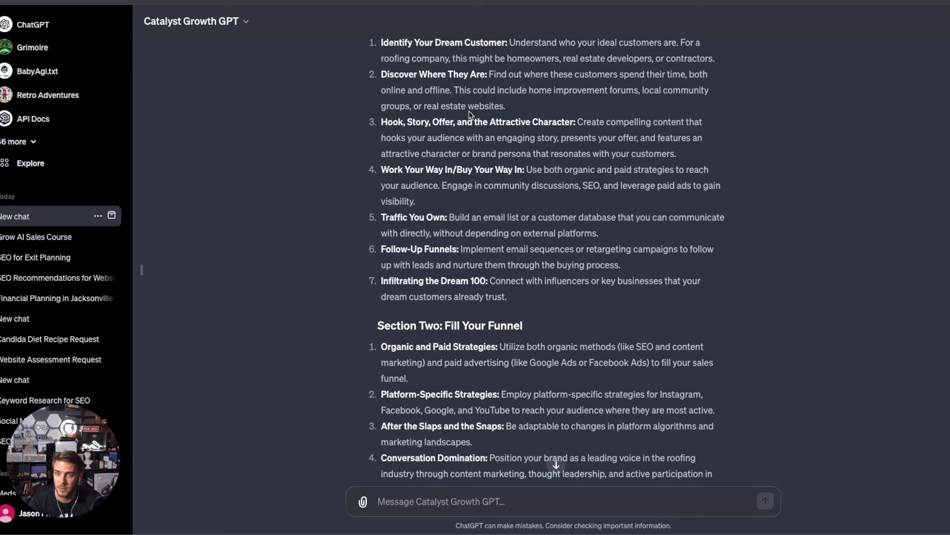
scroll(down, 3)
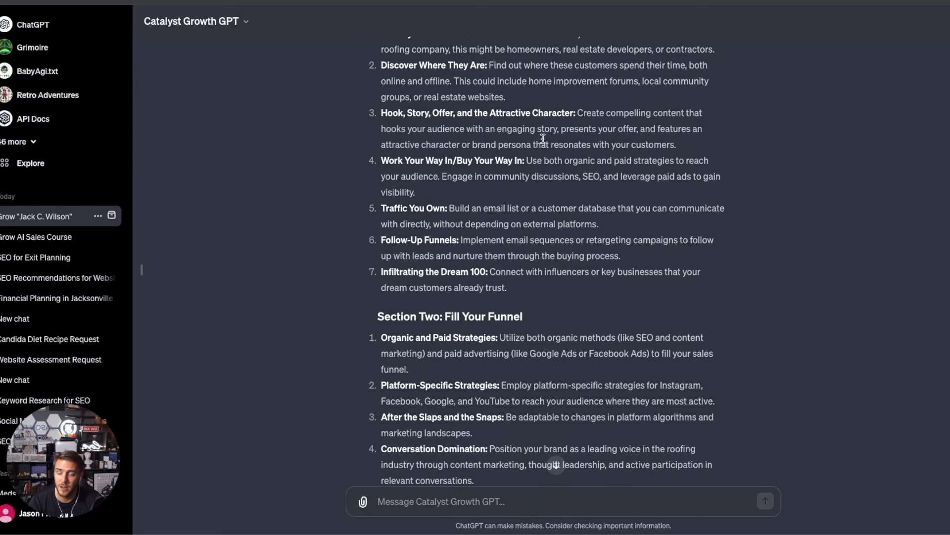
mouse_move(605, 160)
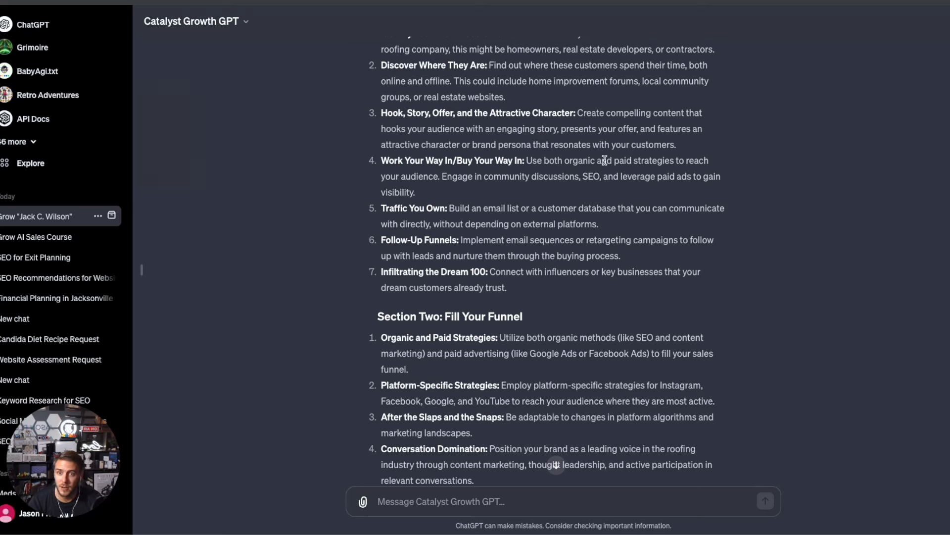
mouse_move(570, 175)
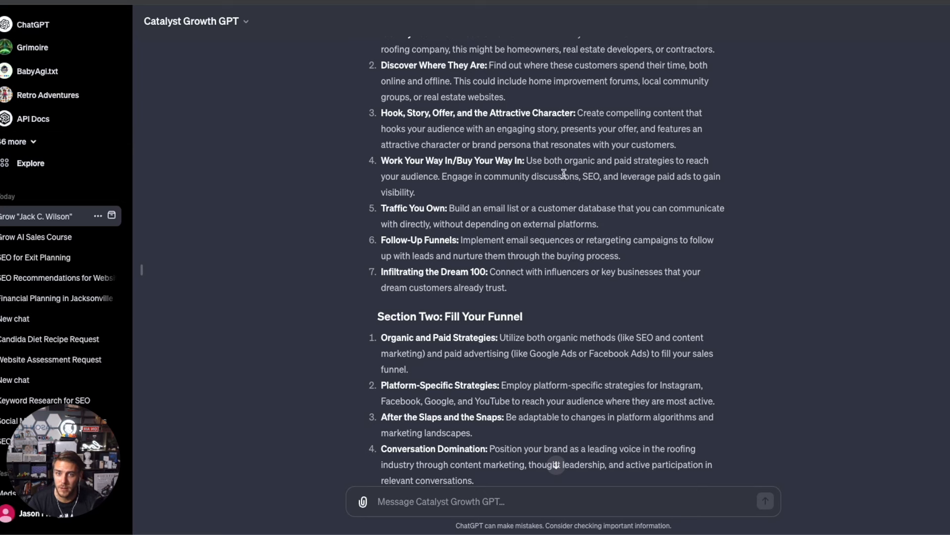
mouse_move(660, 159)
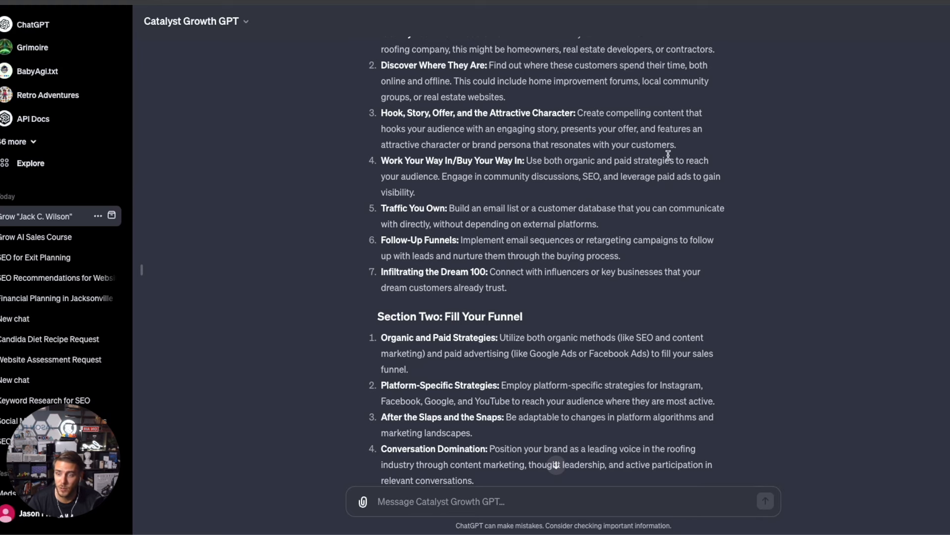
scroll(down, 3)
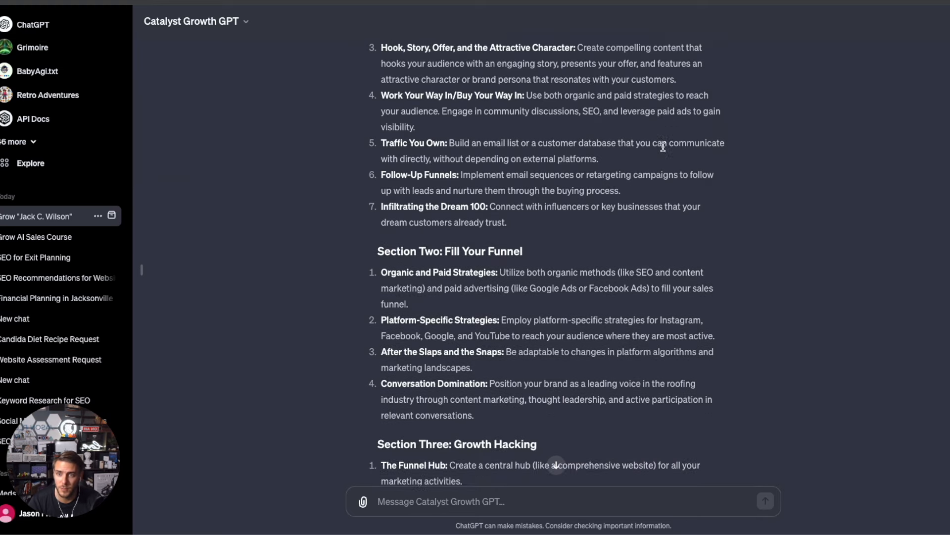
scroll(down, 3)
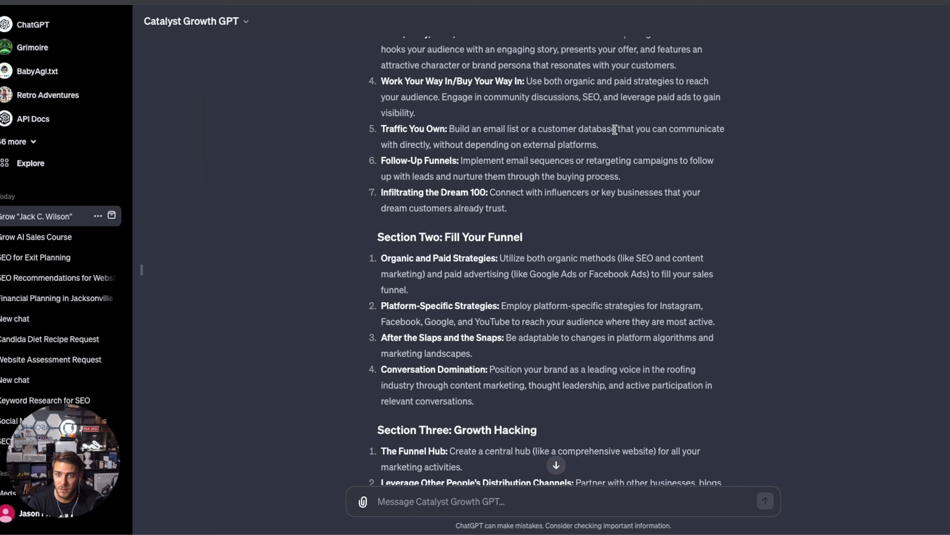
- Highlight the email list advice, finish reviewing, and open Sales.AI from the list
double_click(494, 128)
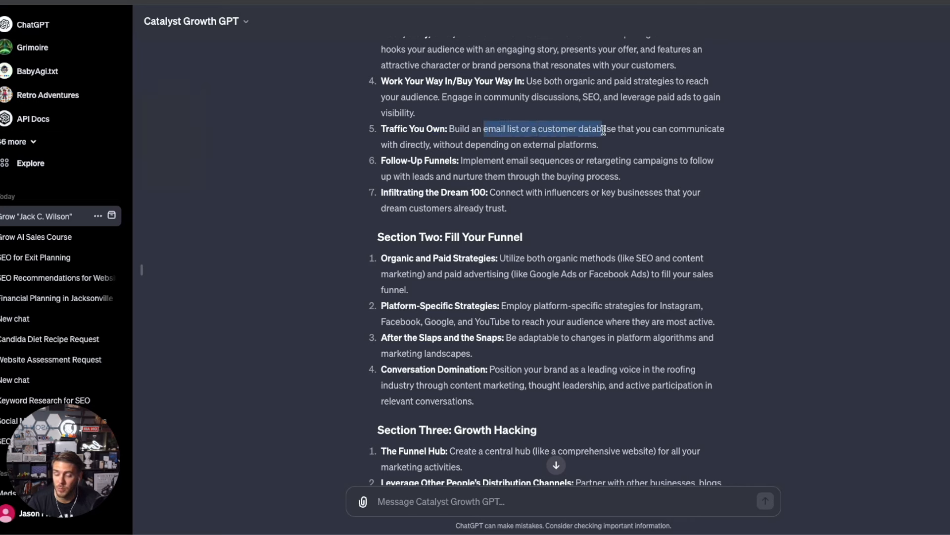
scroll(down, 3)
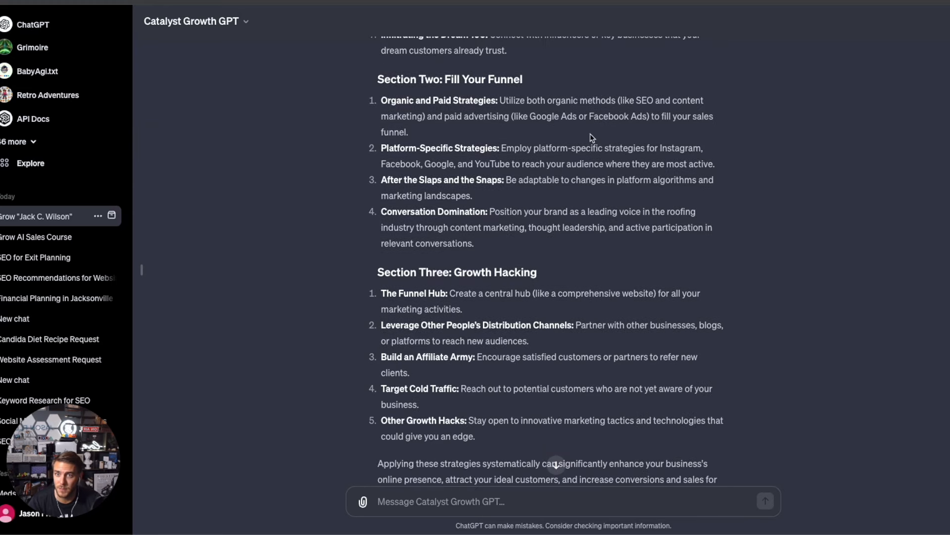
scroll(up, 3)
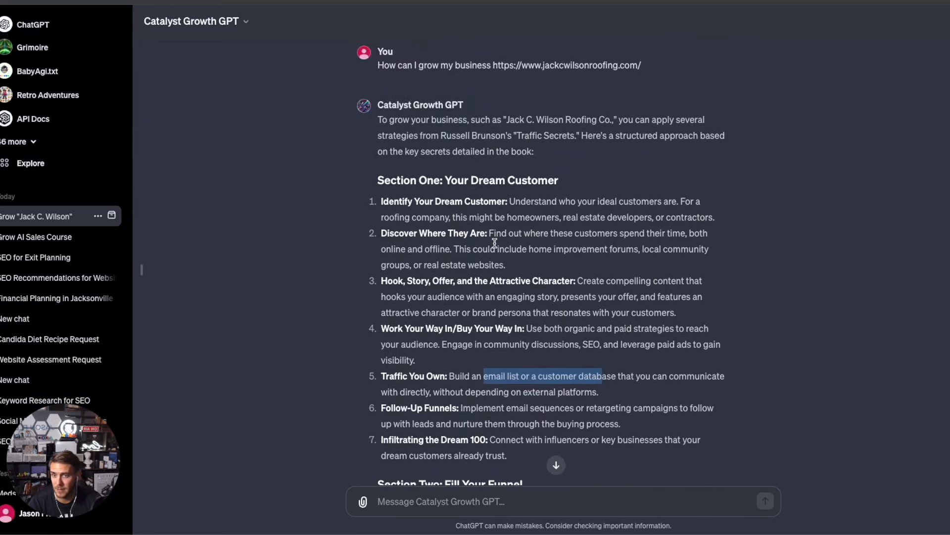
click(530, 229)
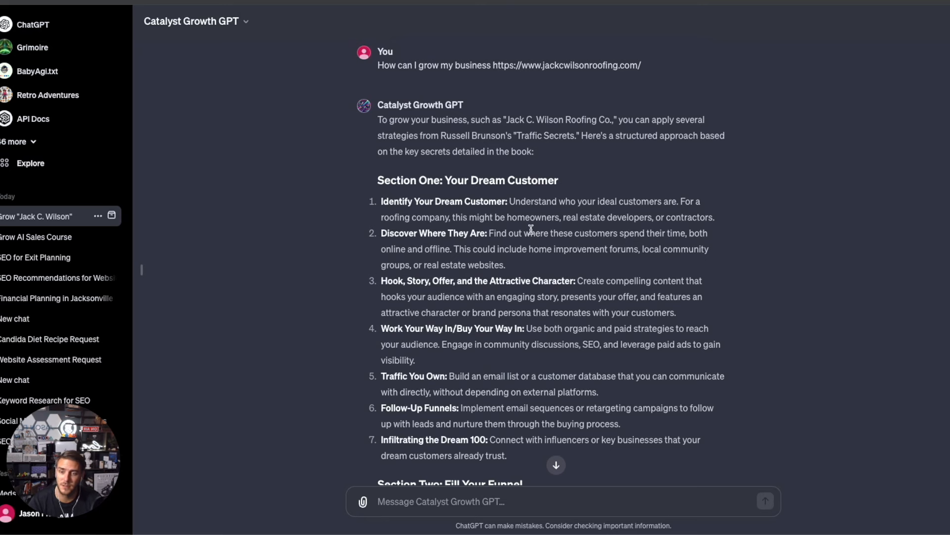
mouse_move(482, 149)
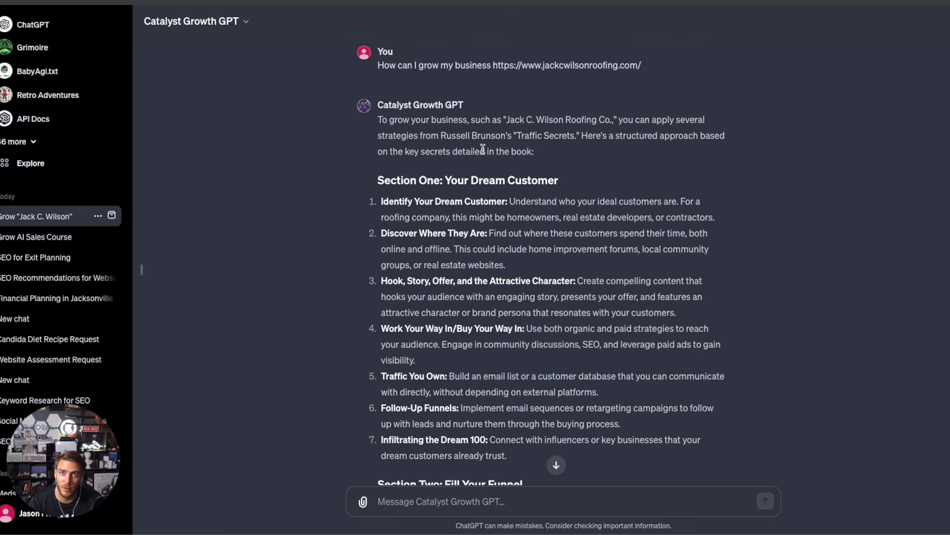
mouse_move(484, 164)
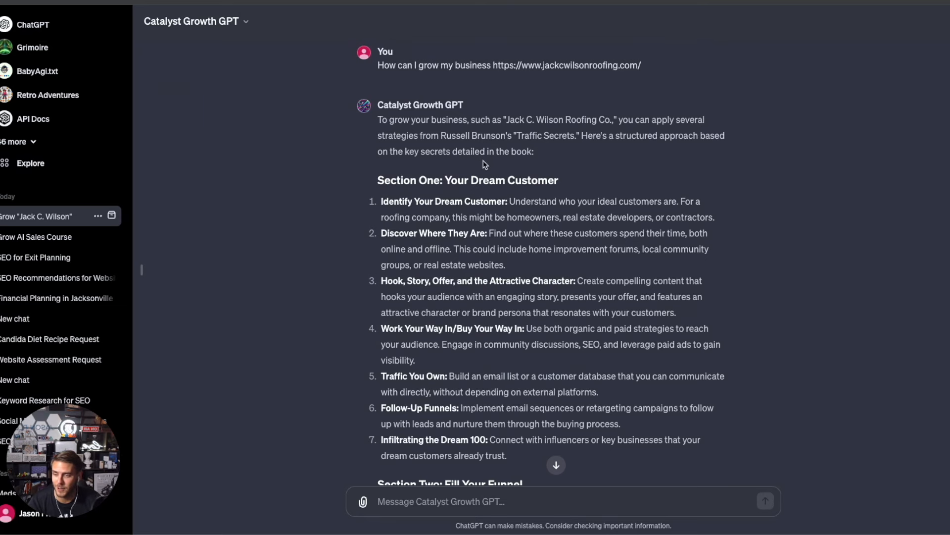
mouse_move(566, 194)
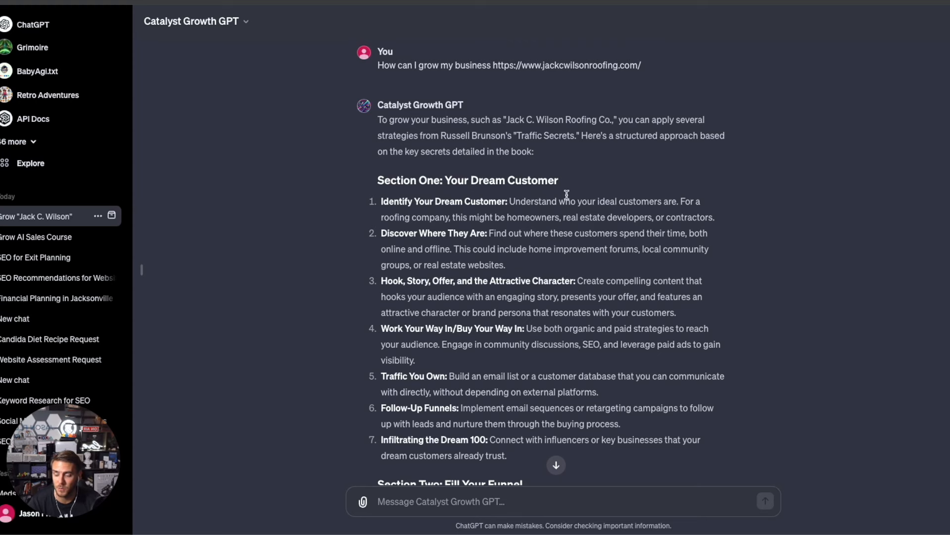
mouse_move(391, 262)
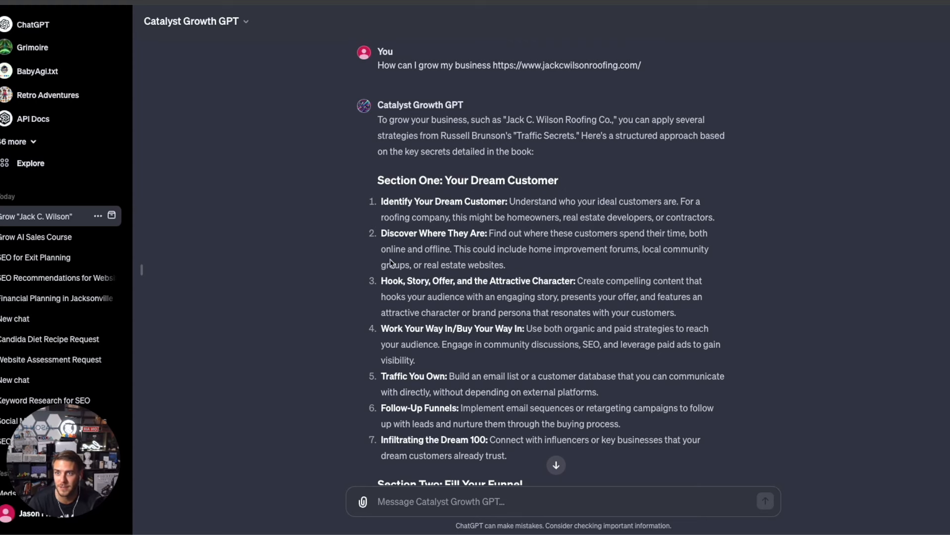
scroll(down, 3)
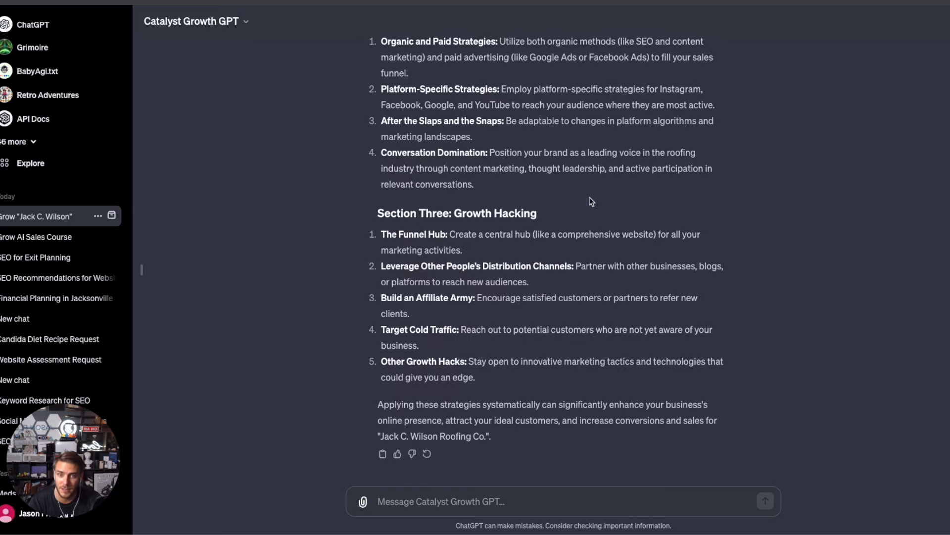
scroll(up, 3)
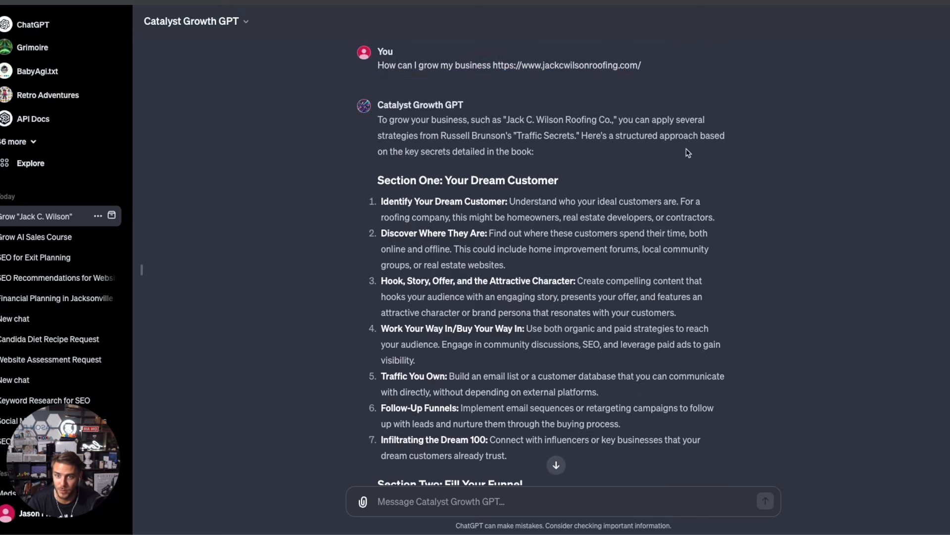
mouse_move(780, 384)
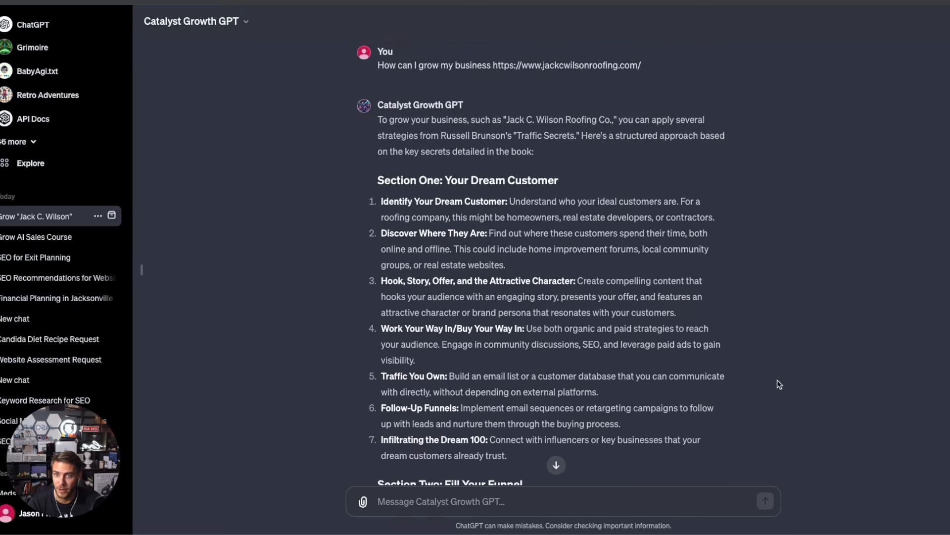
mouse_move(372, 248)
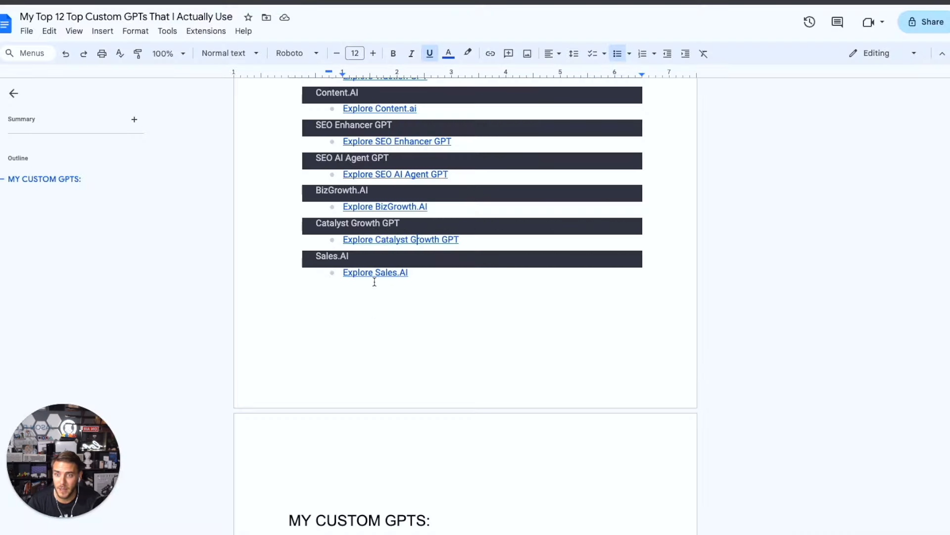
click(376, 272)
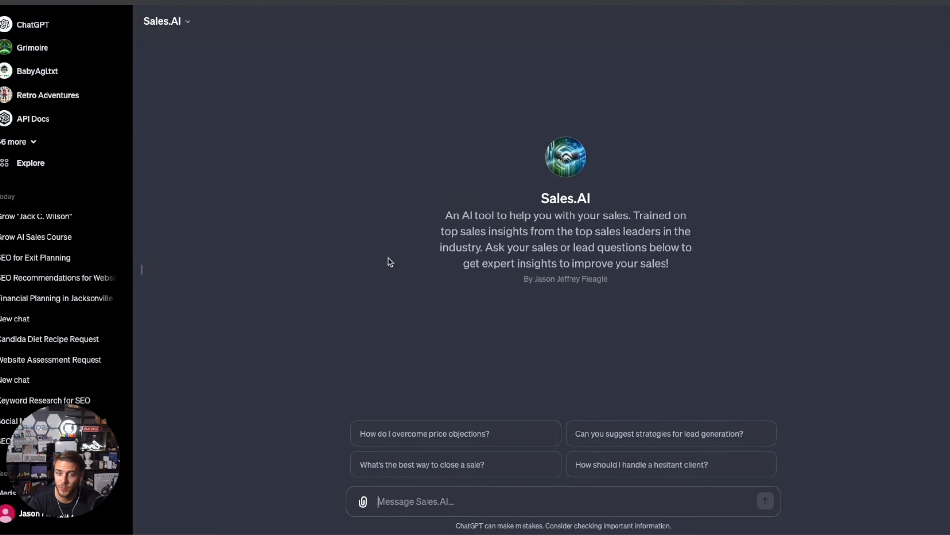
mouse_move(604, 282)
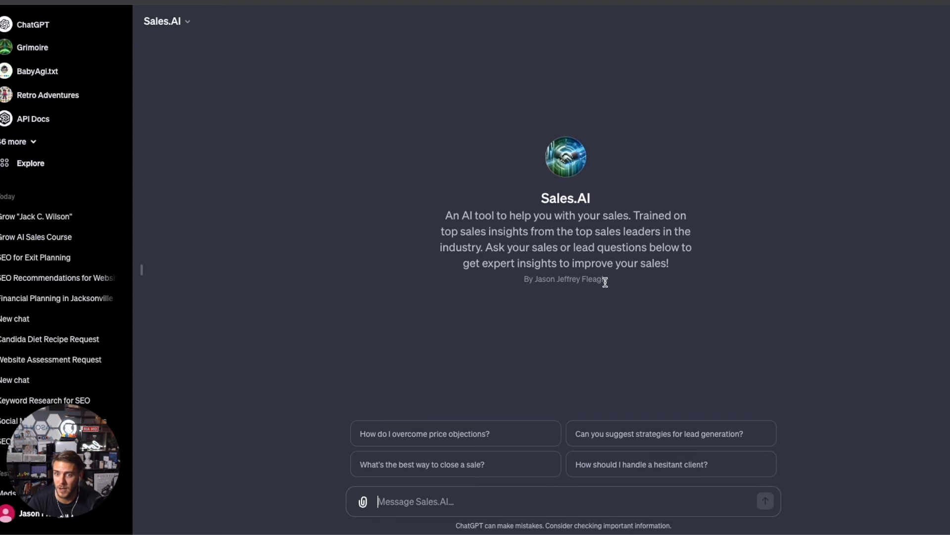
mouse_move(618, 264)
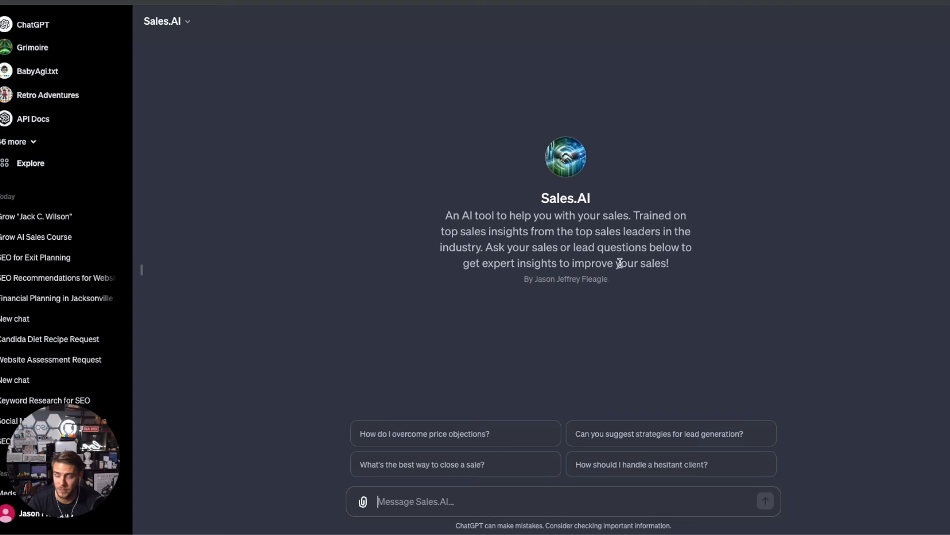
mouse_move(555, 255)
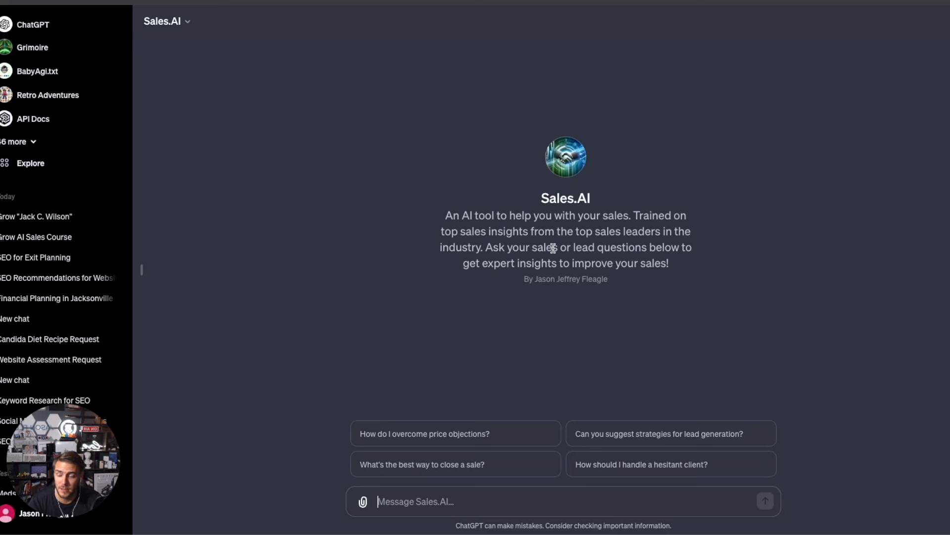
mouse_move(619, 213)
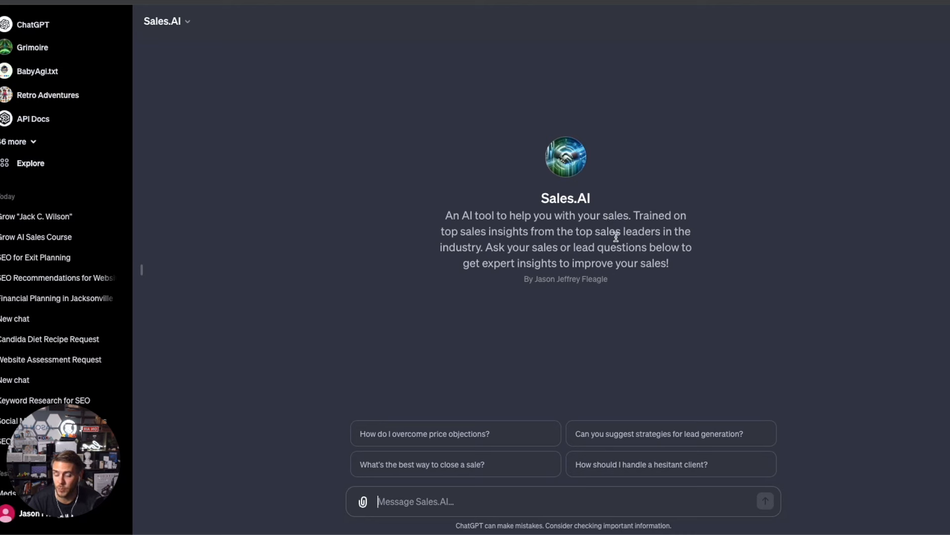
mouse_move(661, 222)
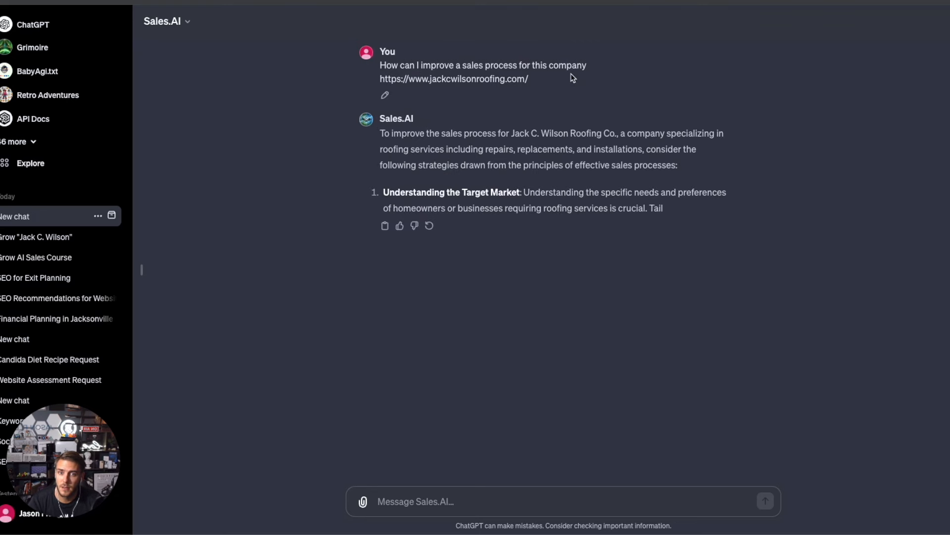
mouse_move(700, 127)
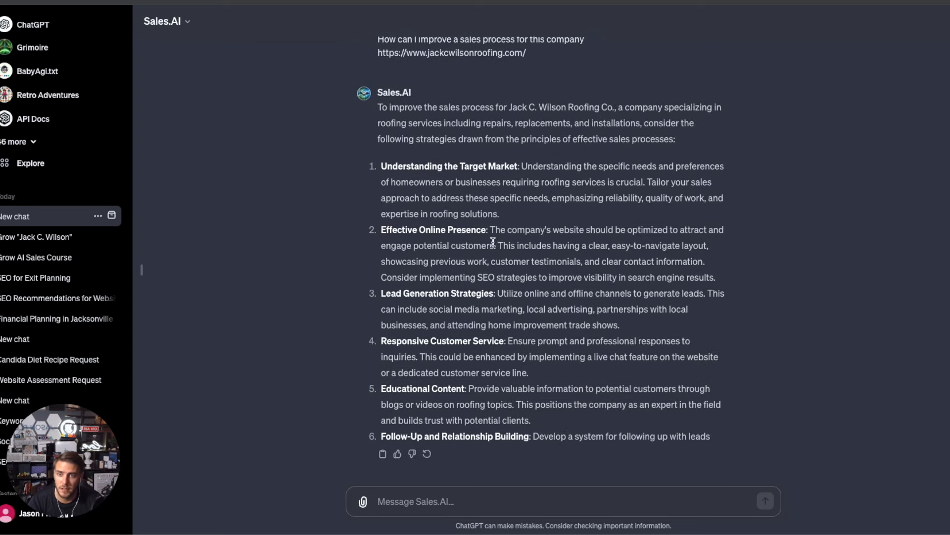
- Scroll through Sales.AI's twelve roofing sales-process strategies down to the final summary
scroll(down, 3)
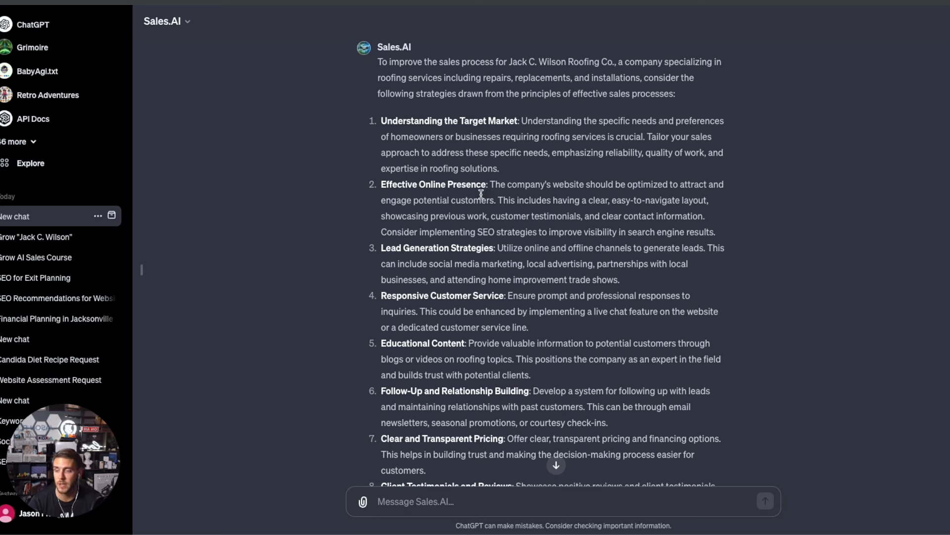
mouse_move(481, 267)
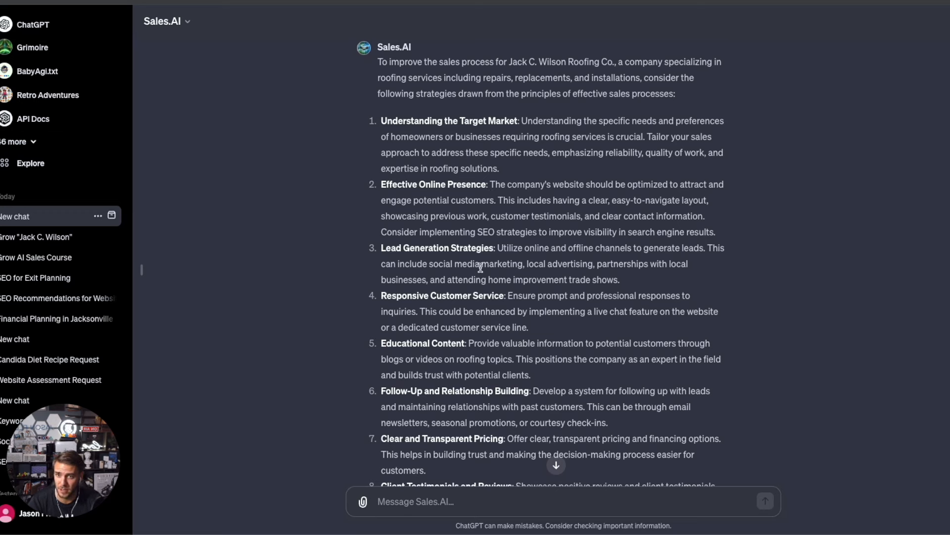
mouse_move(461, 237)
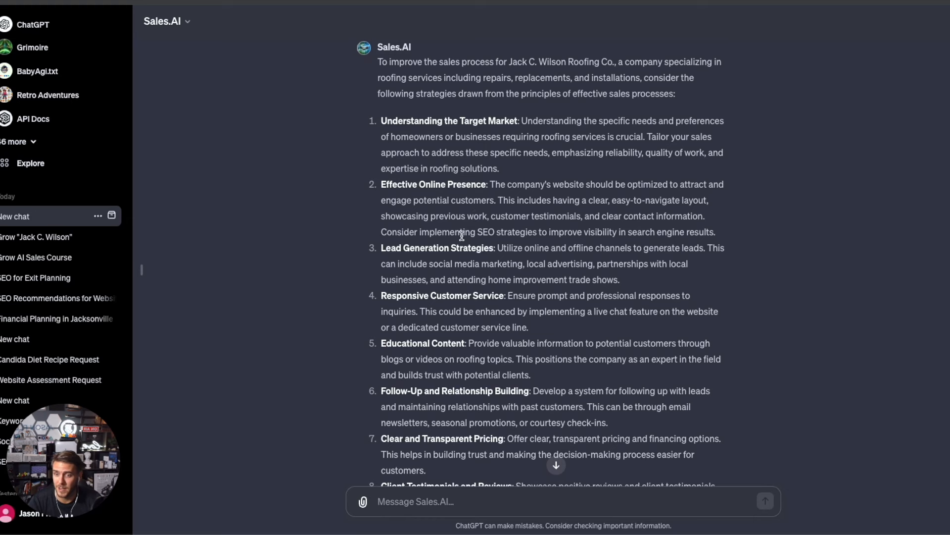
mouse_move(622, 197)
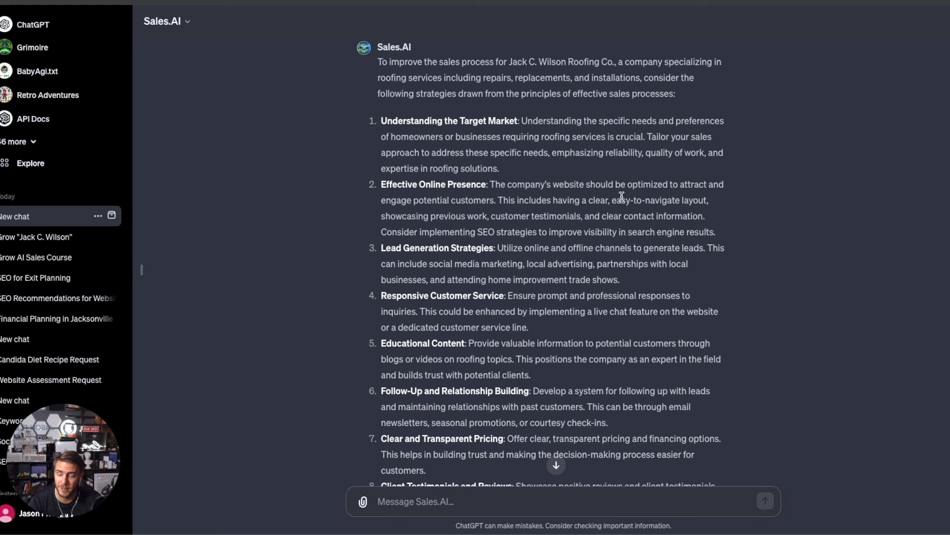
scroll(down, 3)
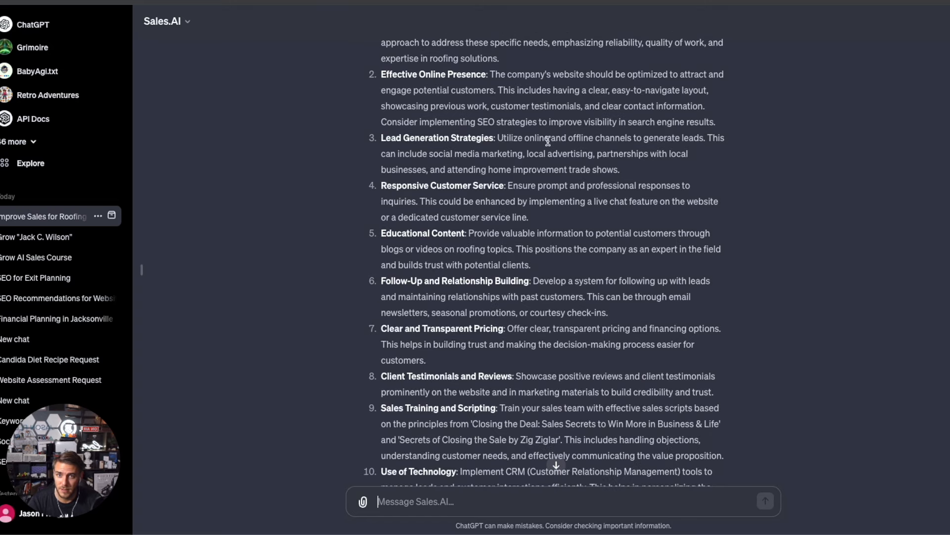
mouse_move(703, 147)
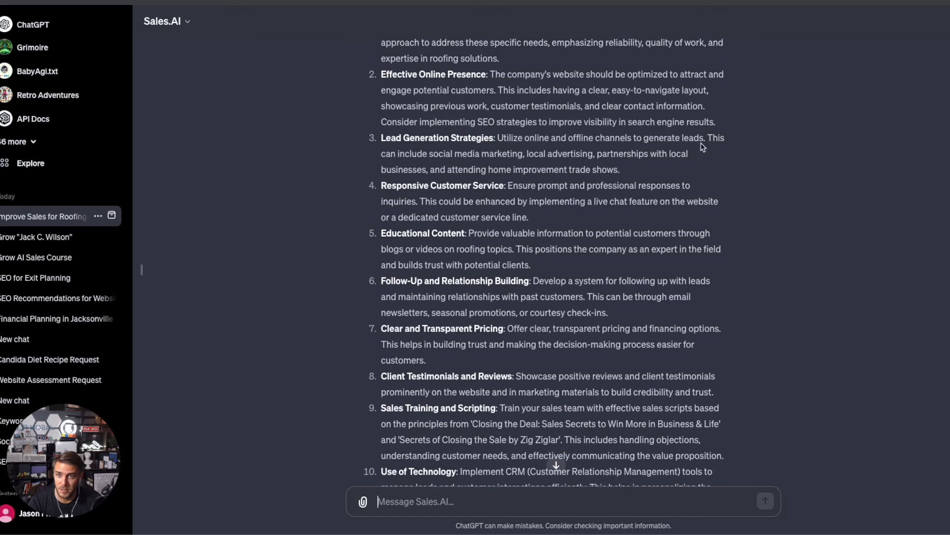
scroll(down, 3)
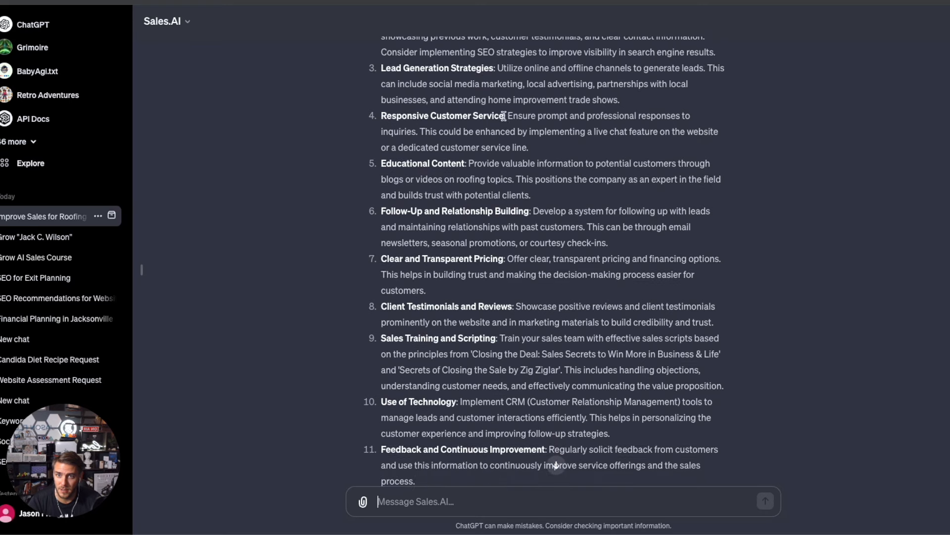
mouse_move(404, 162)
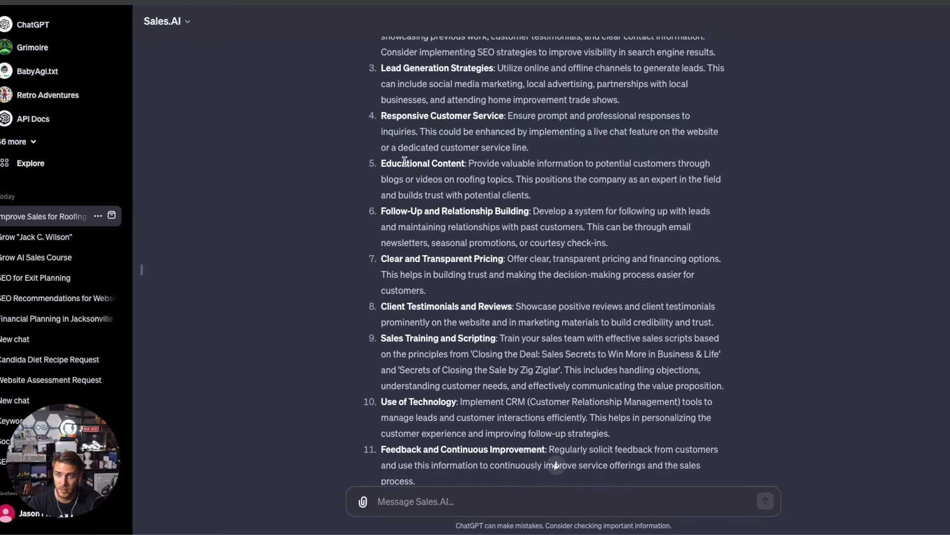
scroll(down, 3)
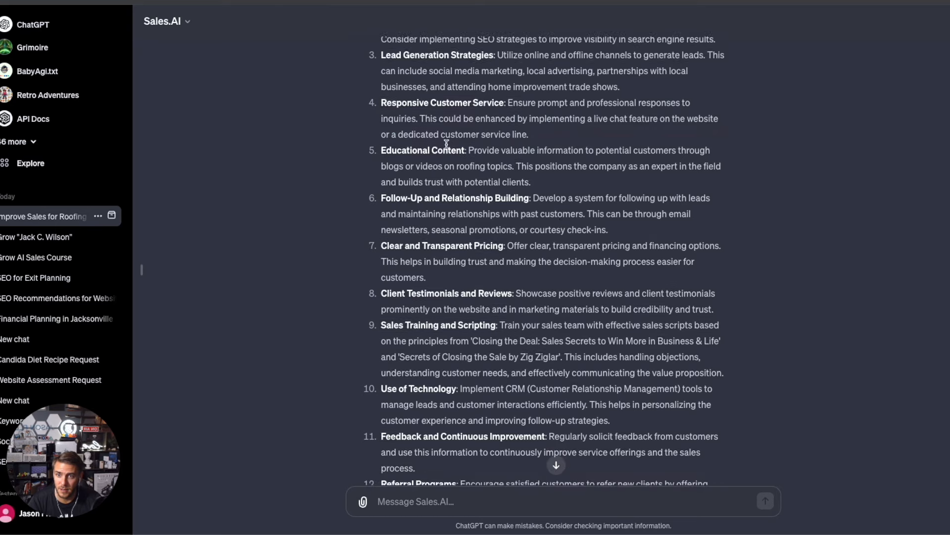
scroll(down, 3)
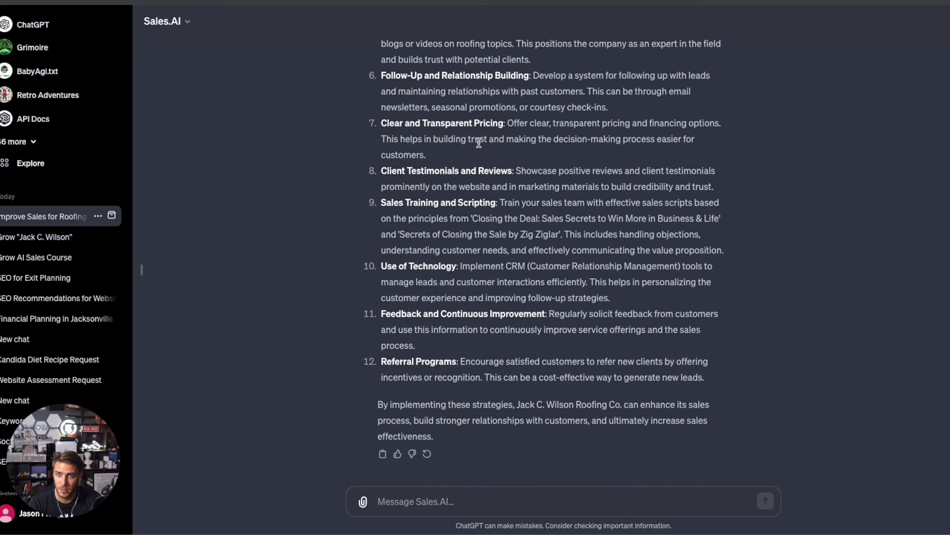
mouse_move(502, 326)
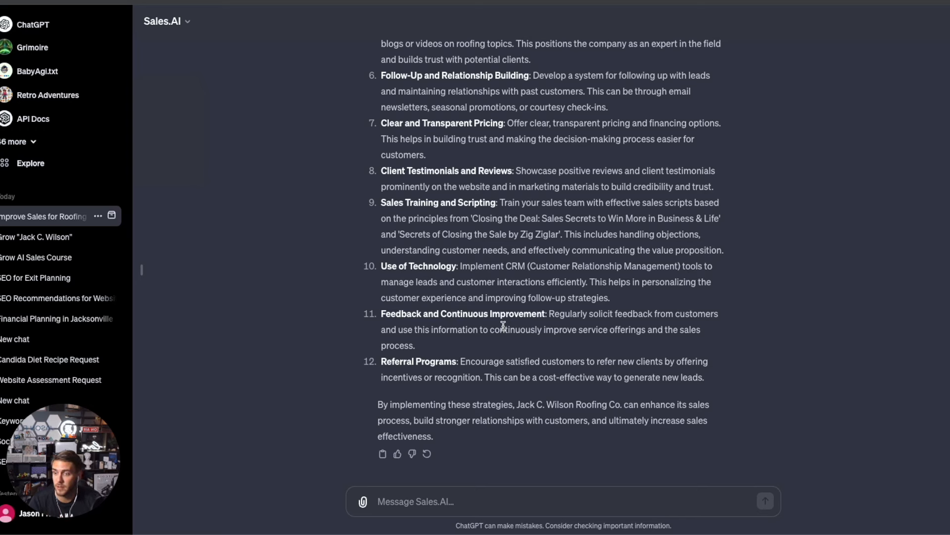
mouse_move(450, 372)
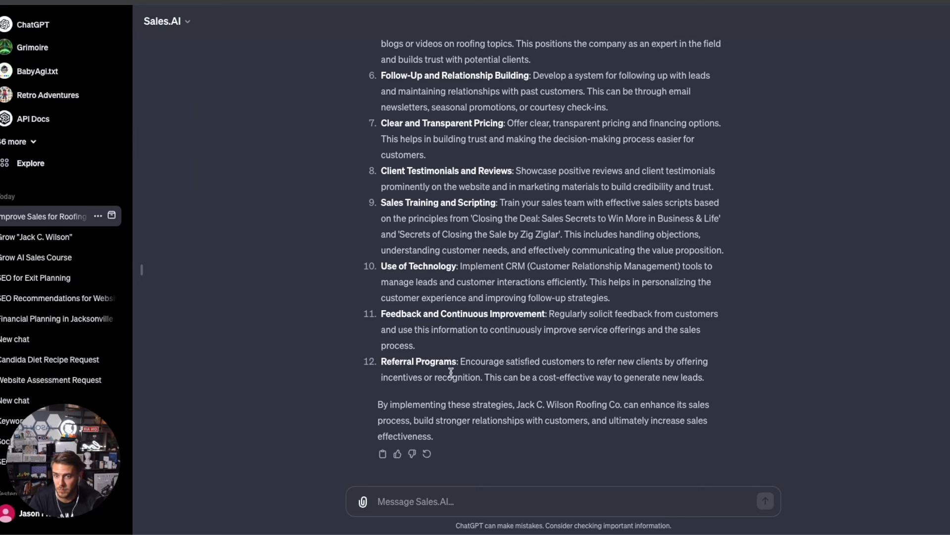
scroll(up, 3)
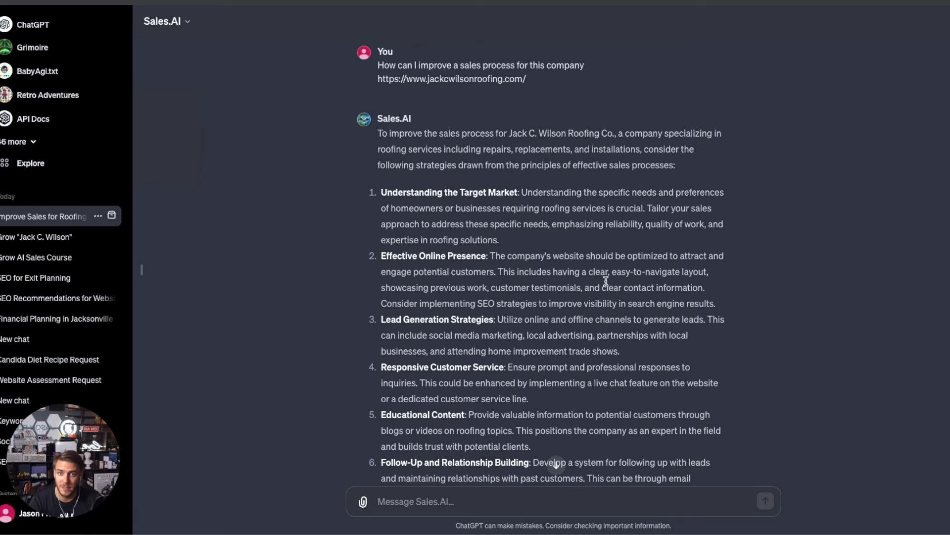
scroll(down, 3)
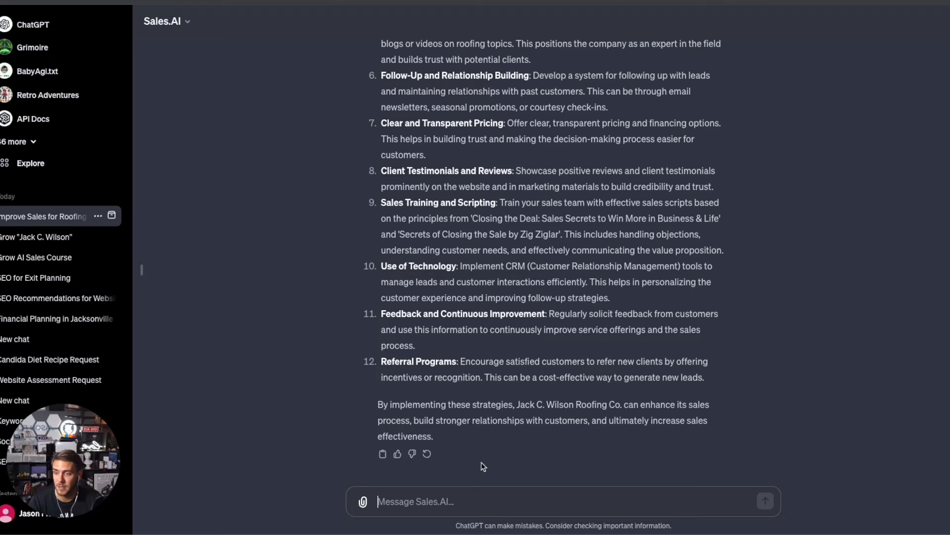
mouse_move(443, 370)
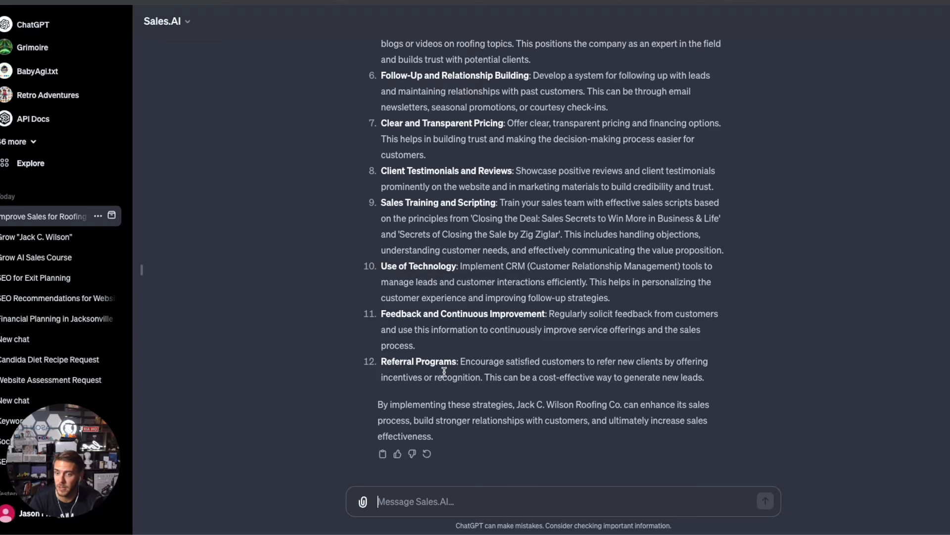
scroll(up, 3)
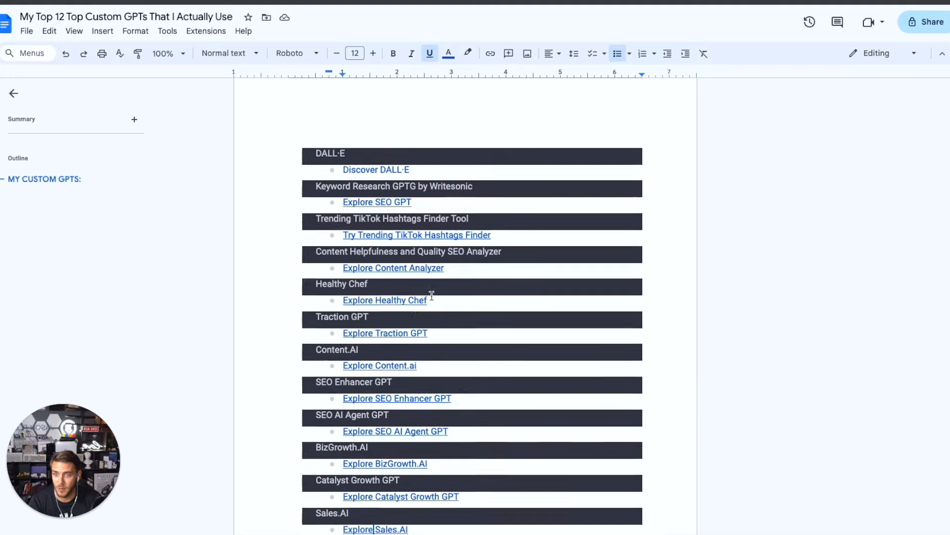
- Find the MY CUSTOM GPTS list in Google Docs and open the Billionaire Wisdom GPT link
scroll(down, 3)
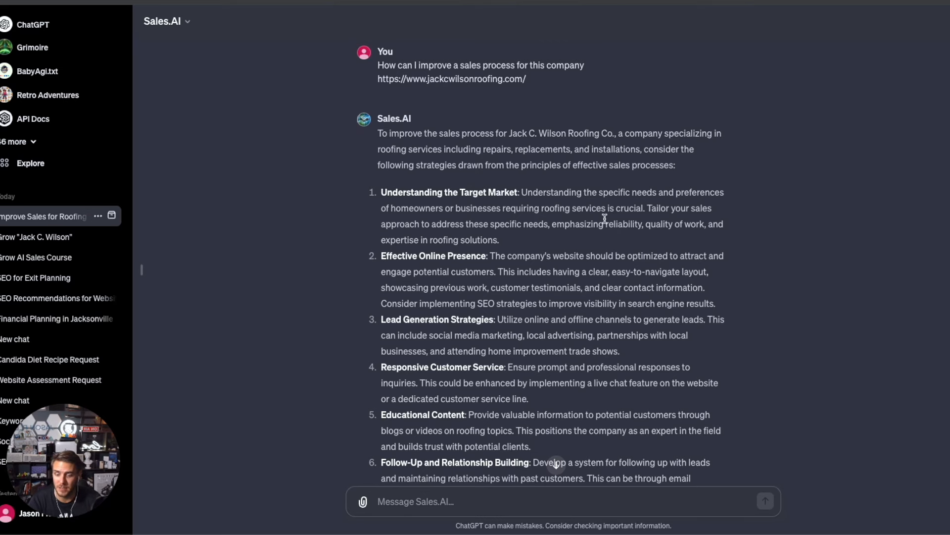
mouse_move(599, 211)
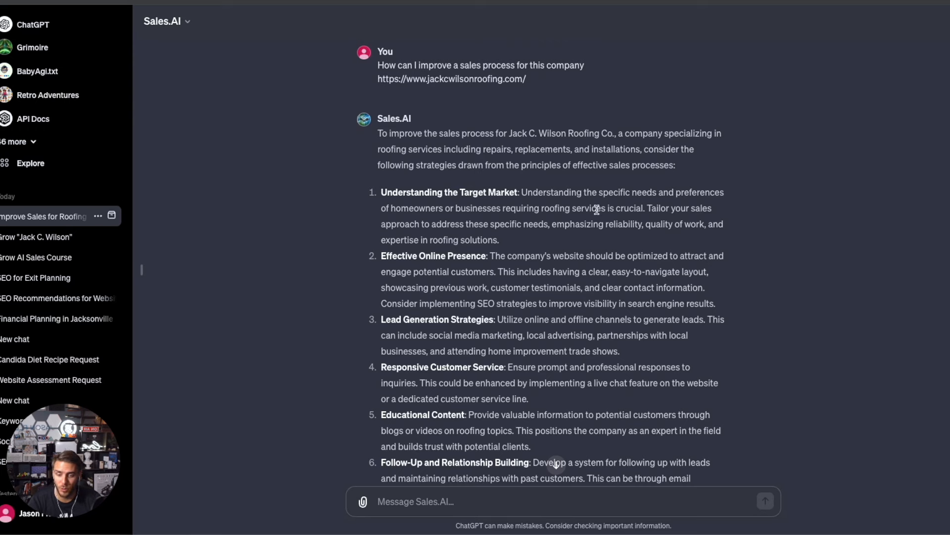
mouse_move(518, 244)
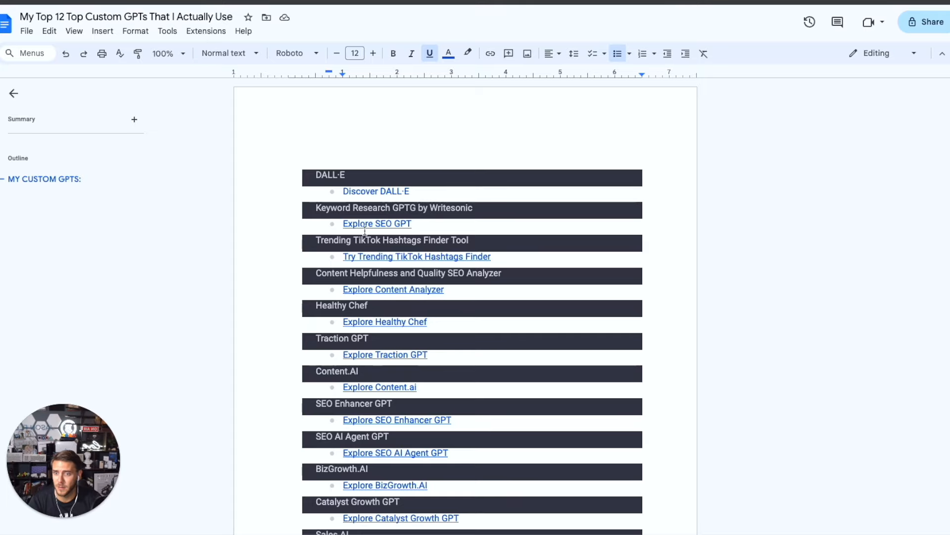
scroll(up, 3)
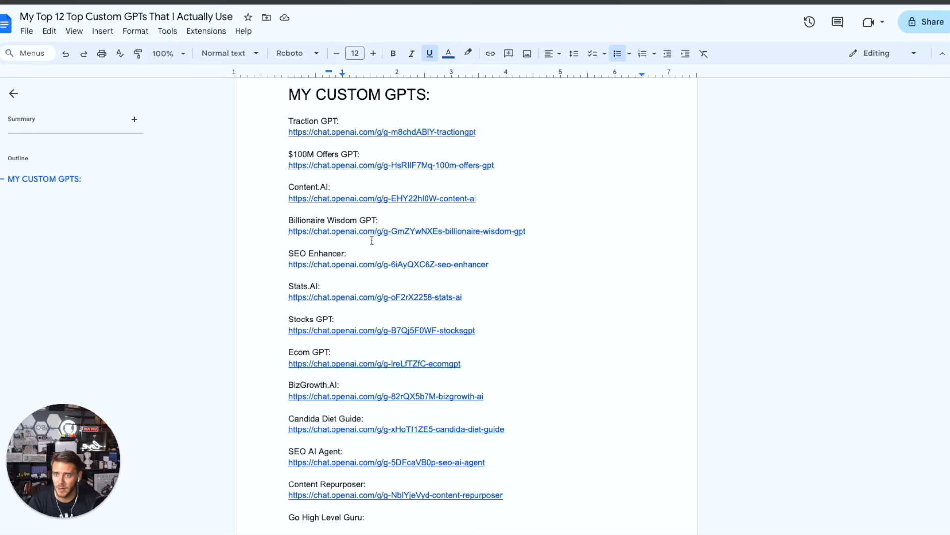
click(407, 231)
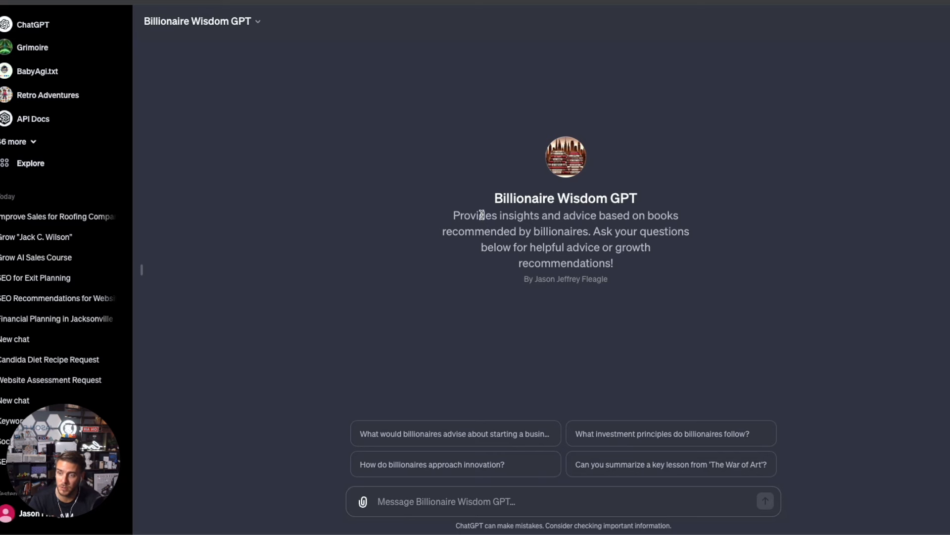
mouse_move(566, 247)
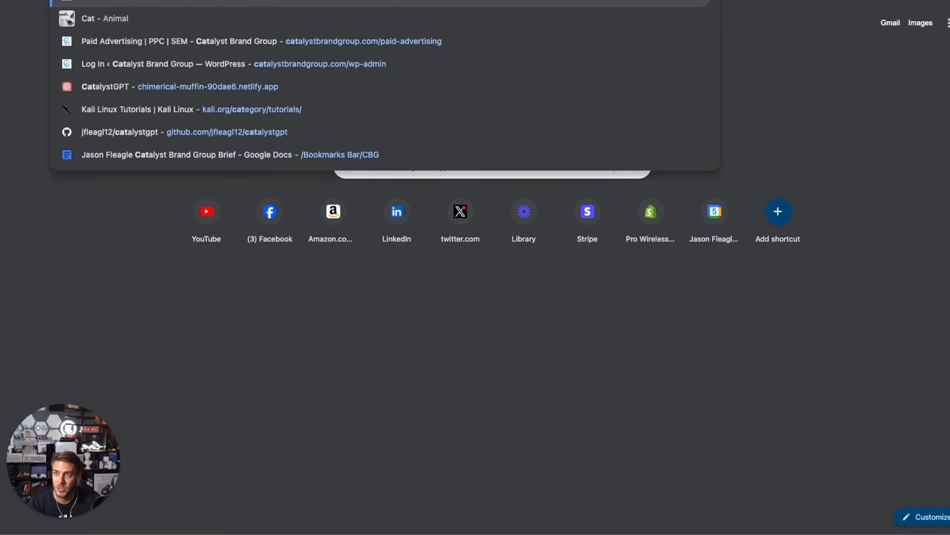
- Enter catalystbrandgroup.com and choose the Solar AI chatbot page suggestion
text(catalystbrandgroup.com)
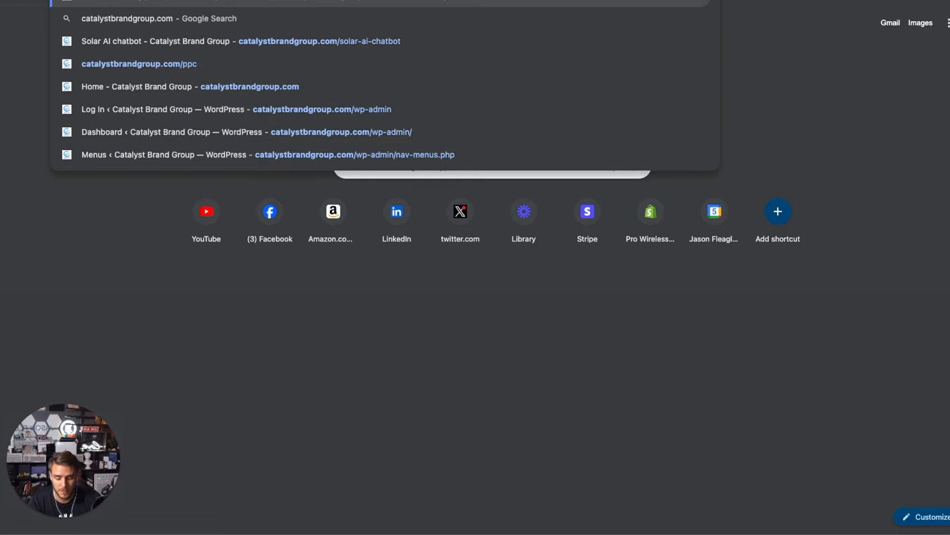
click(240, 41)
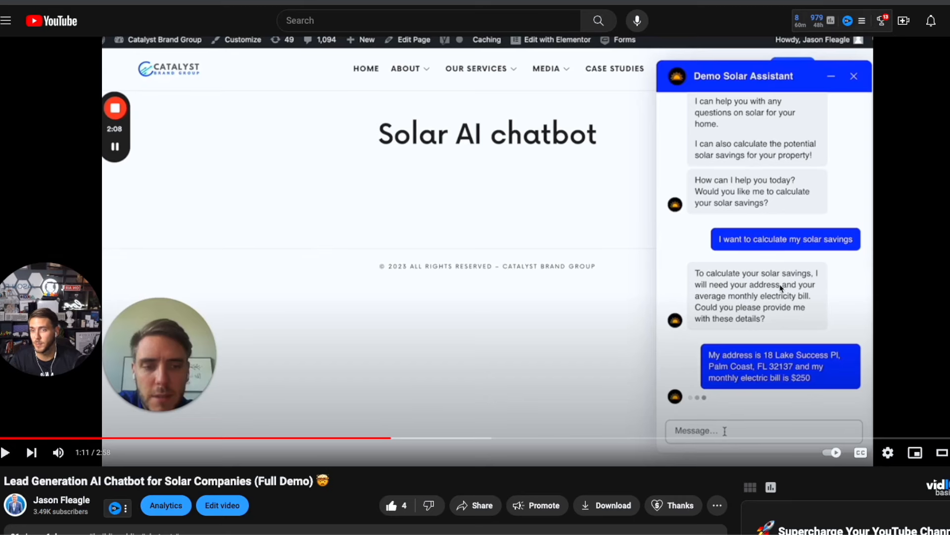
mouse_move(713, 238)
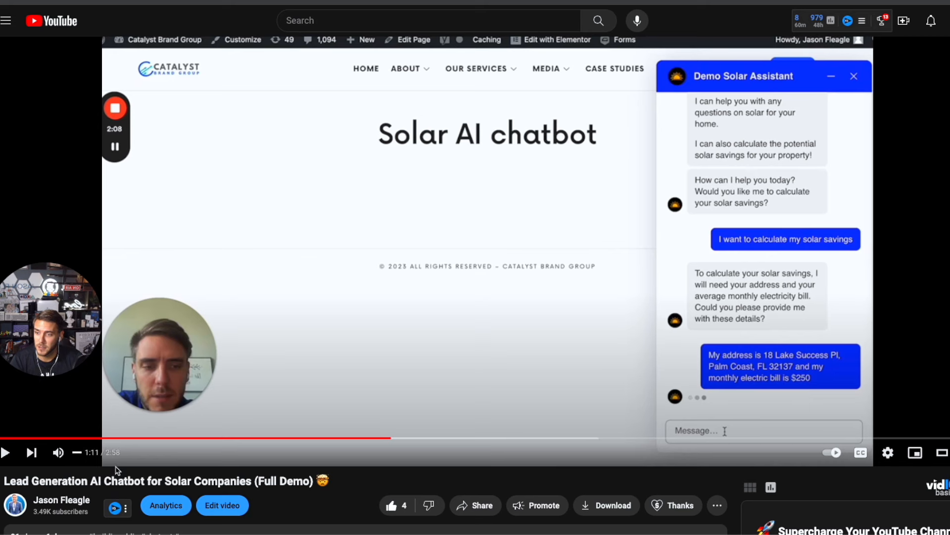
mouse_move(225, 491)
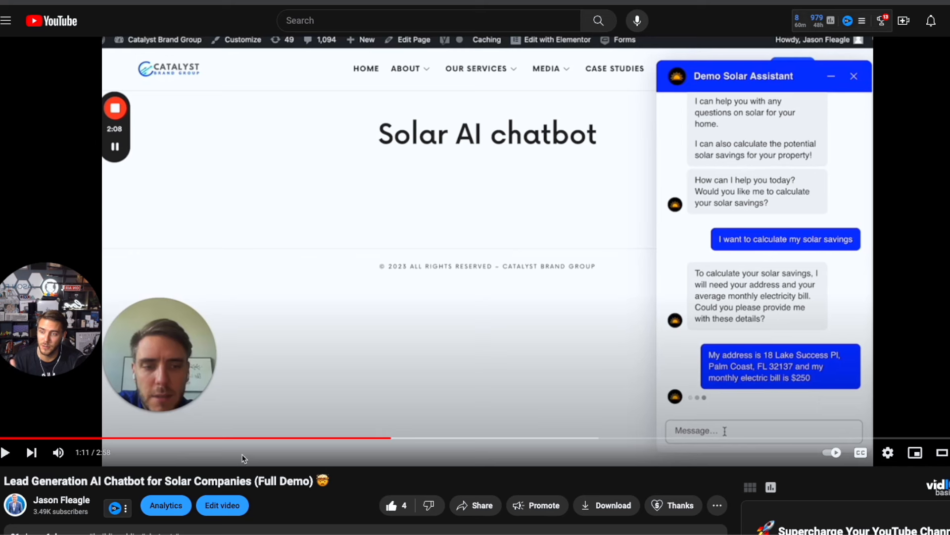
mouse_move(753, 376)
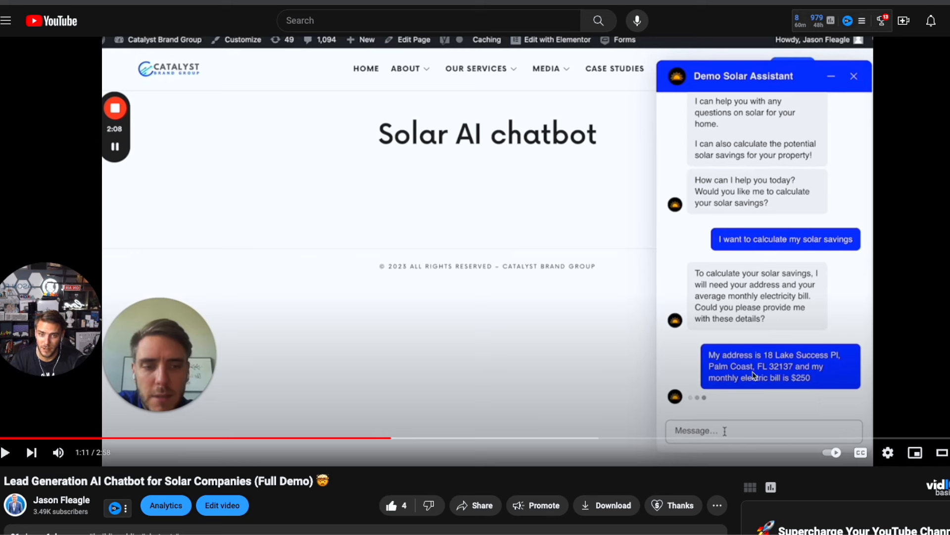
mouse_move(764, 354)
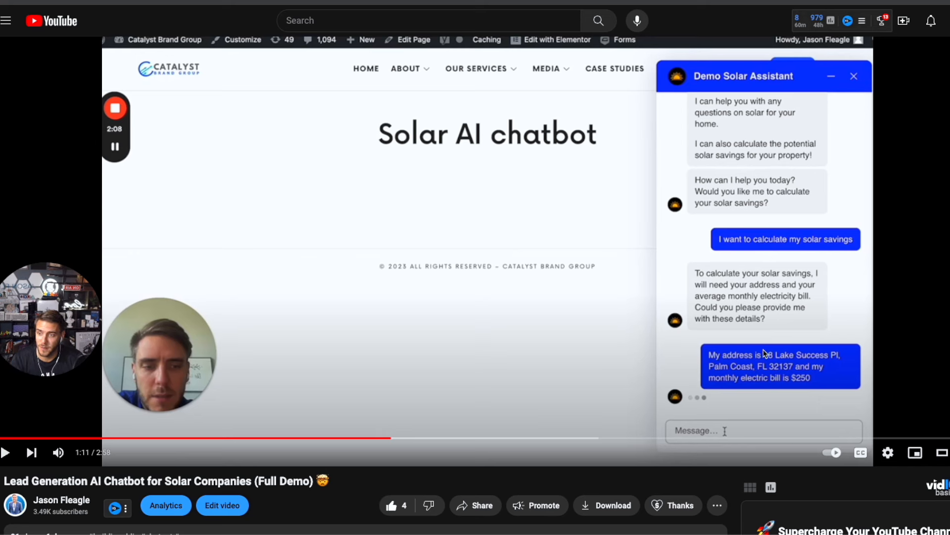
- Resume the solar chatbot demo video to watch its savings estimate with the $14,783 federal incentive
click(7, 451)
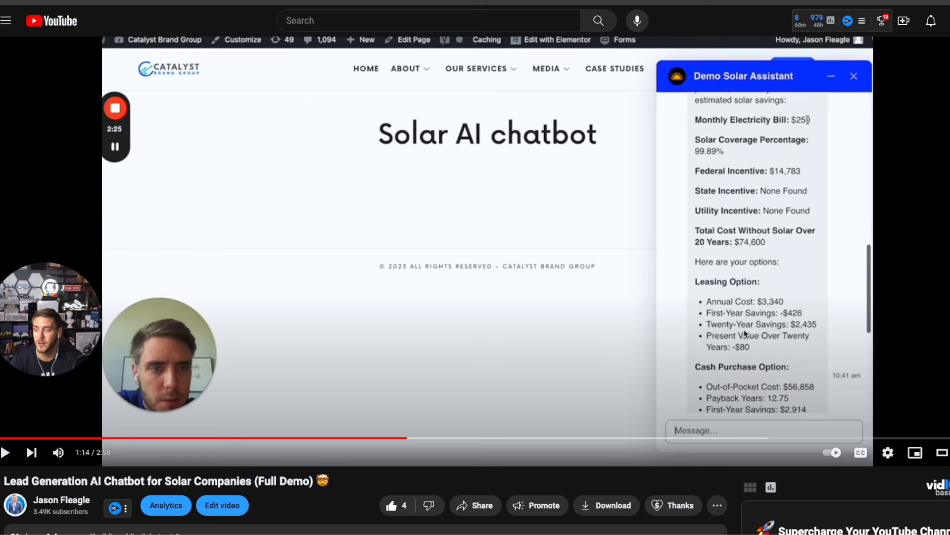
mouse_move(580, 422)
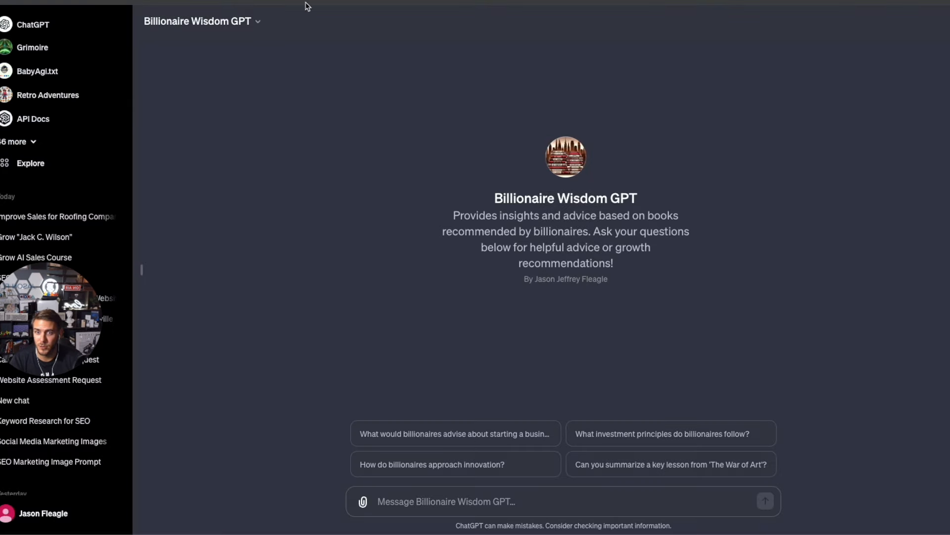
mouse_move(481, 183)
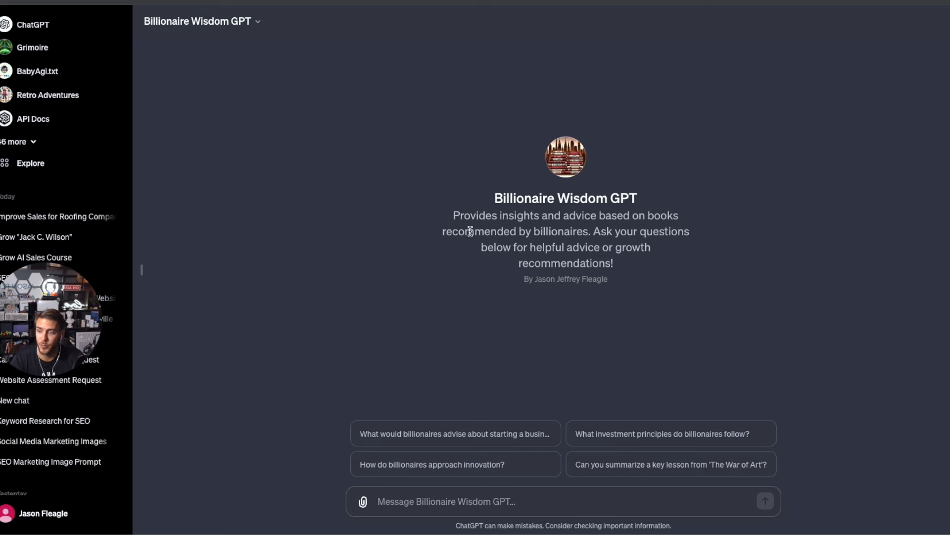
mouse_move(440, 214)
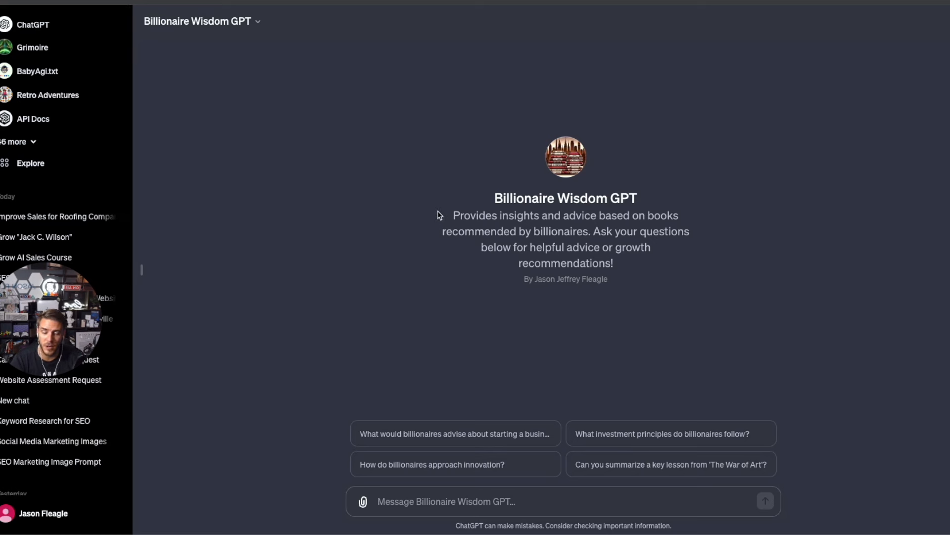
mouse_move(416, 219)
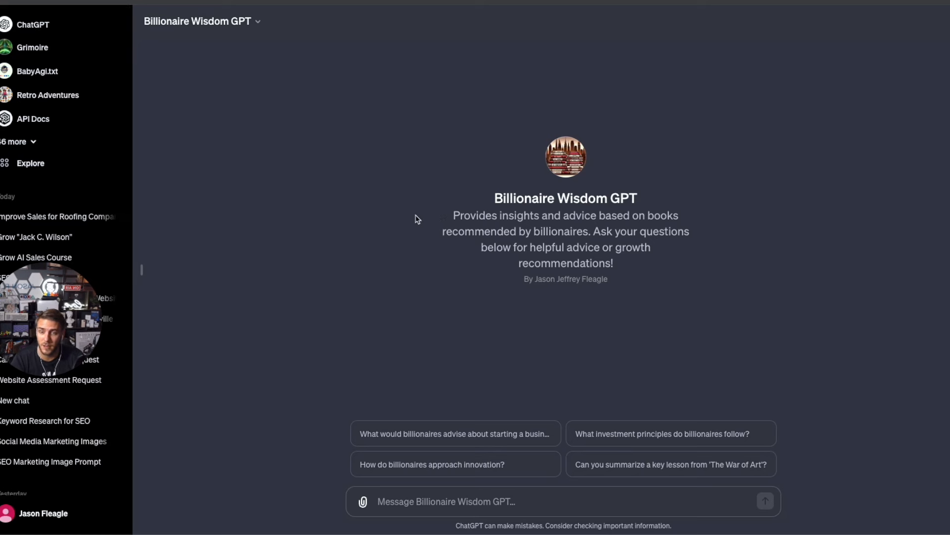
mouse_move(402, 216)
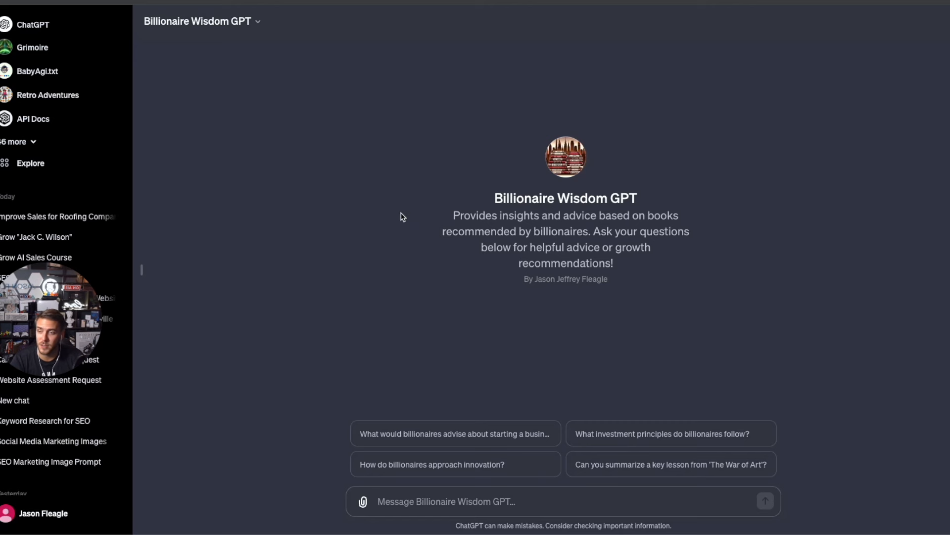
mouse_move(389, 218)
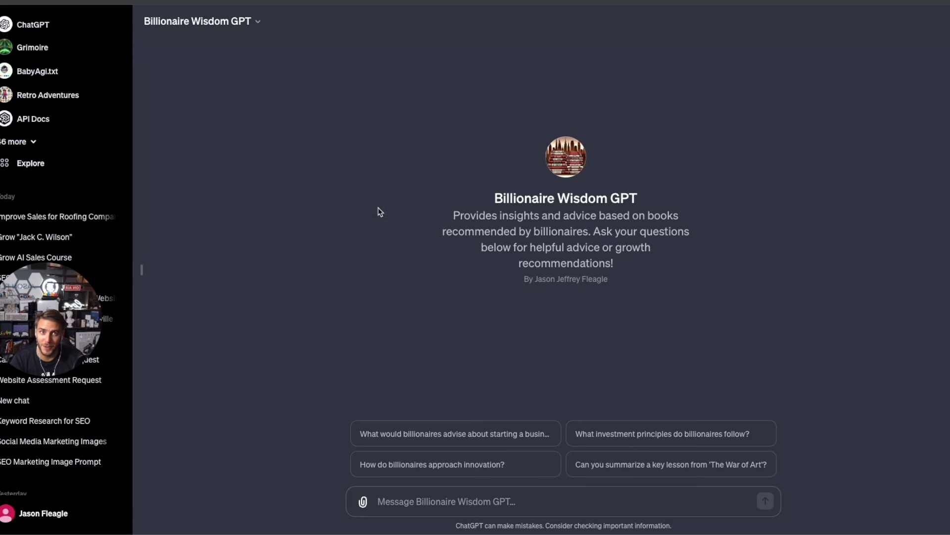
mouse_move(424, 132)
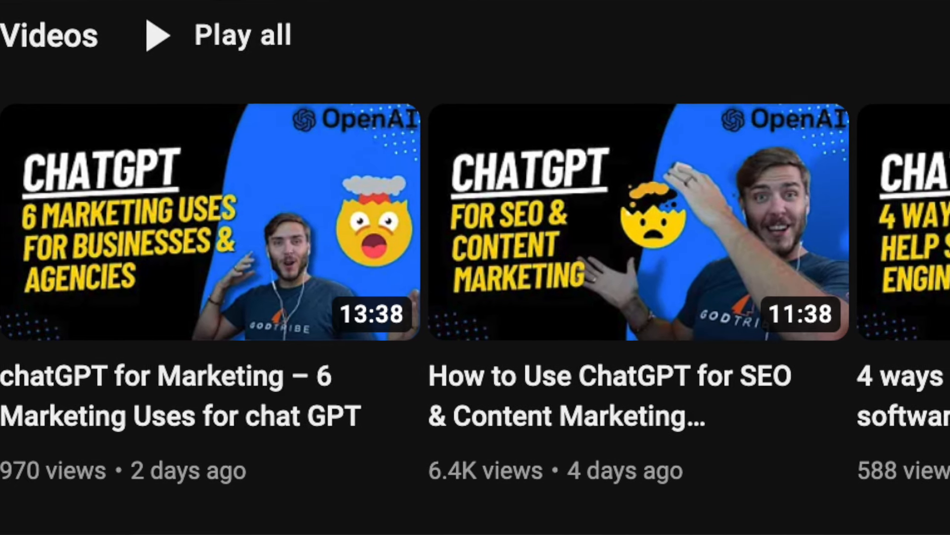
scroll(right, 3)
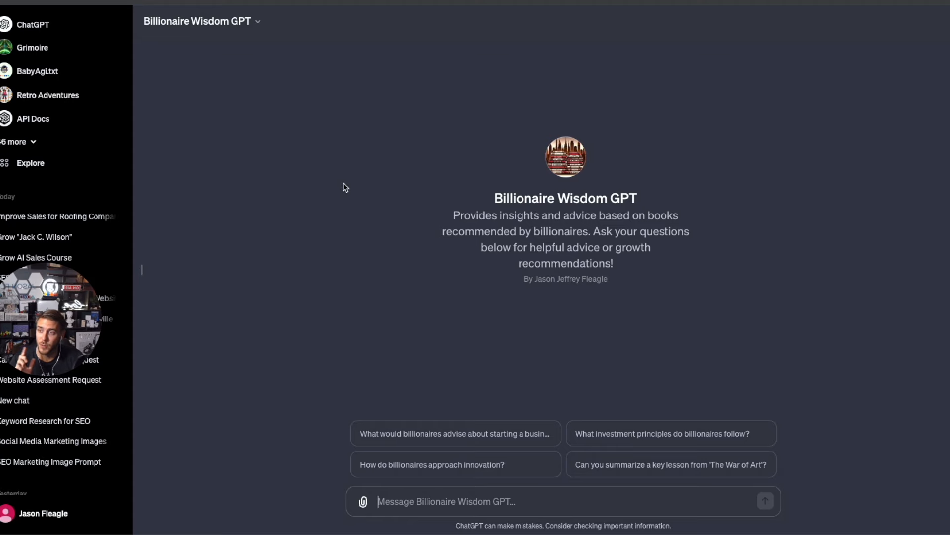
mouse_move(428, 252)
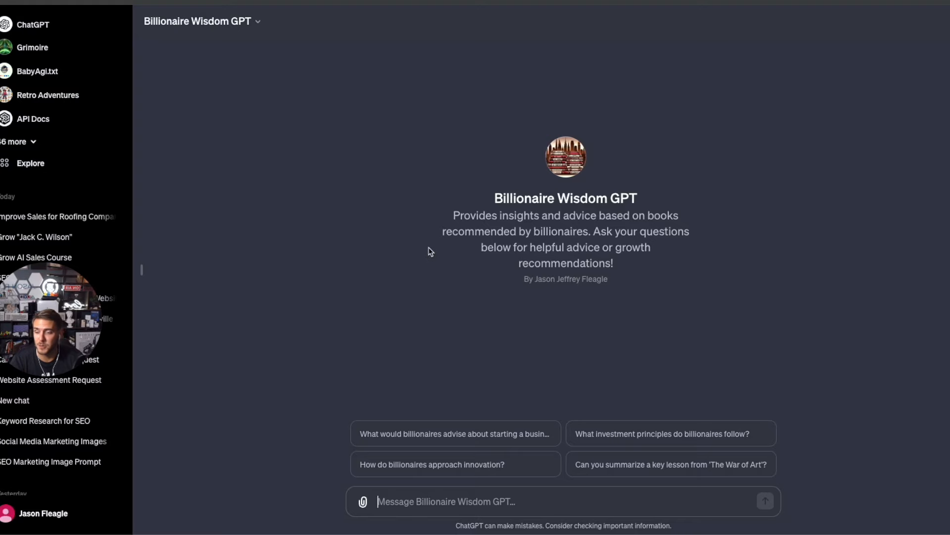